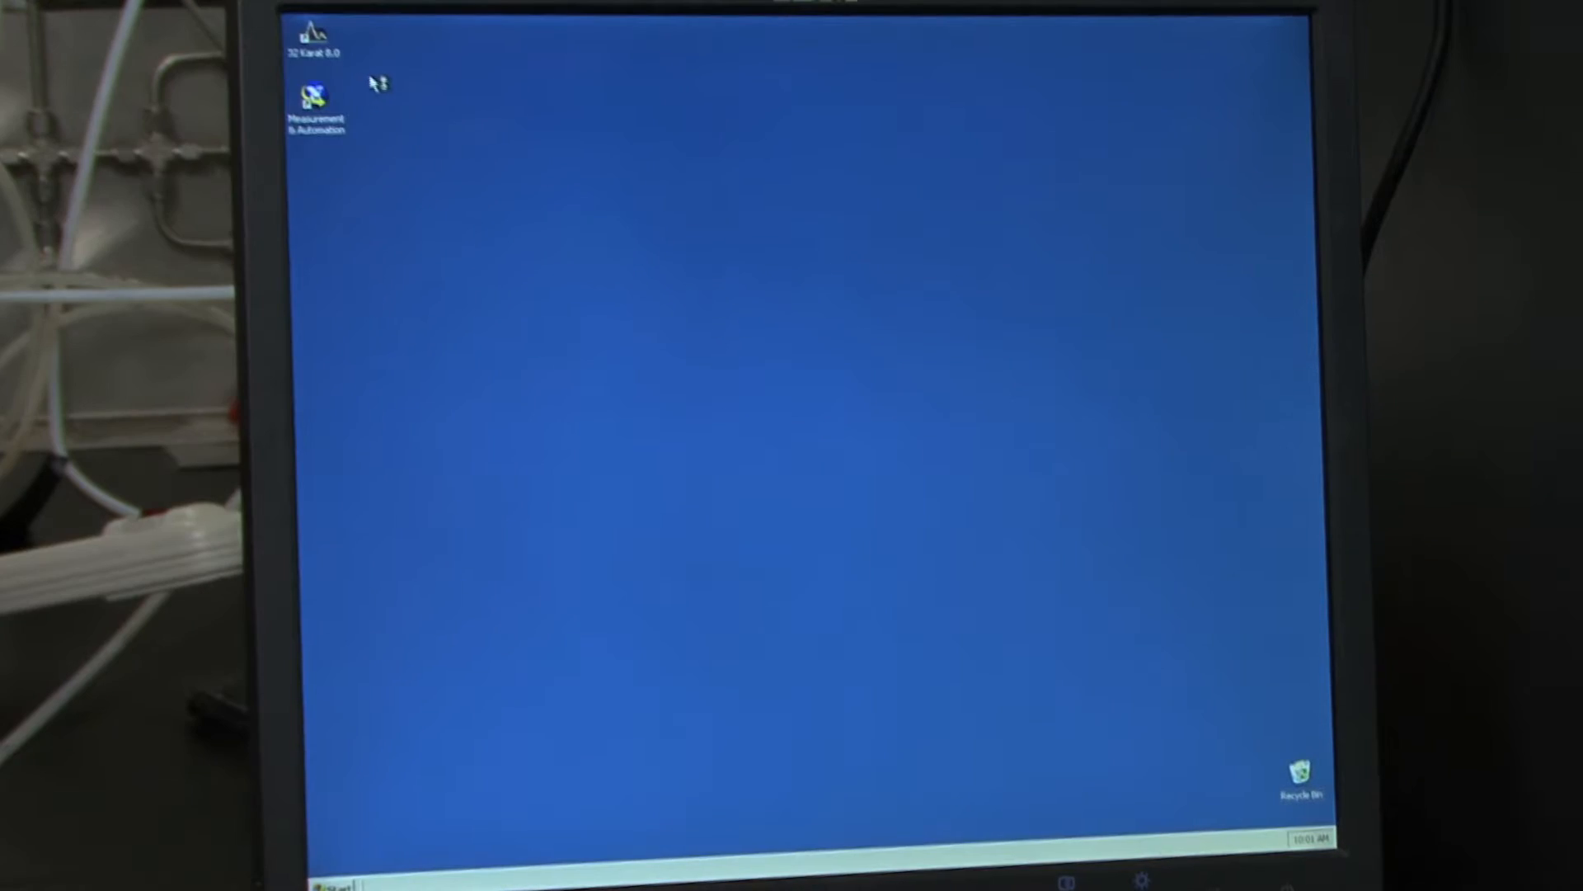
Launch 32 Karat and open the MDQ UV CE instrument's direct control window.
double_click(314, 33)
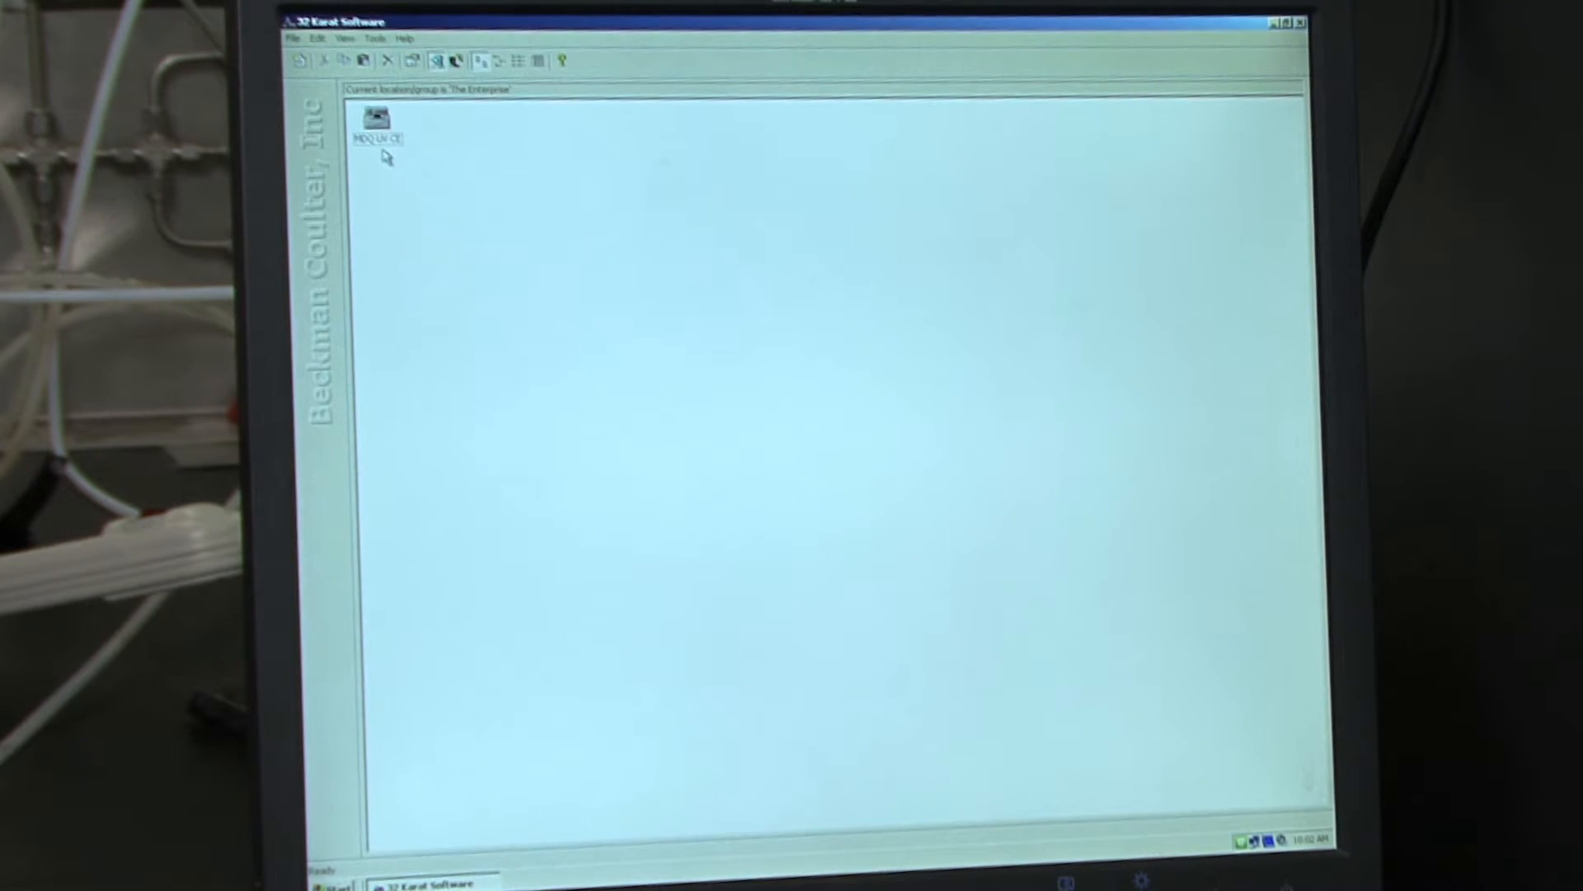
left_click(378, 118)
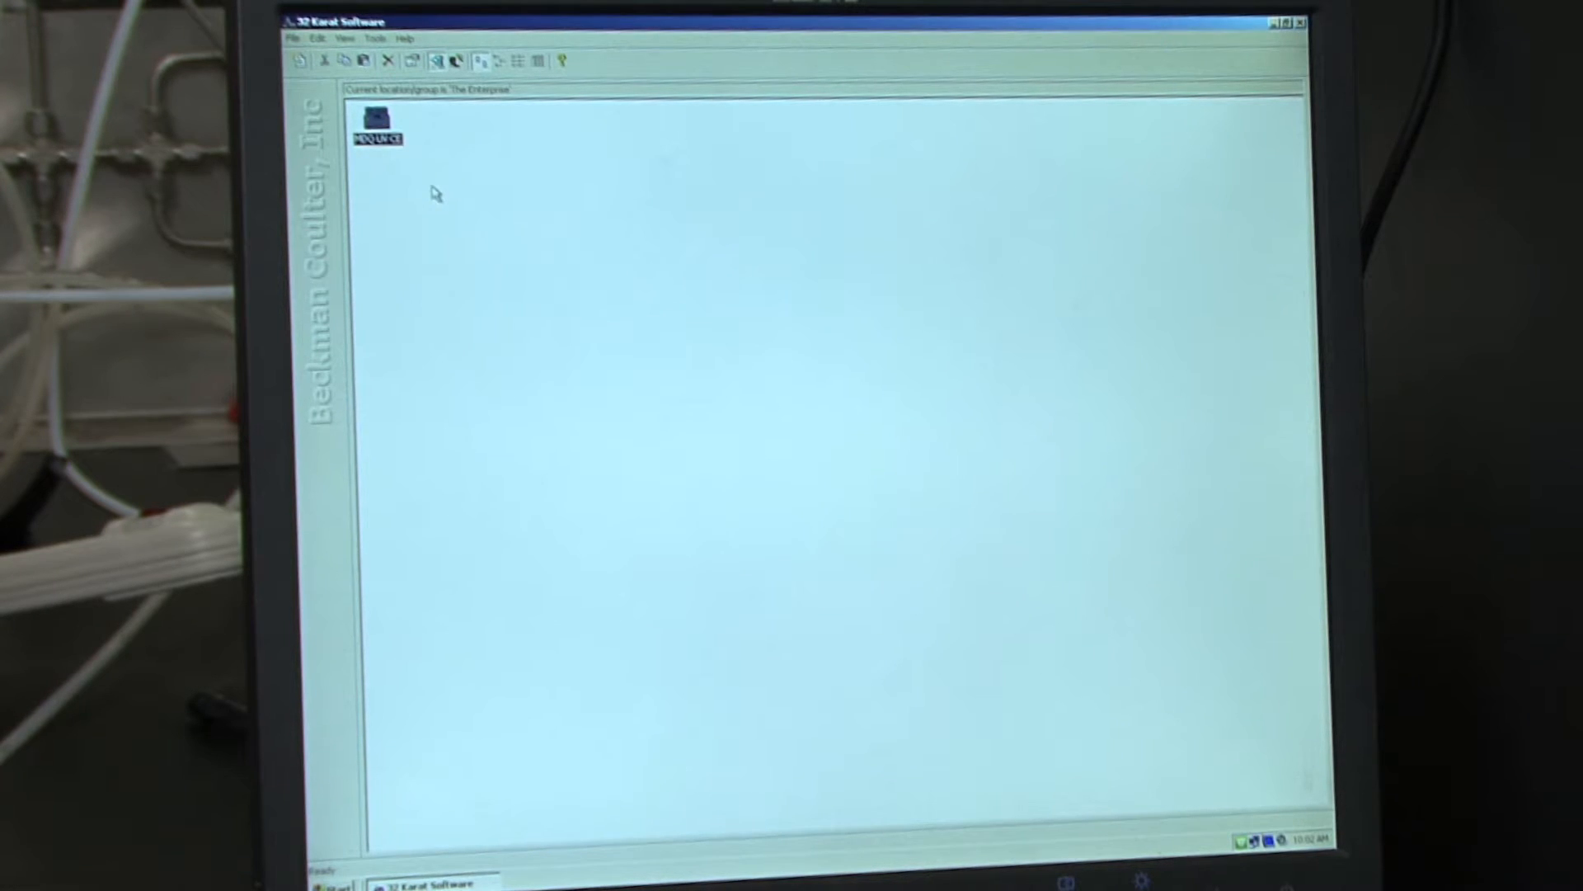
double_click(383, 123)
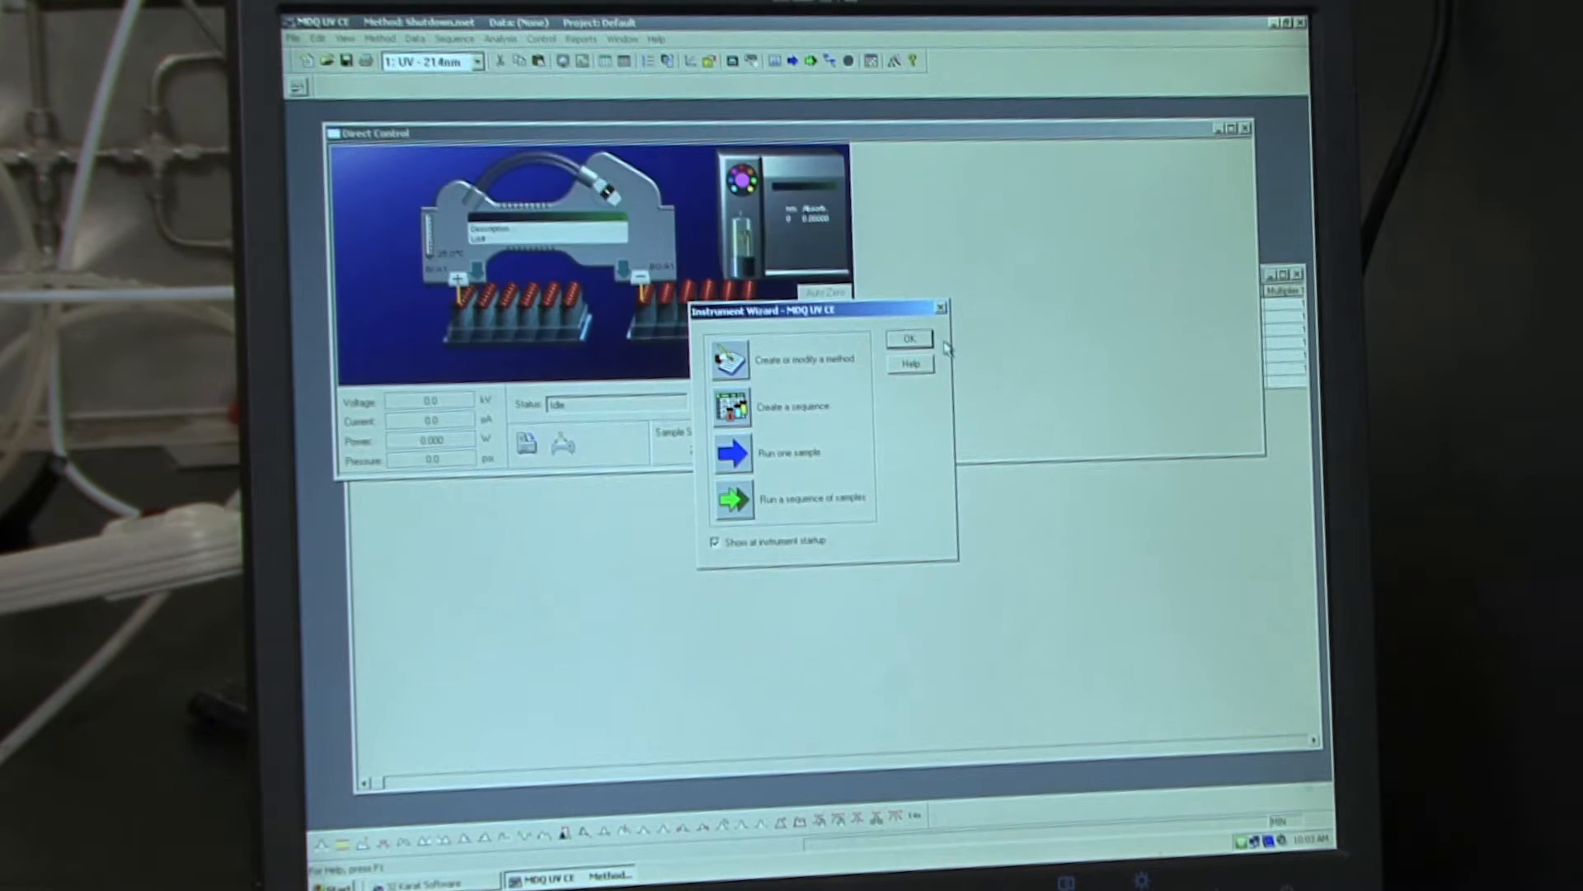
Dismiss the wizard and load 143AM vary voltage select.met from the 143 AM folder.
left_click(909, 338)
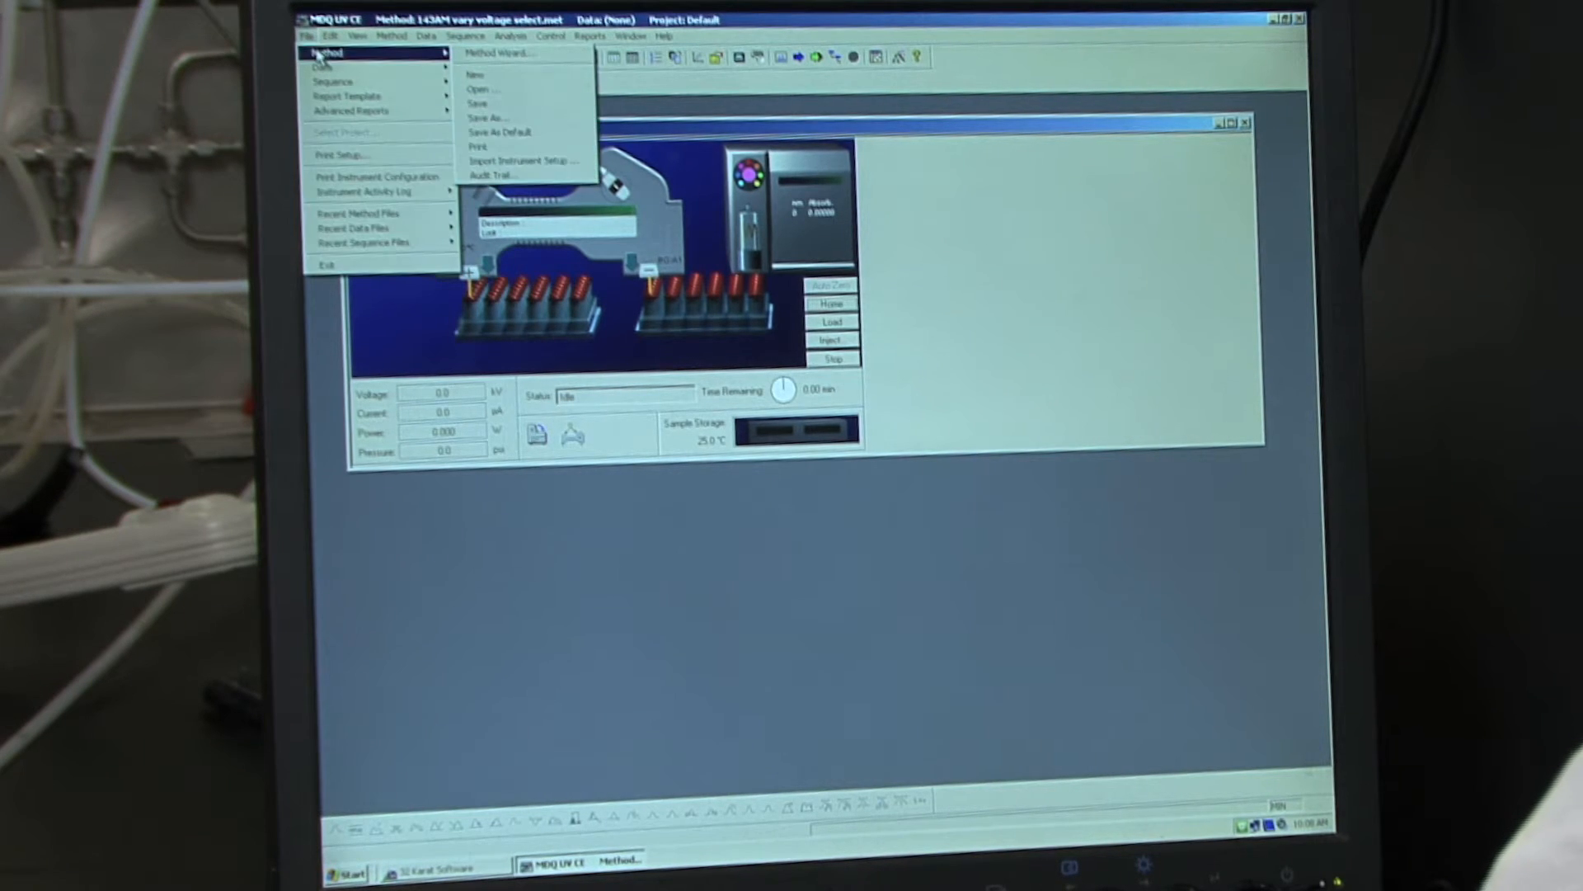
left_click(477, 82)
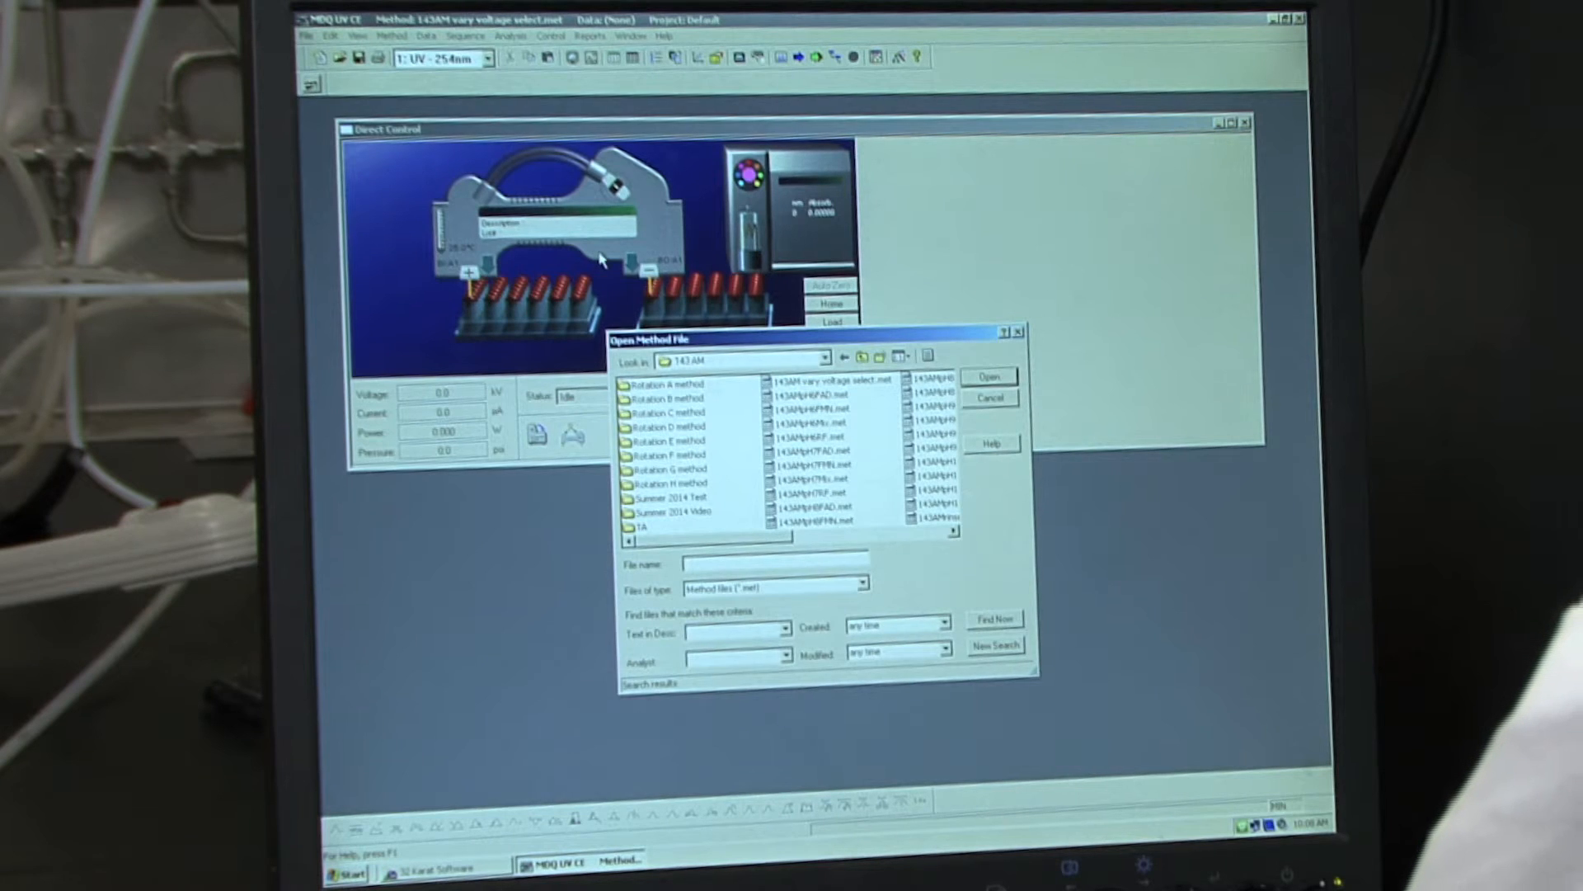
left_click(824, 358)
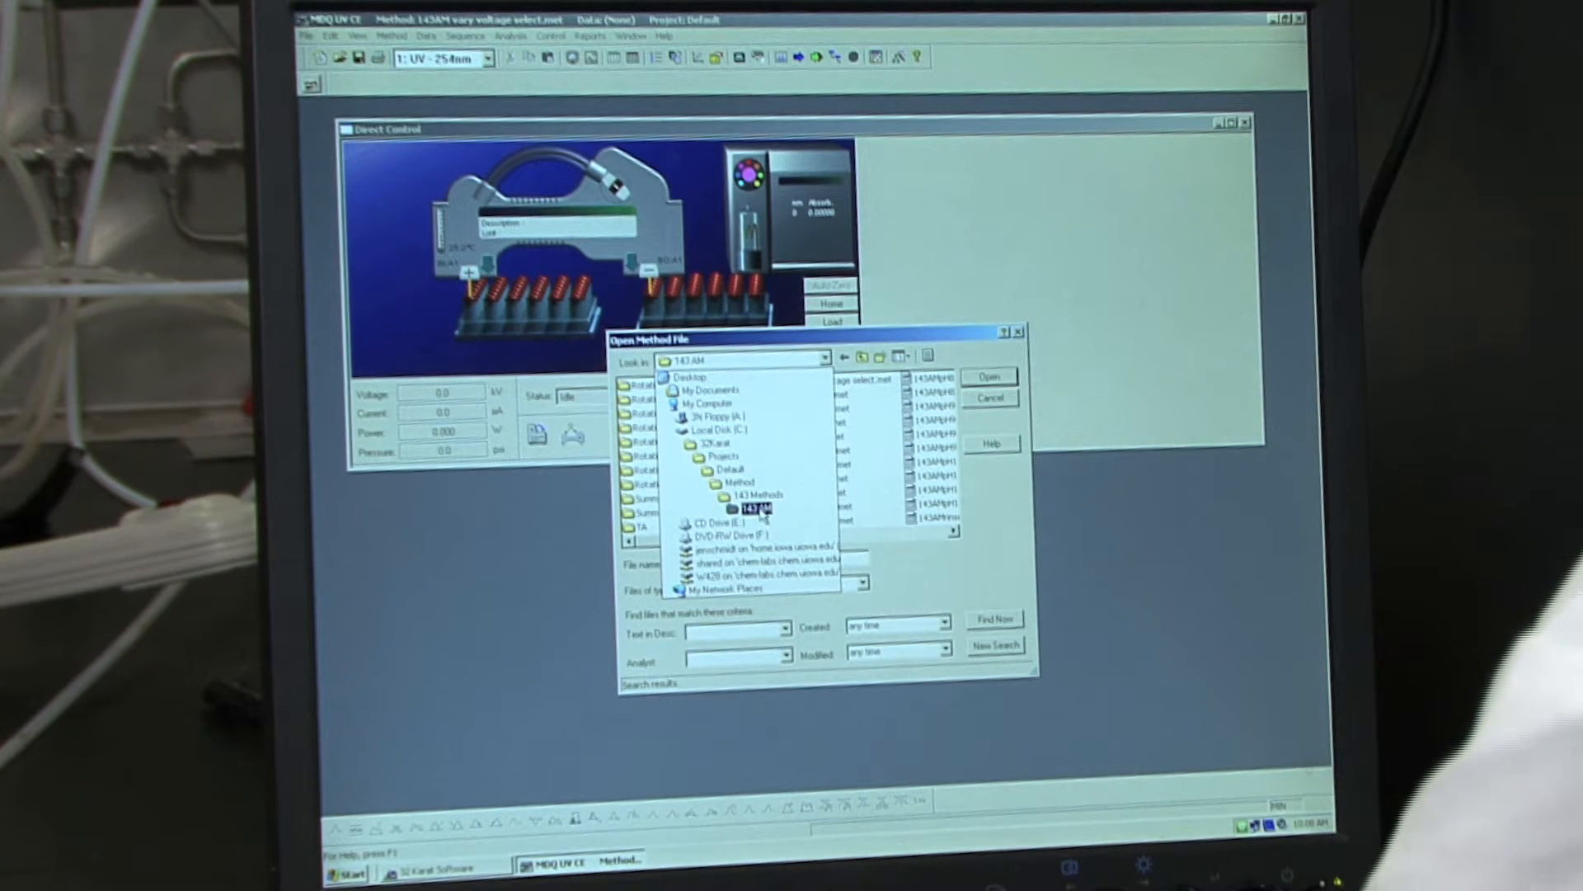
left_click(754, 503)
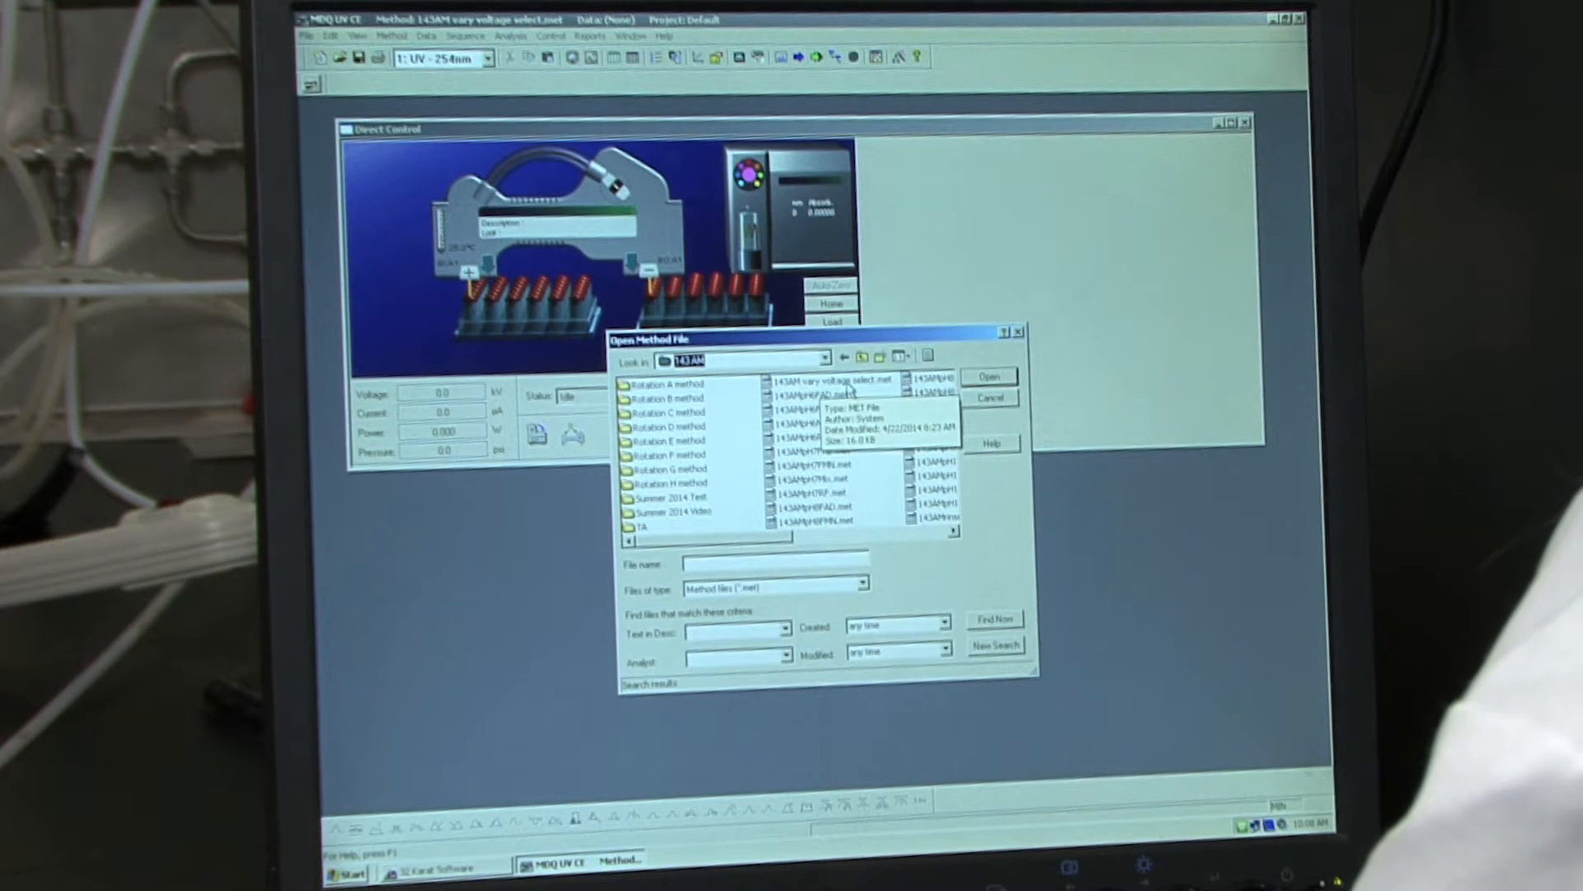
left_click(809, 382)
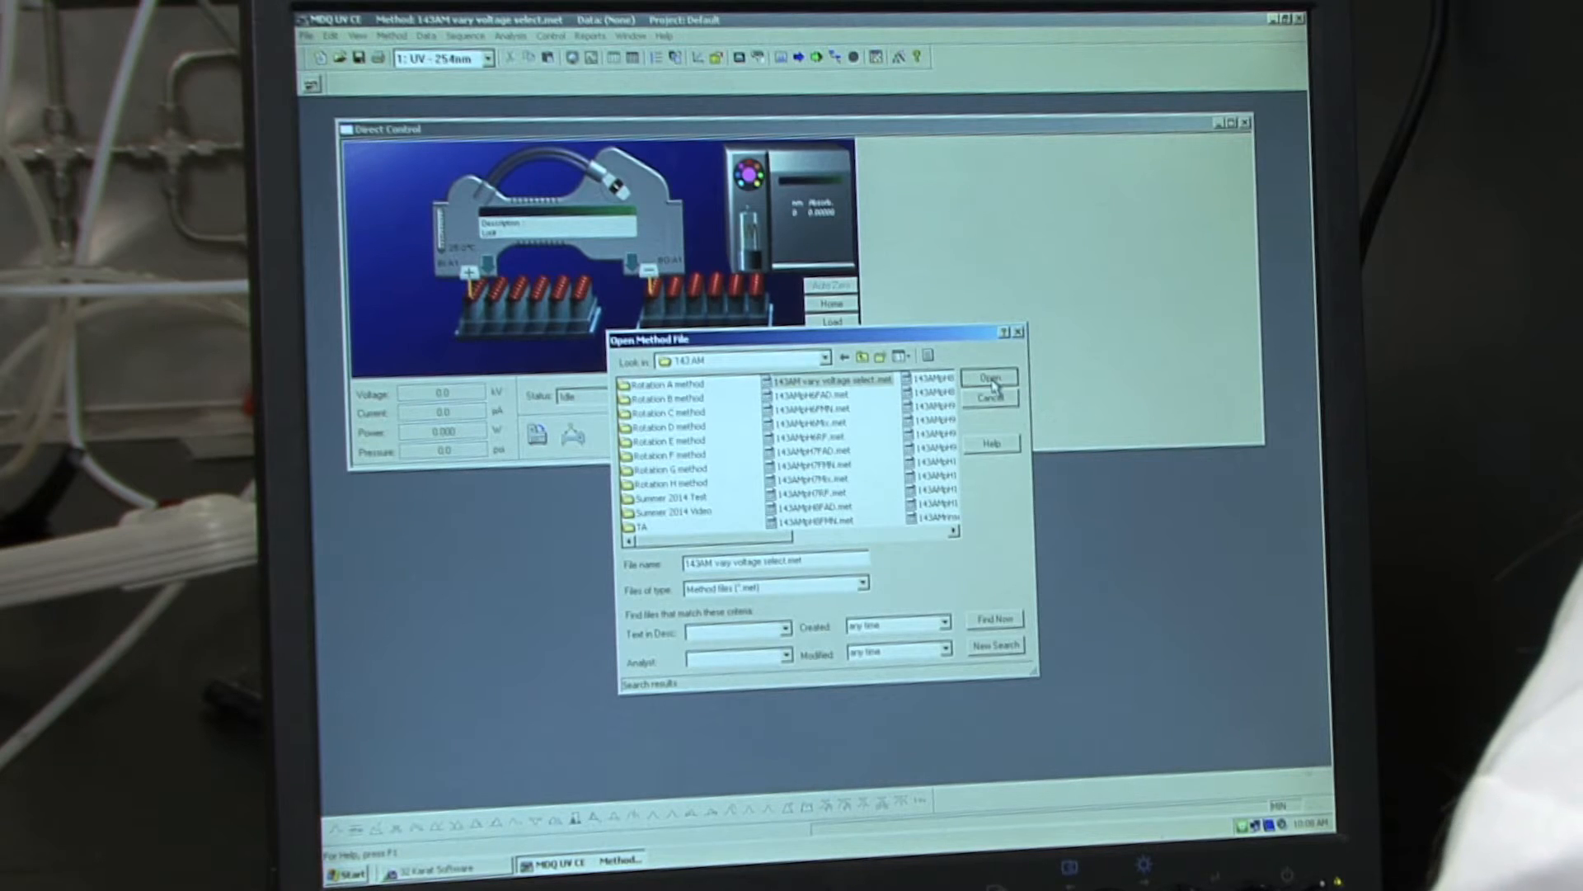
left_click(988, 376)
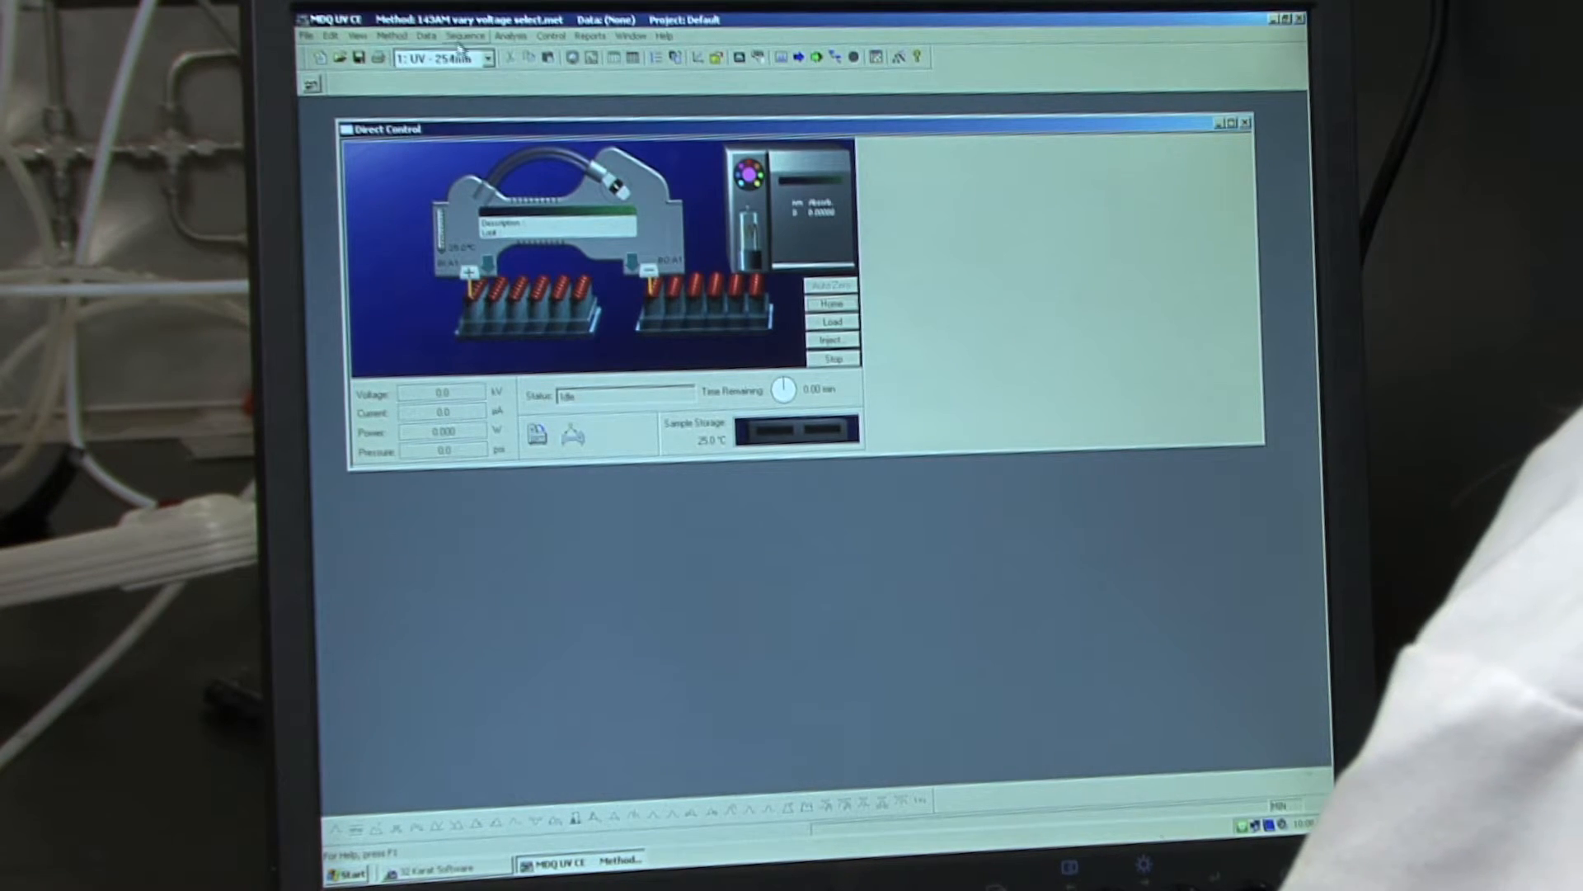
View the method's instrument setup time program of stepped separation voltages.
left_click(399, 37)
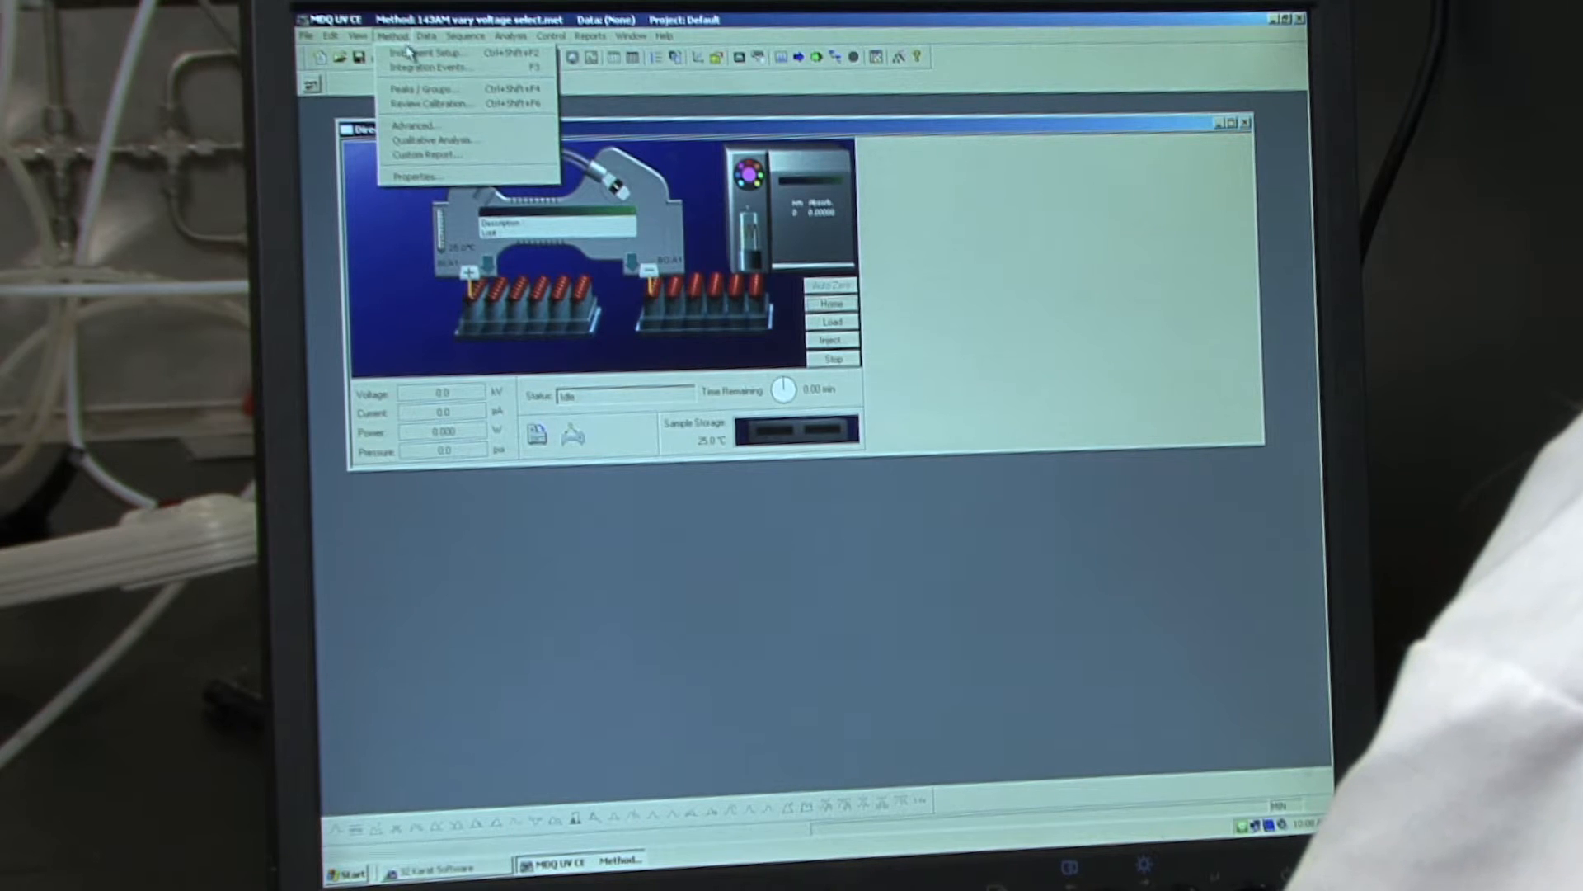
left_click(420, 54)
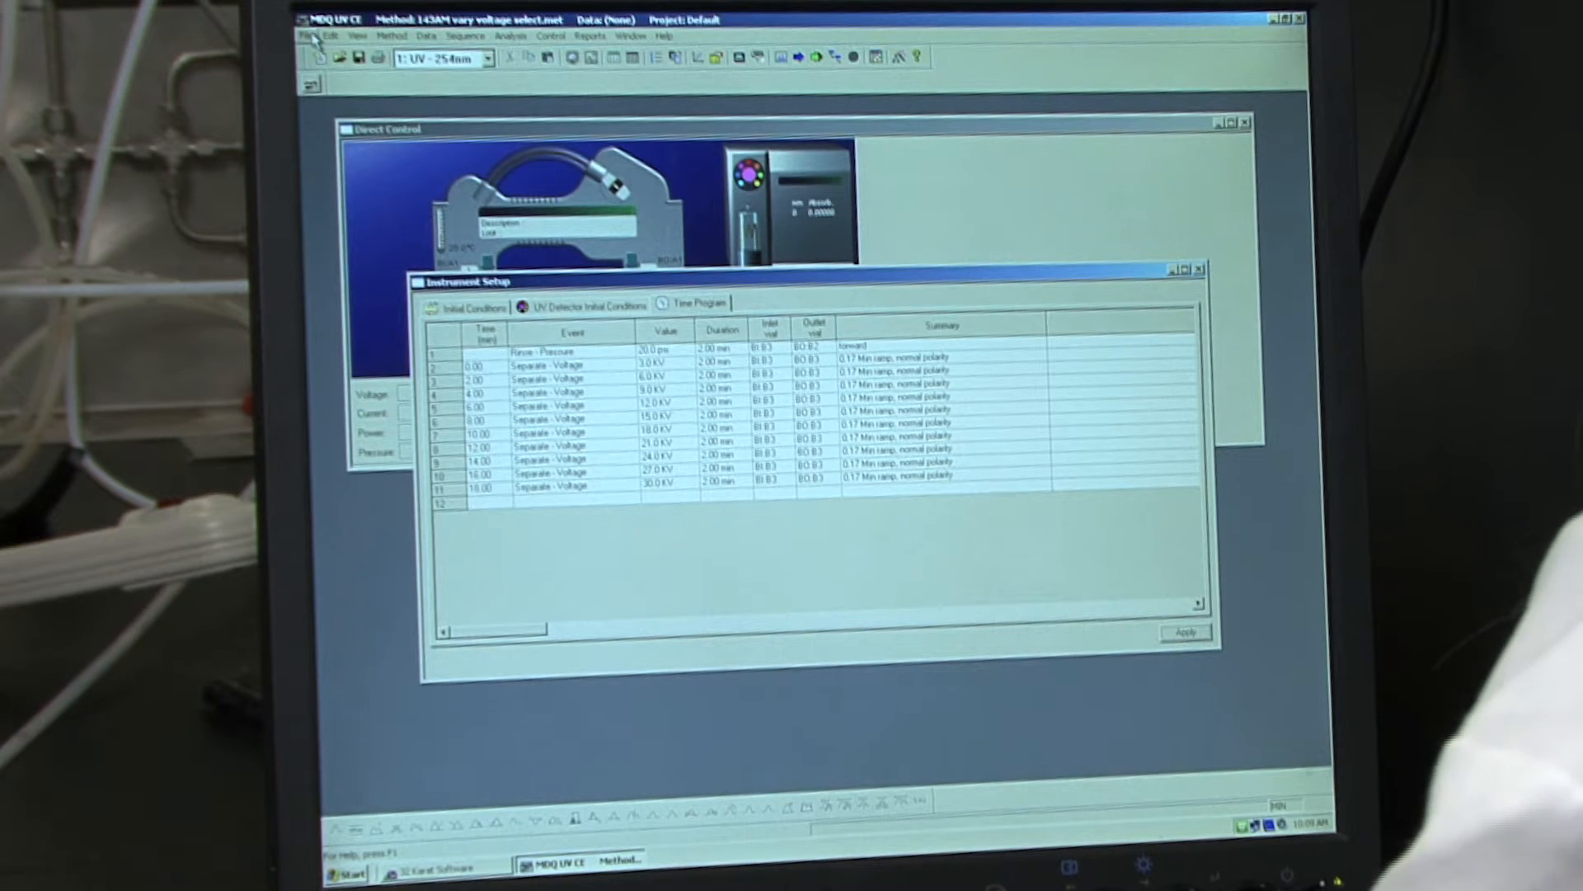
left_click(310, 36)
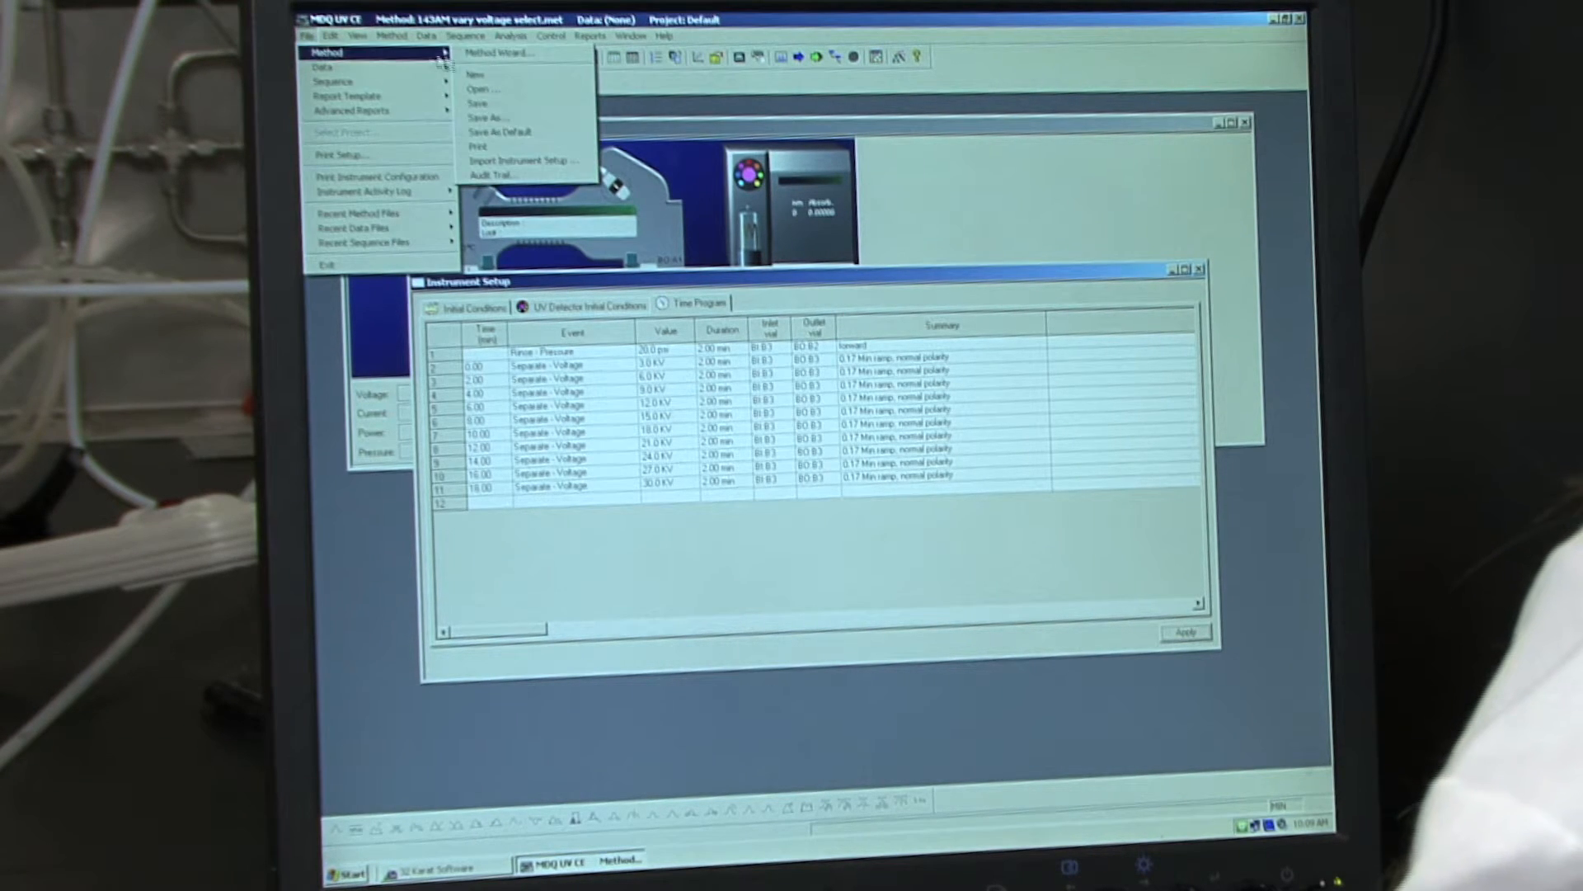
Save the method under a new name in the Summer 2014 Test folder.
left_click(481, 117)
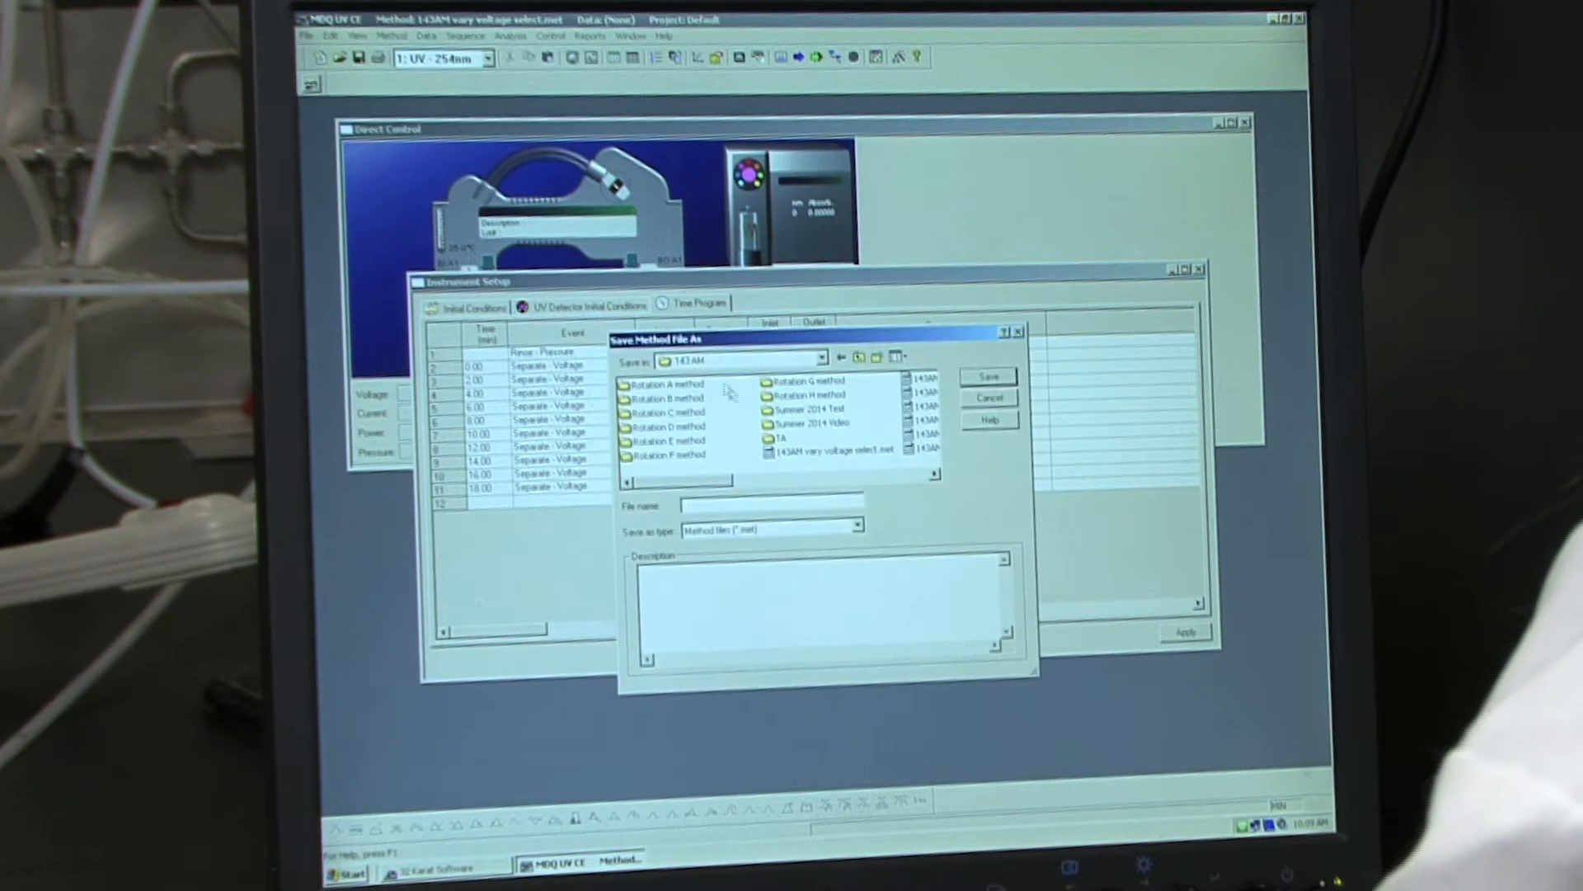
left_click(805, 409)
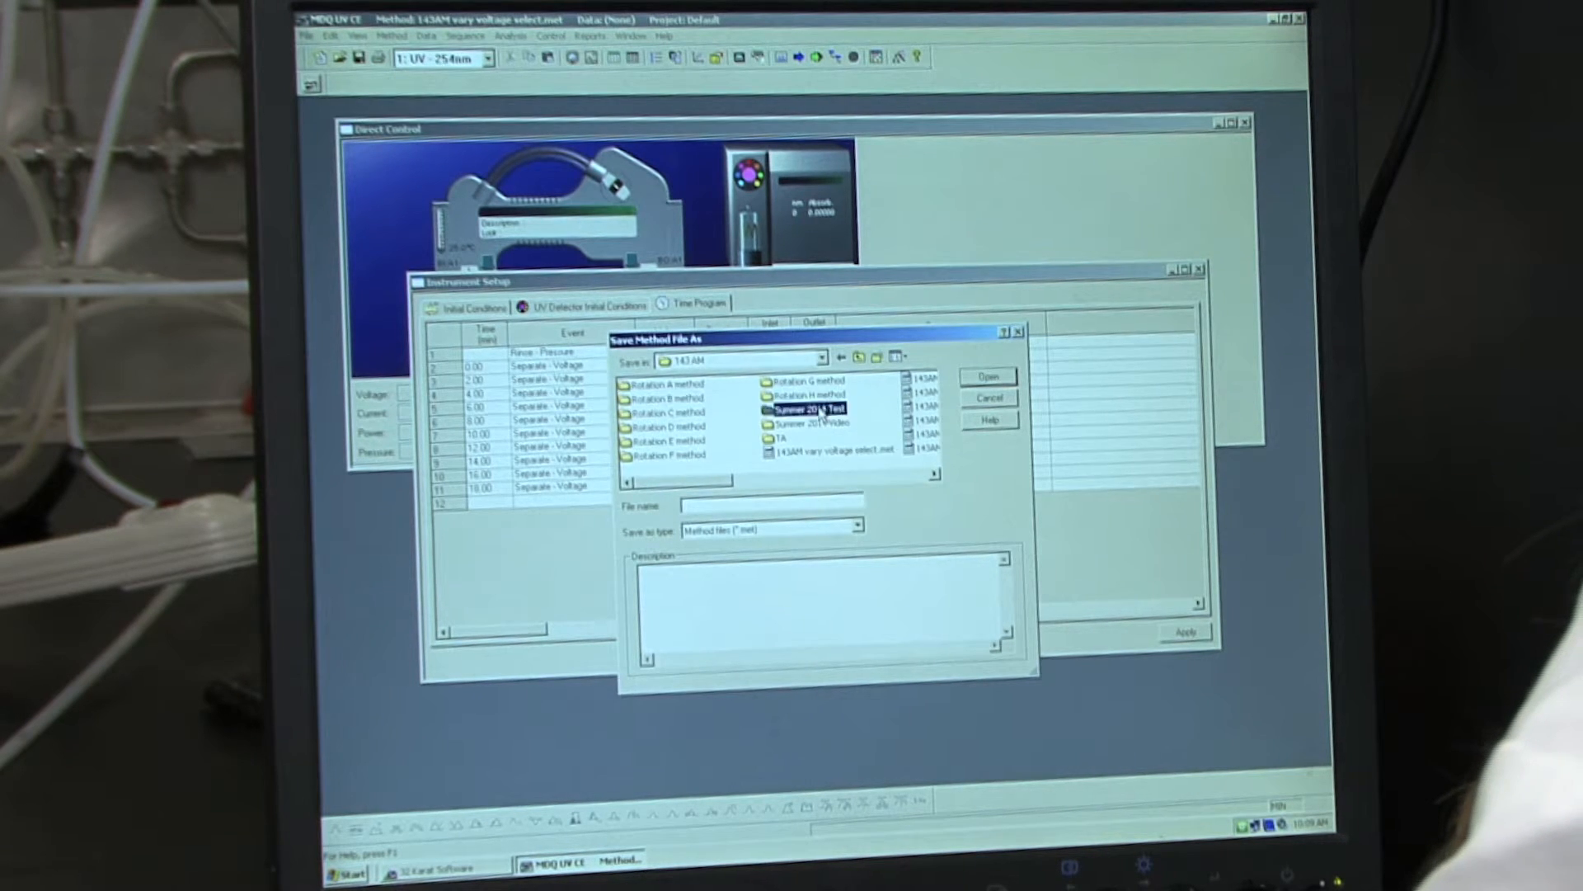
double_click(805, 409)
type("jeschneidtvaryvoltage")
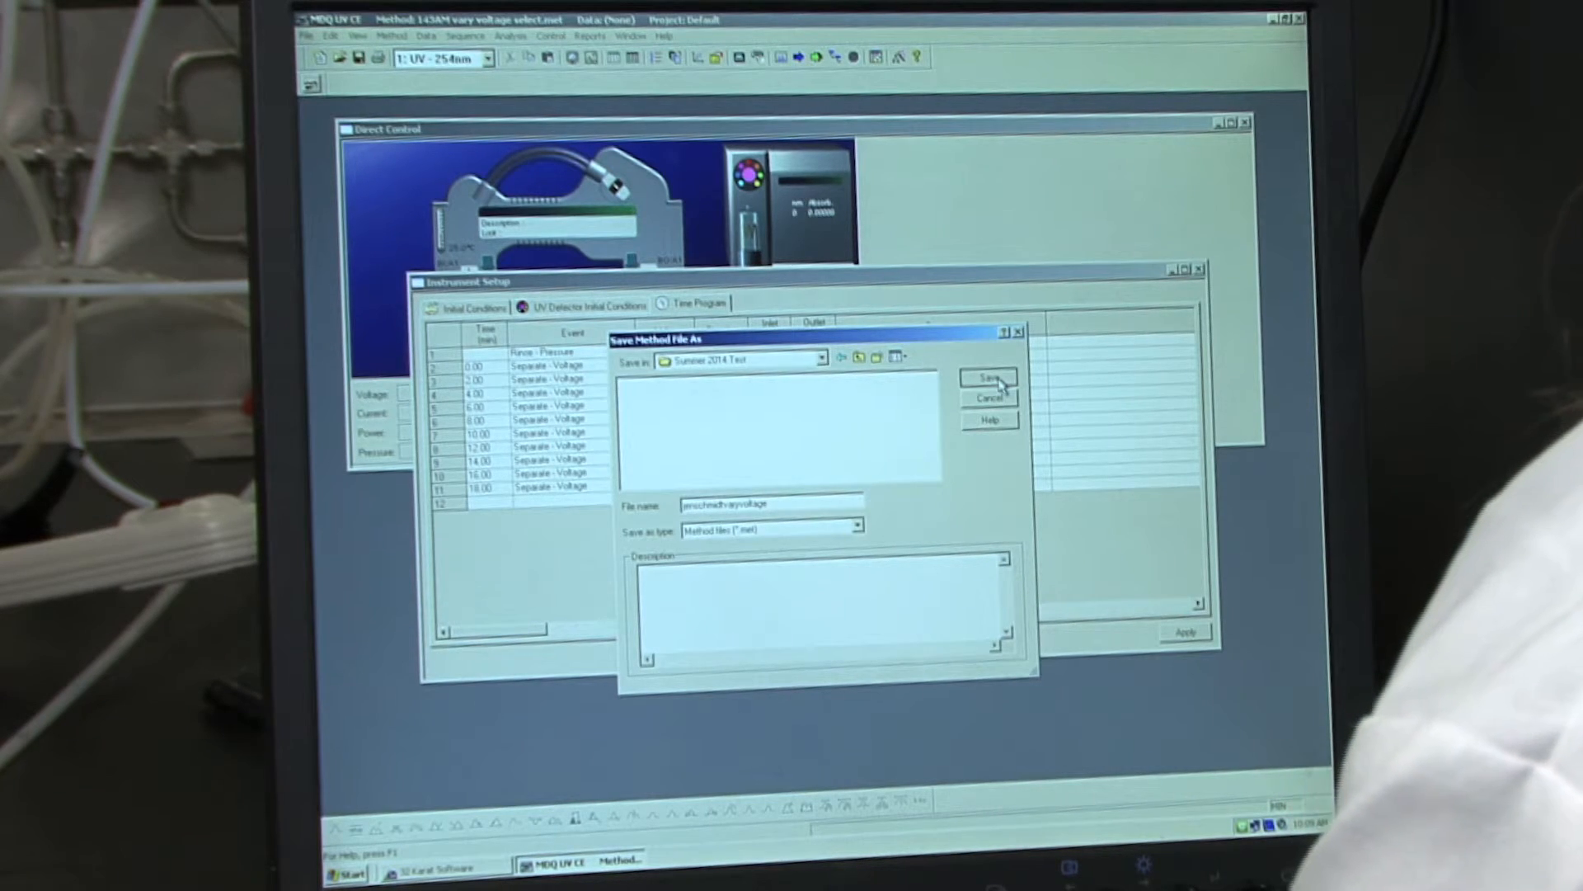
left_click(987, 377)
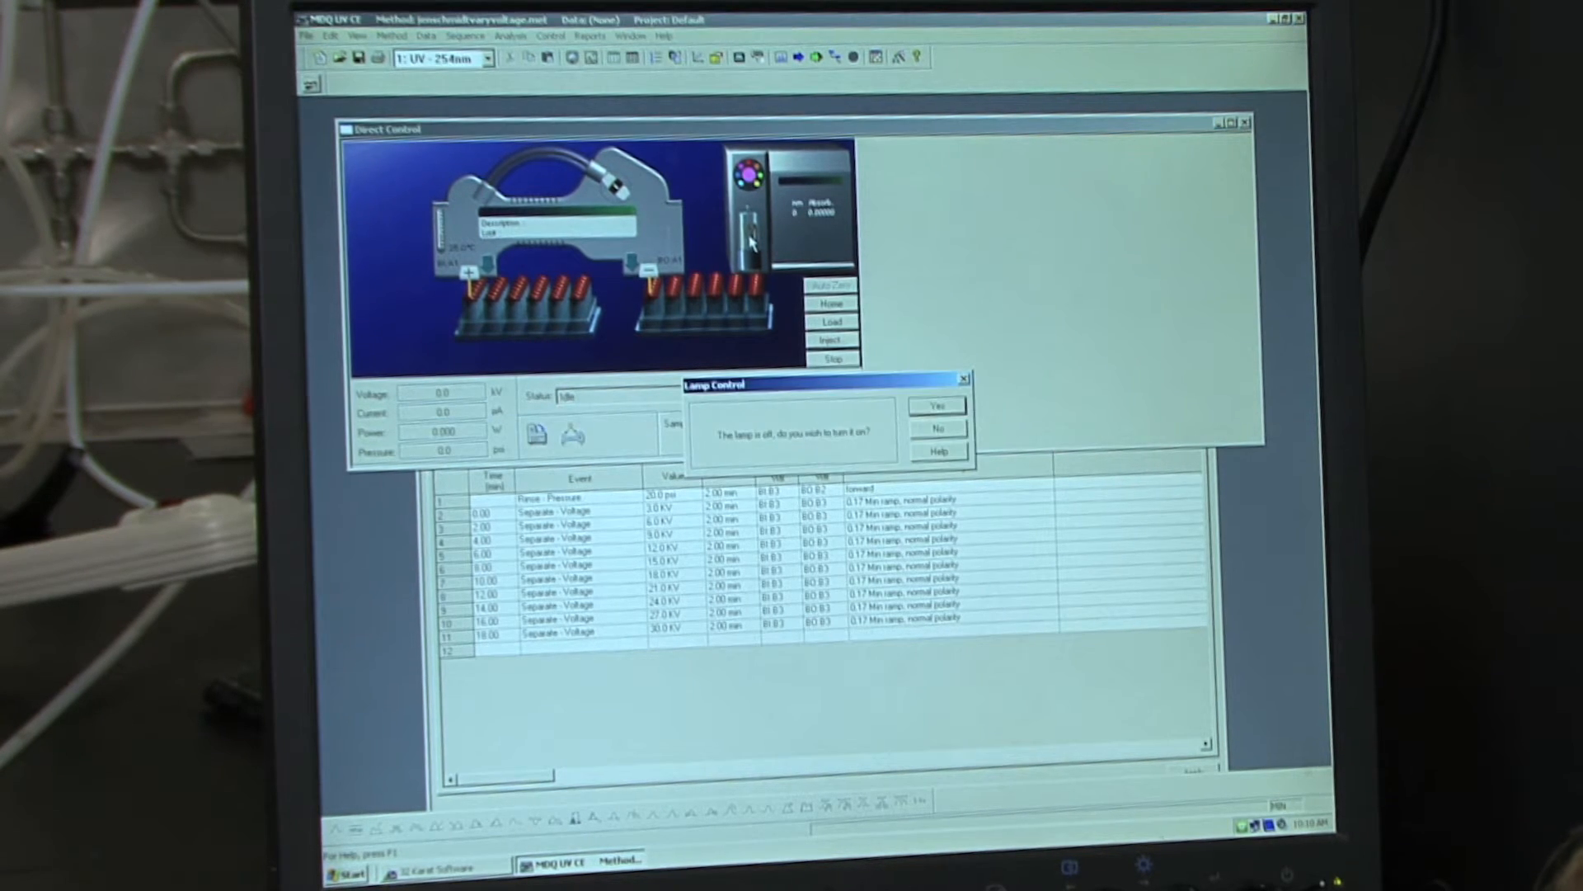
mouse_move(844, 449)
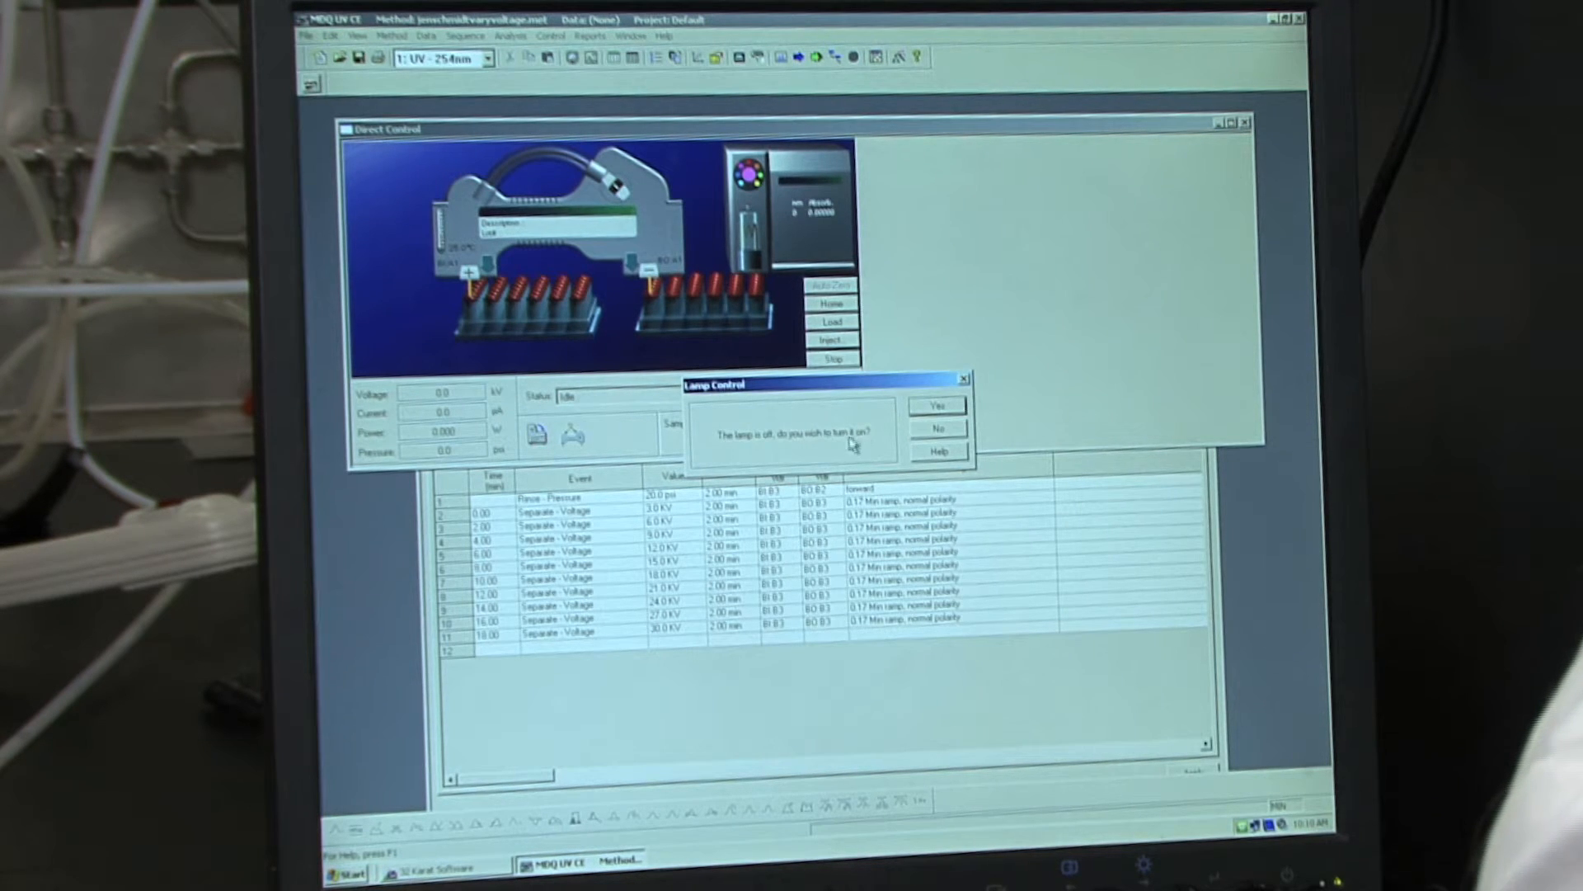
Agree to turn the detector lamp on.
left_click(937, 405)
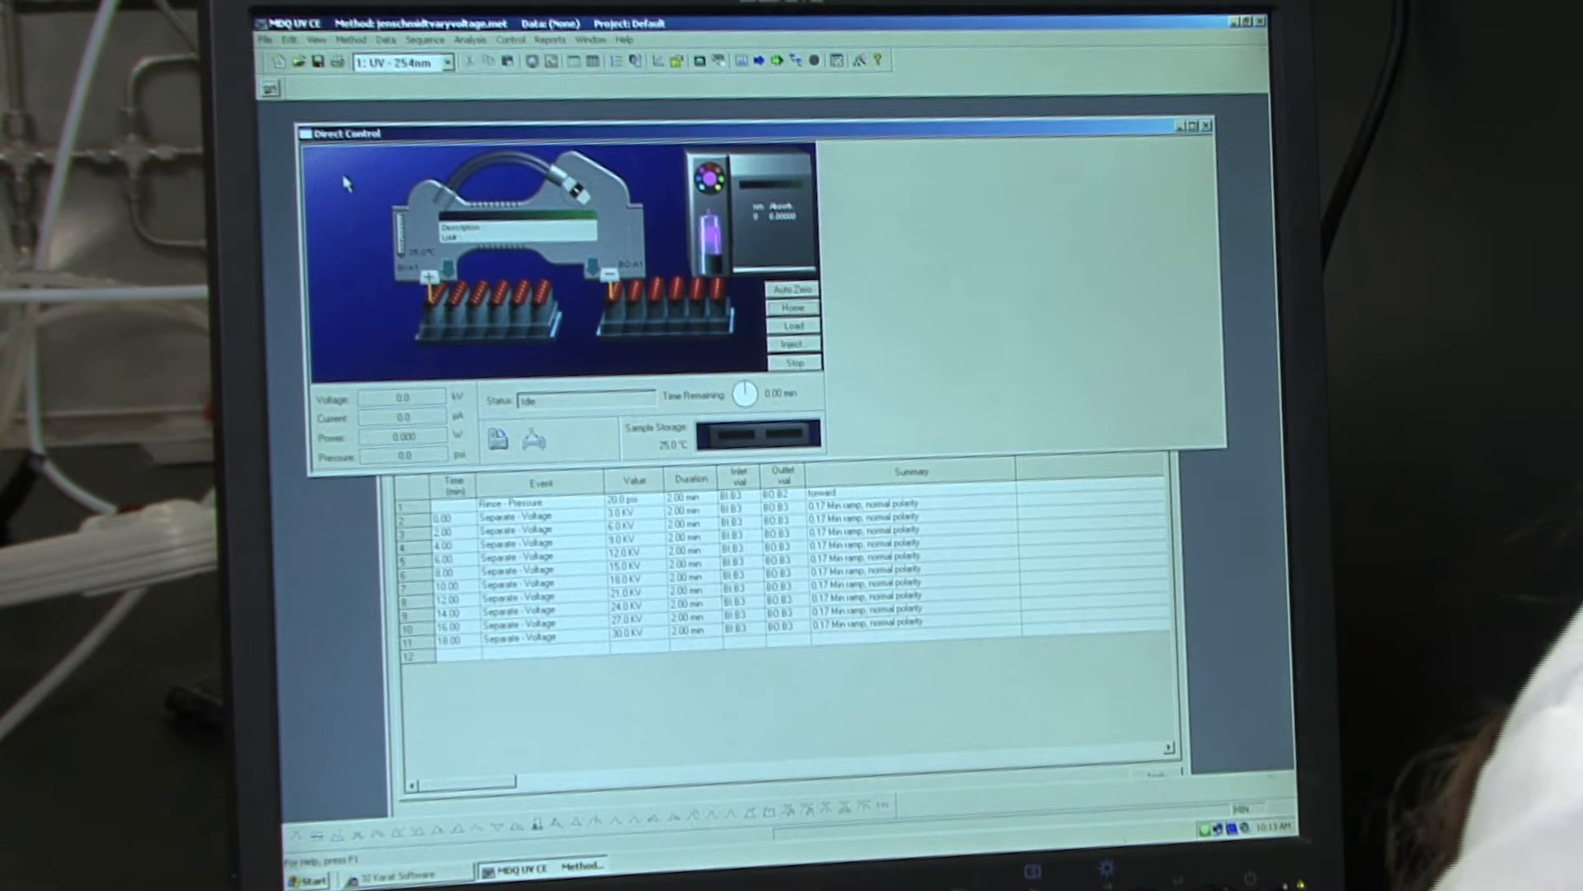
Start a new sequence, answering the prompt about the current one.
left_click(267, 39)
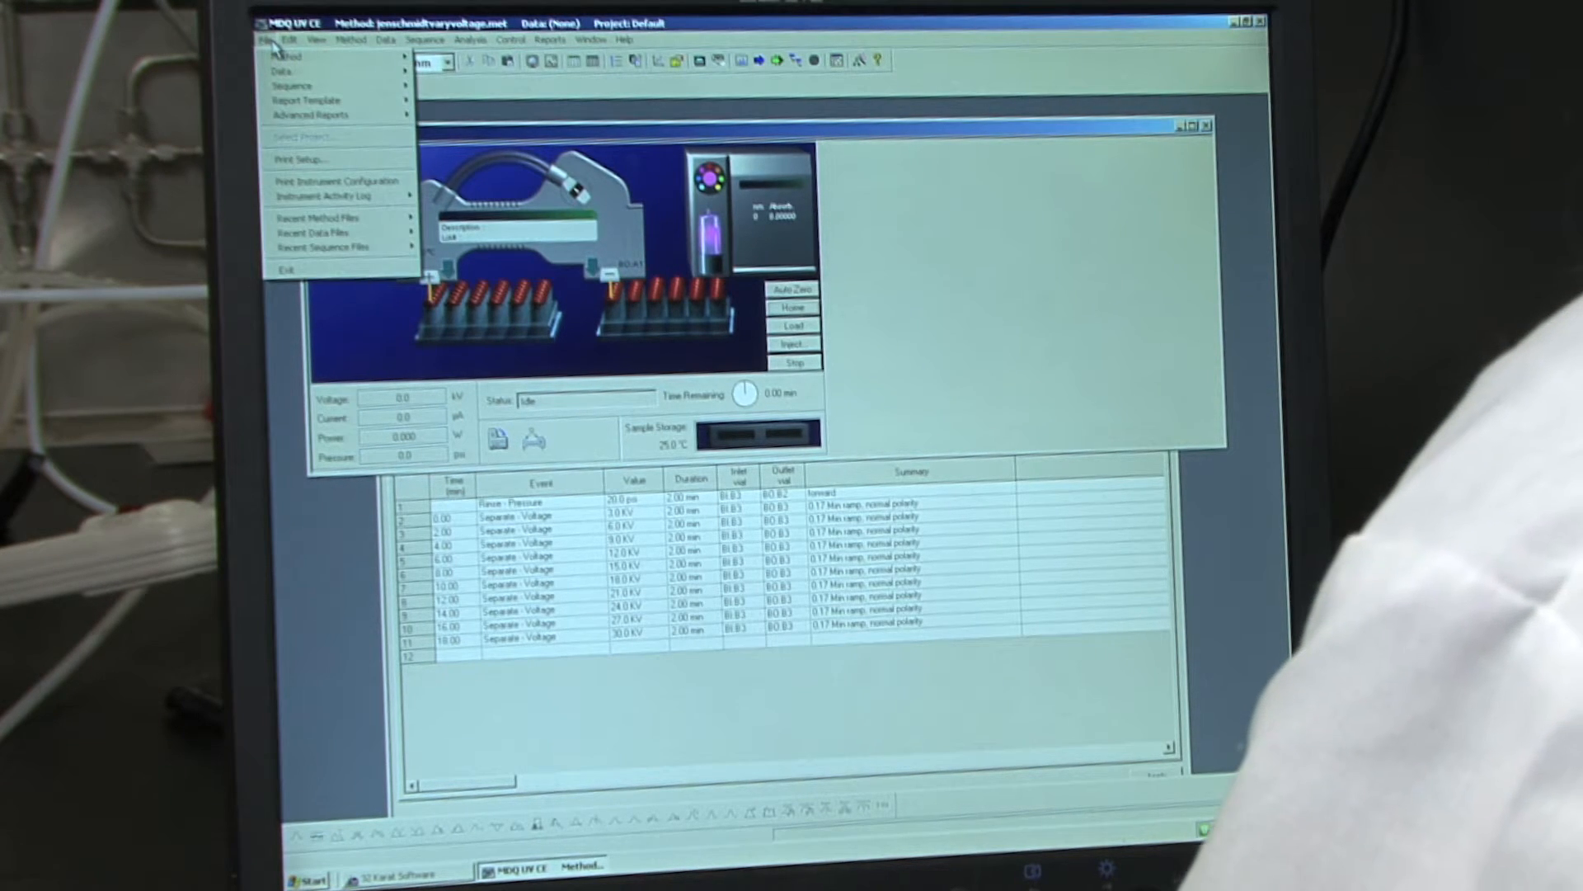
left_click(296, 83)
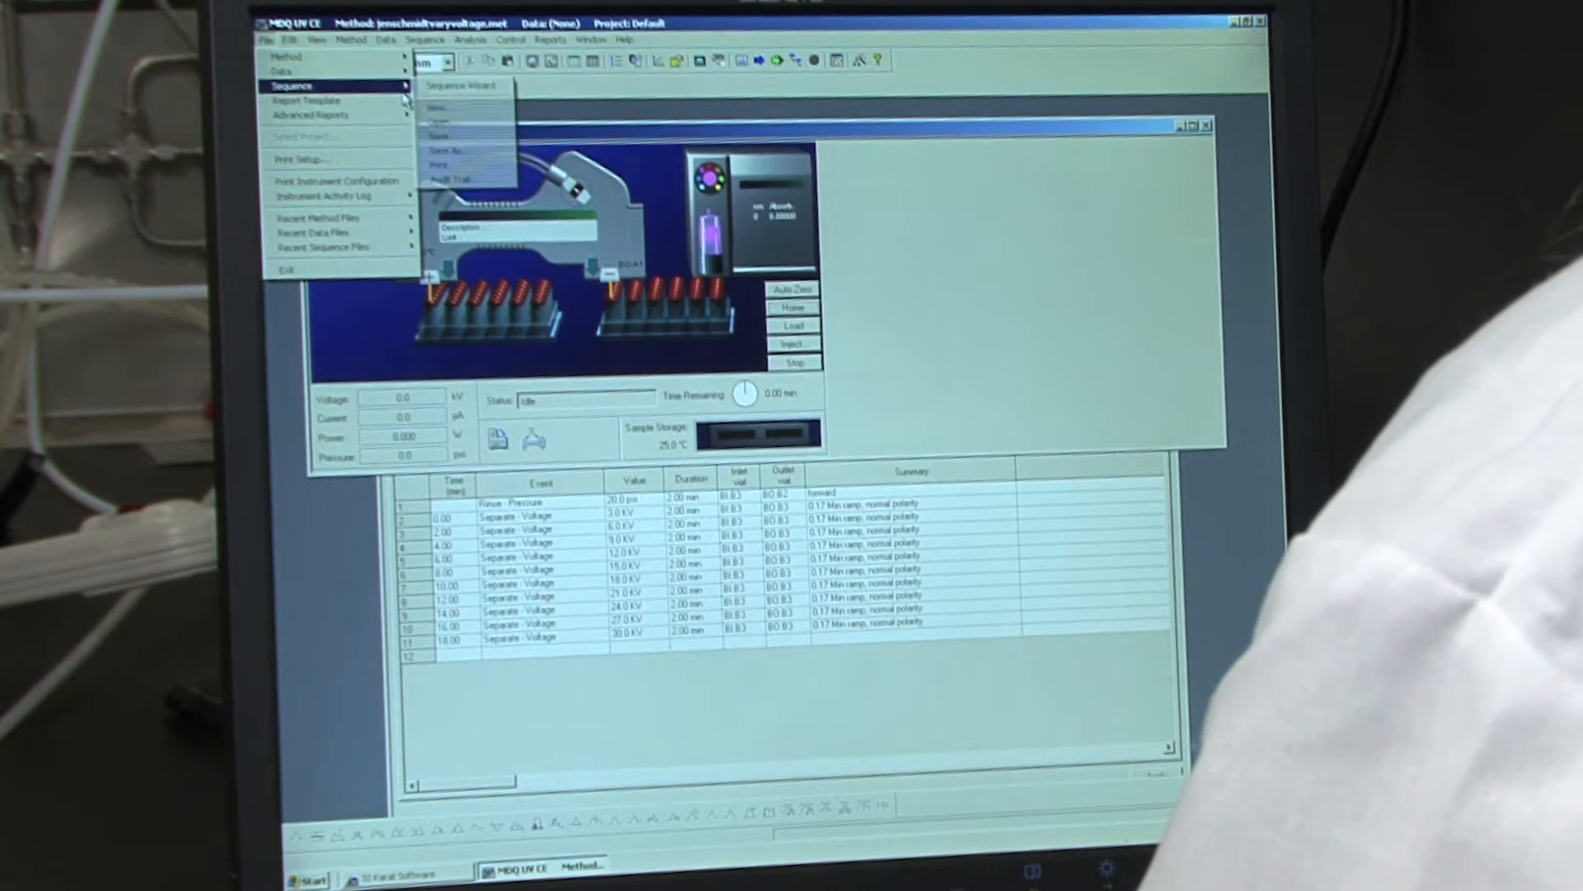
left_click(453, 132)
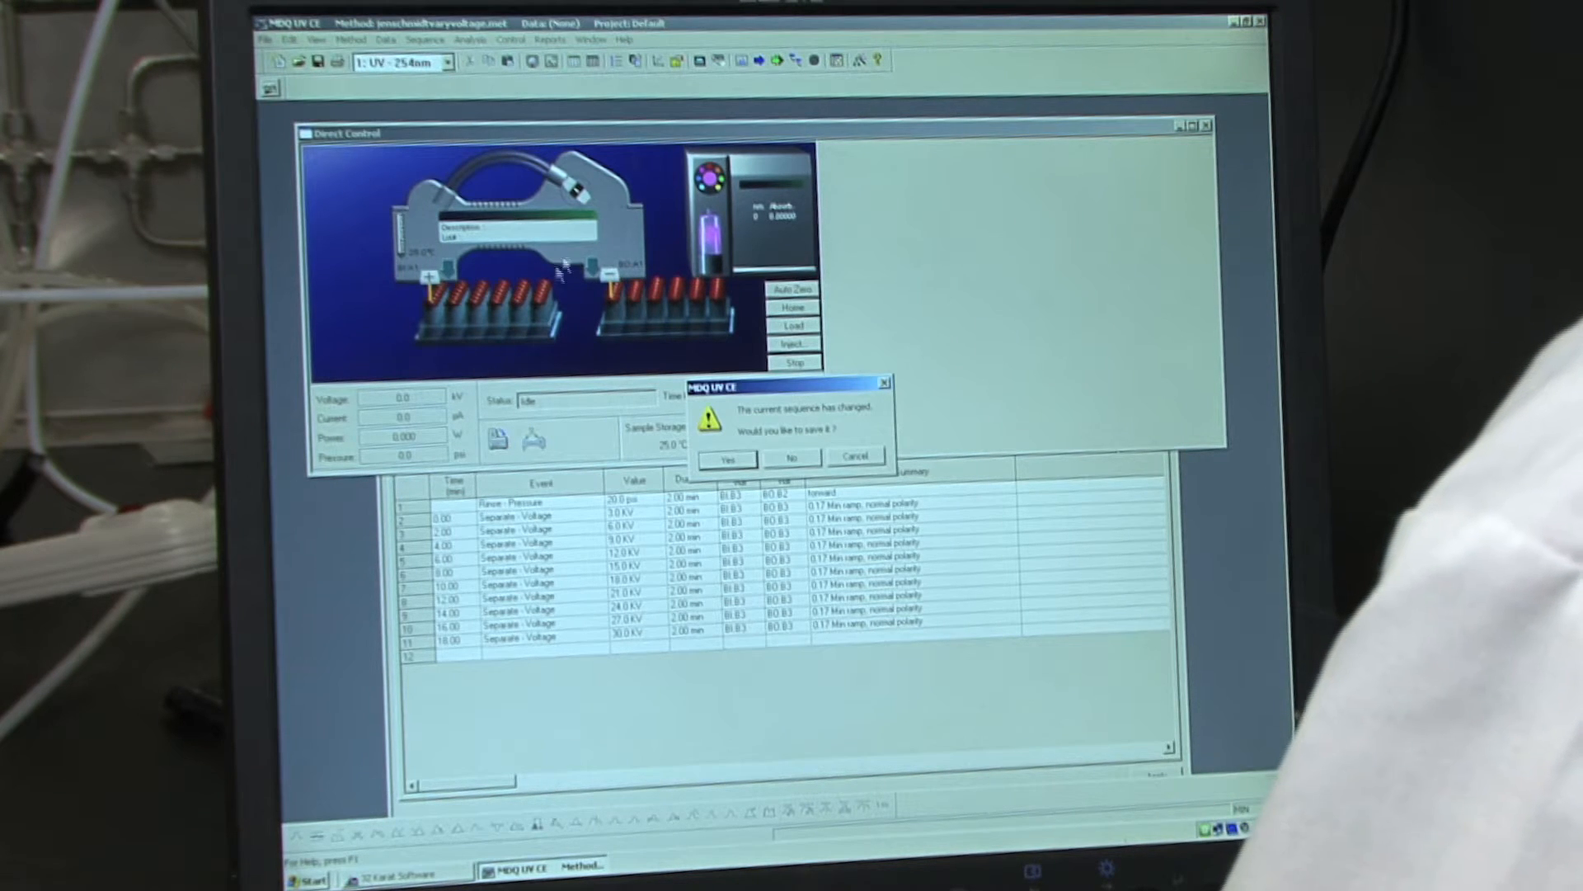
left_click(790, 455)
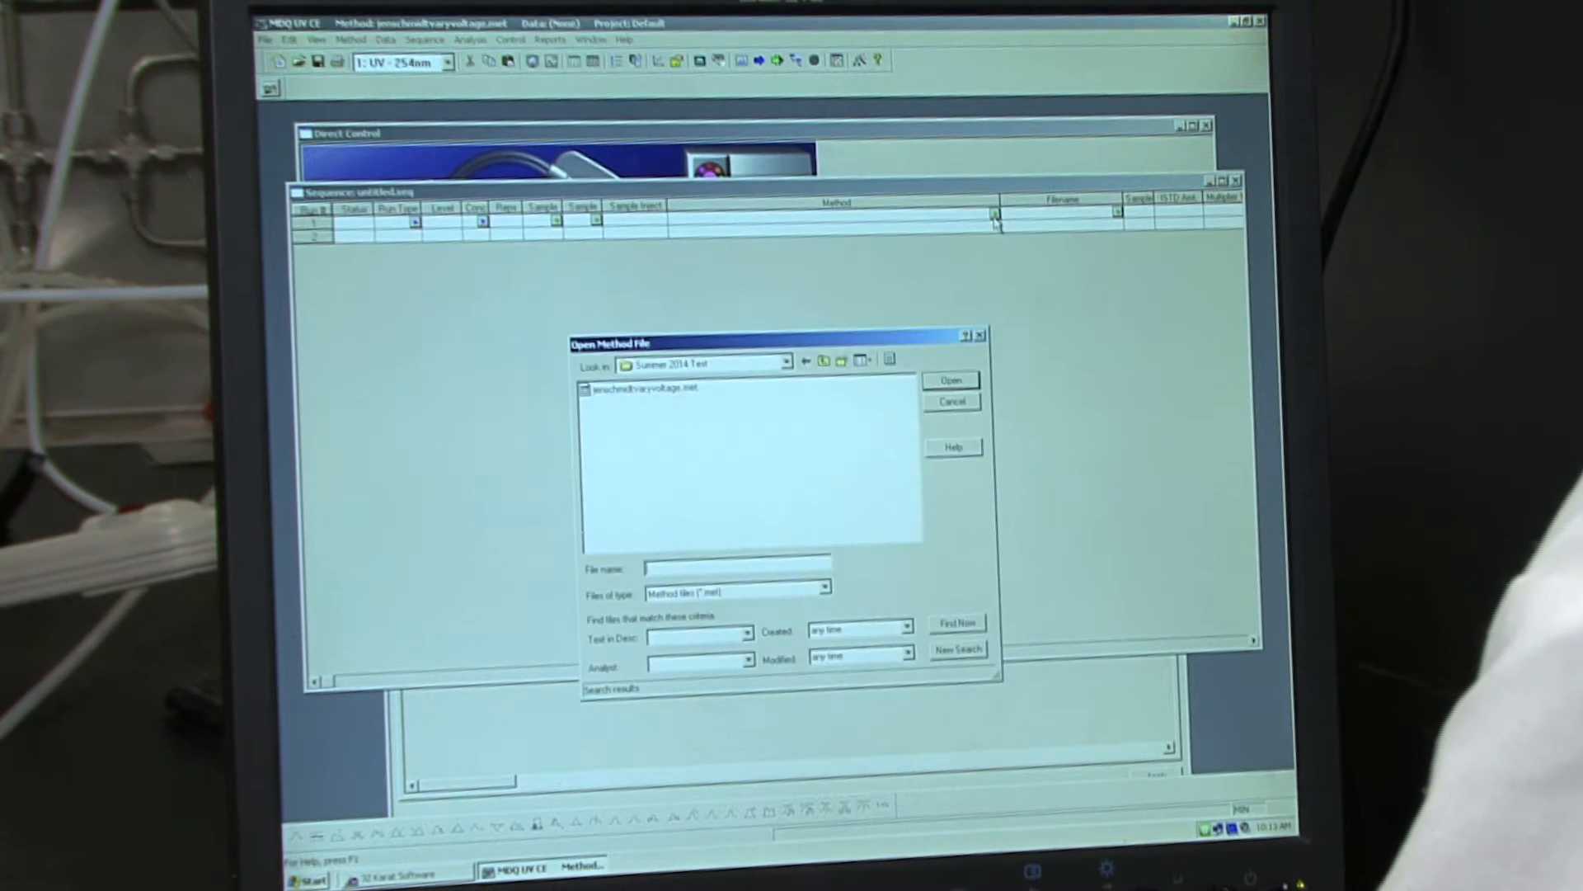
Assign 143AMrinse.met from the 143 AM folder to run 1.
left_click(782, 361)
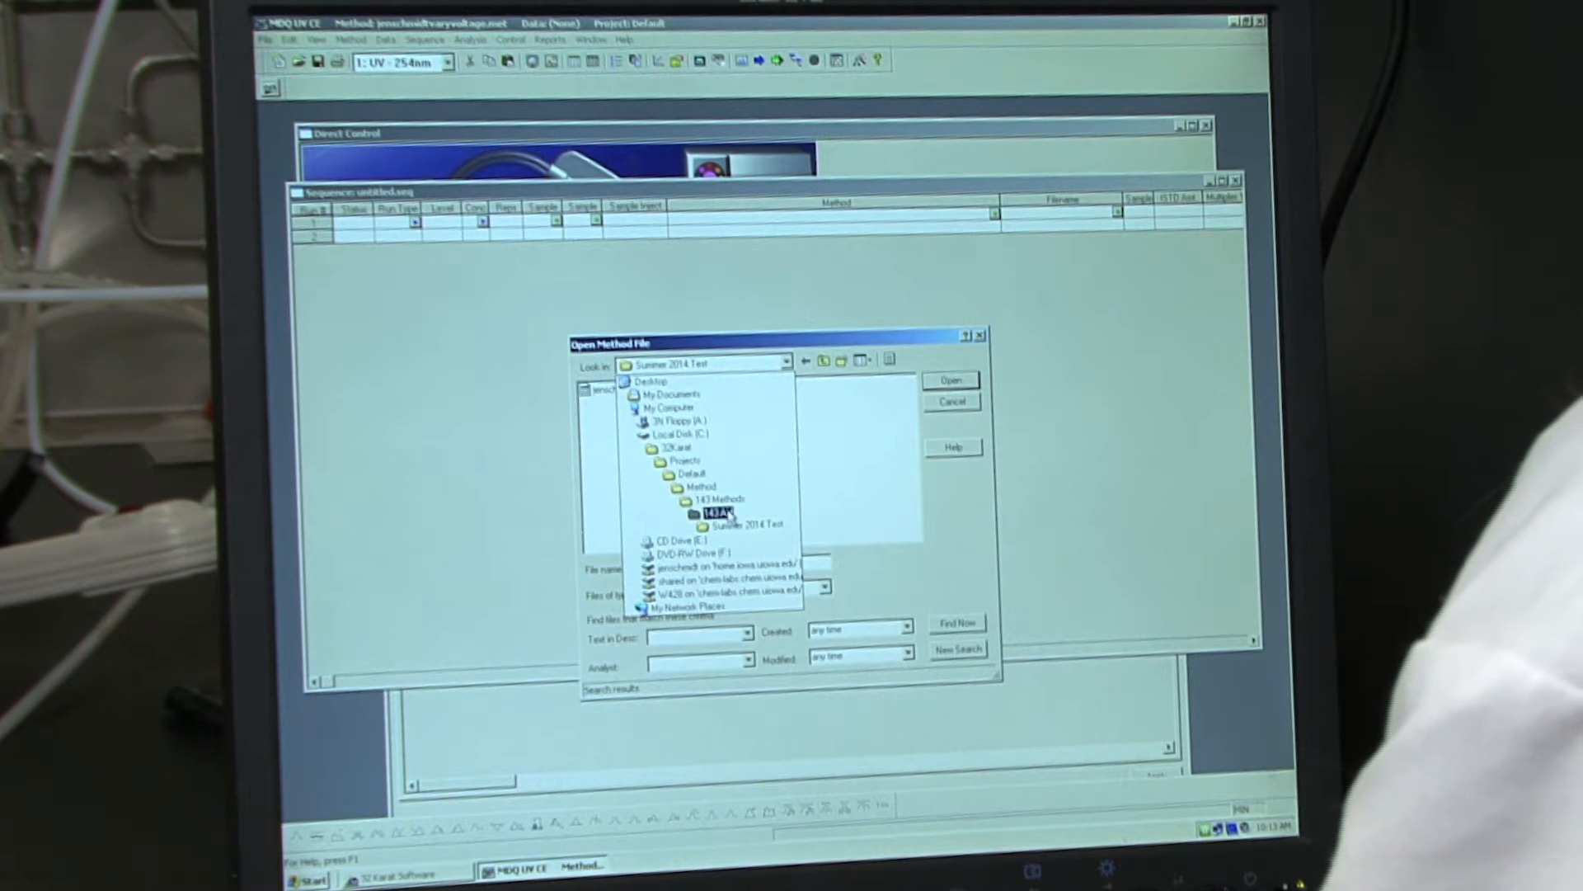
double_click(709, 512)
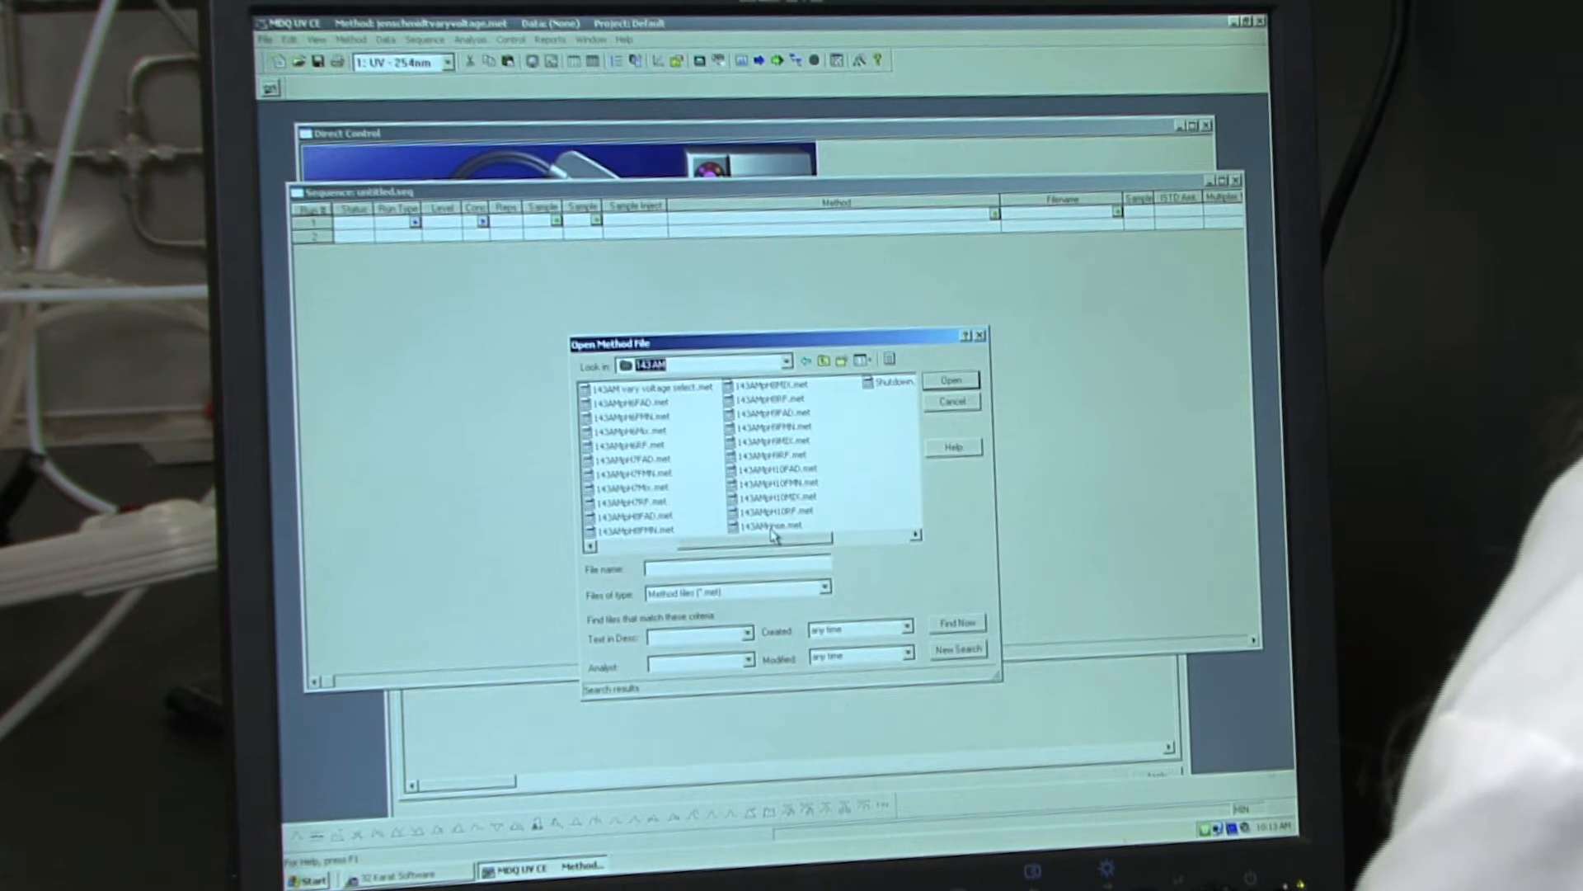
left_click(772, 526)
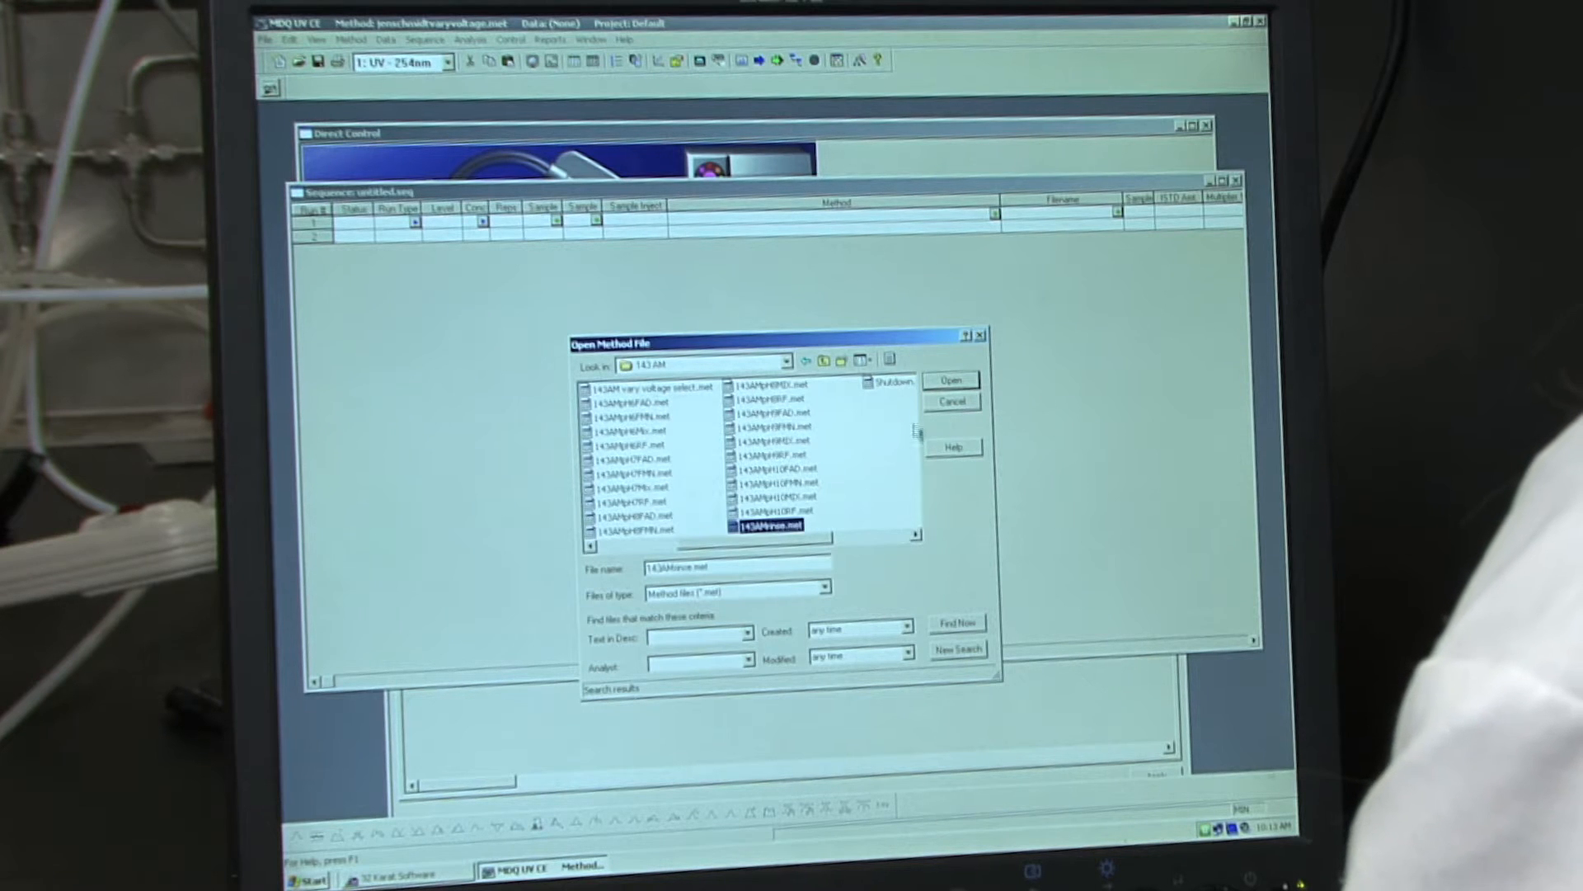
left_click(950, 379)
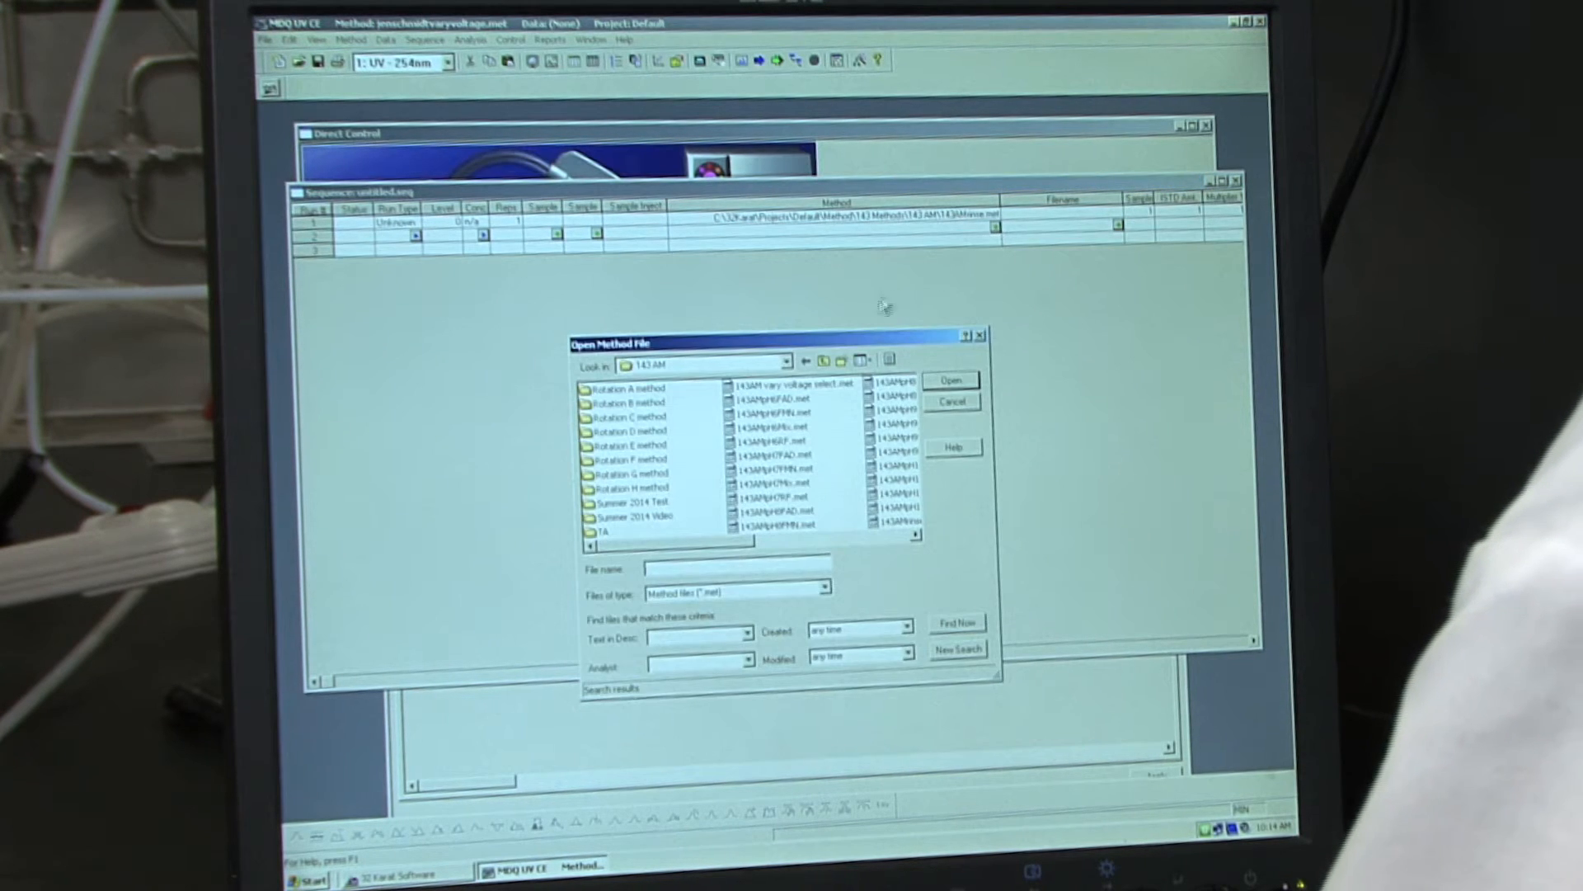
Assign the Summer 2014 Test vary-voltage method to run 2 and the rinse method to run 3.
left_click(787, 363)
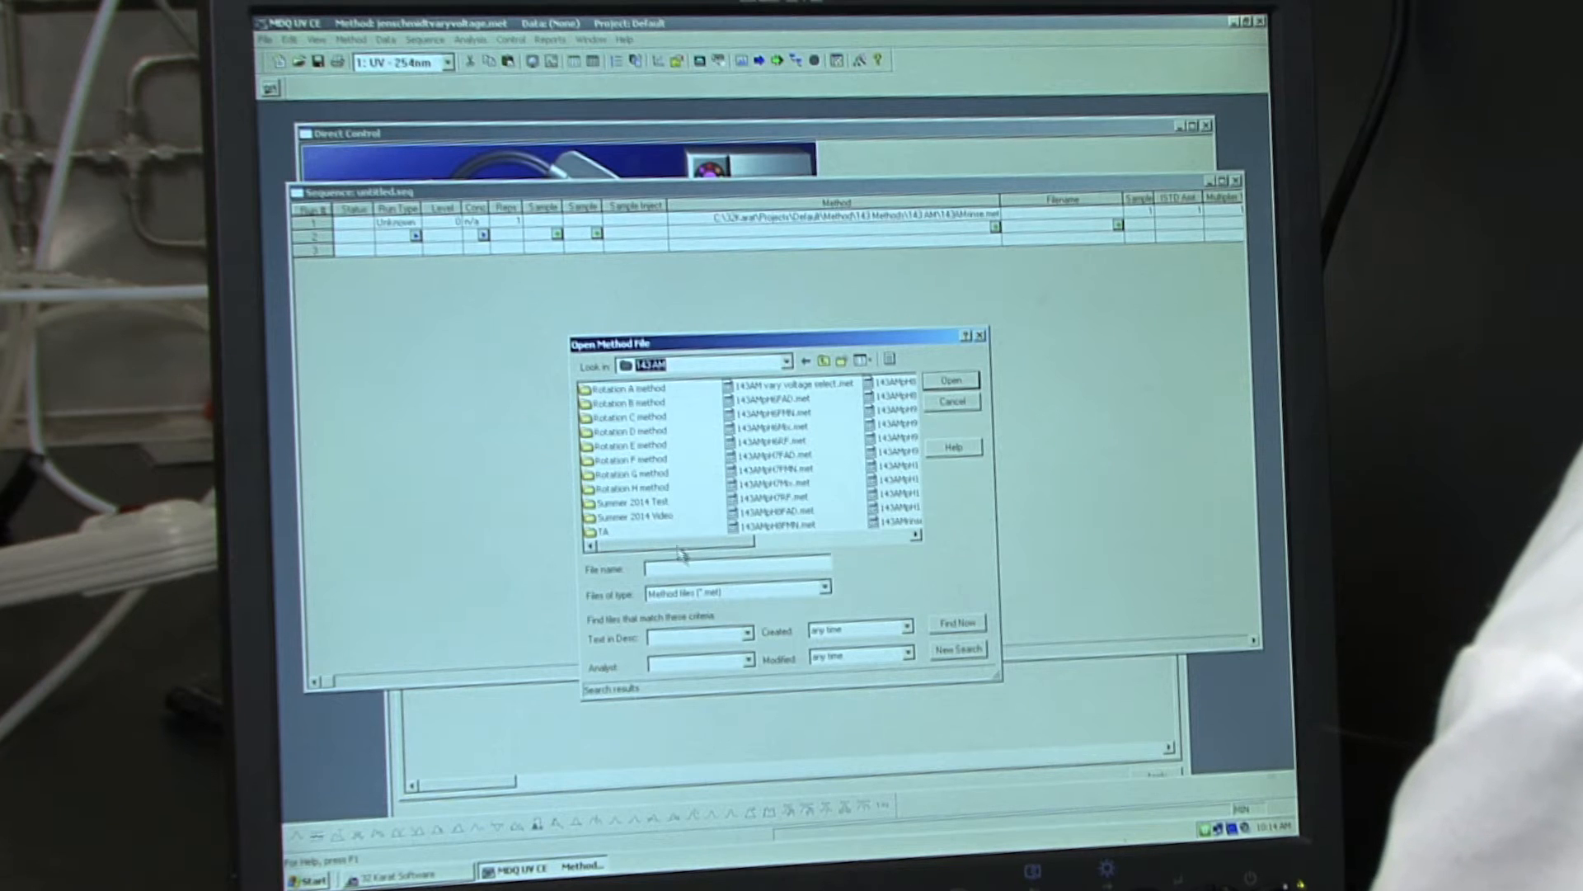
double_click(620, 502)
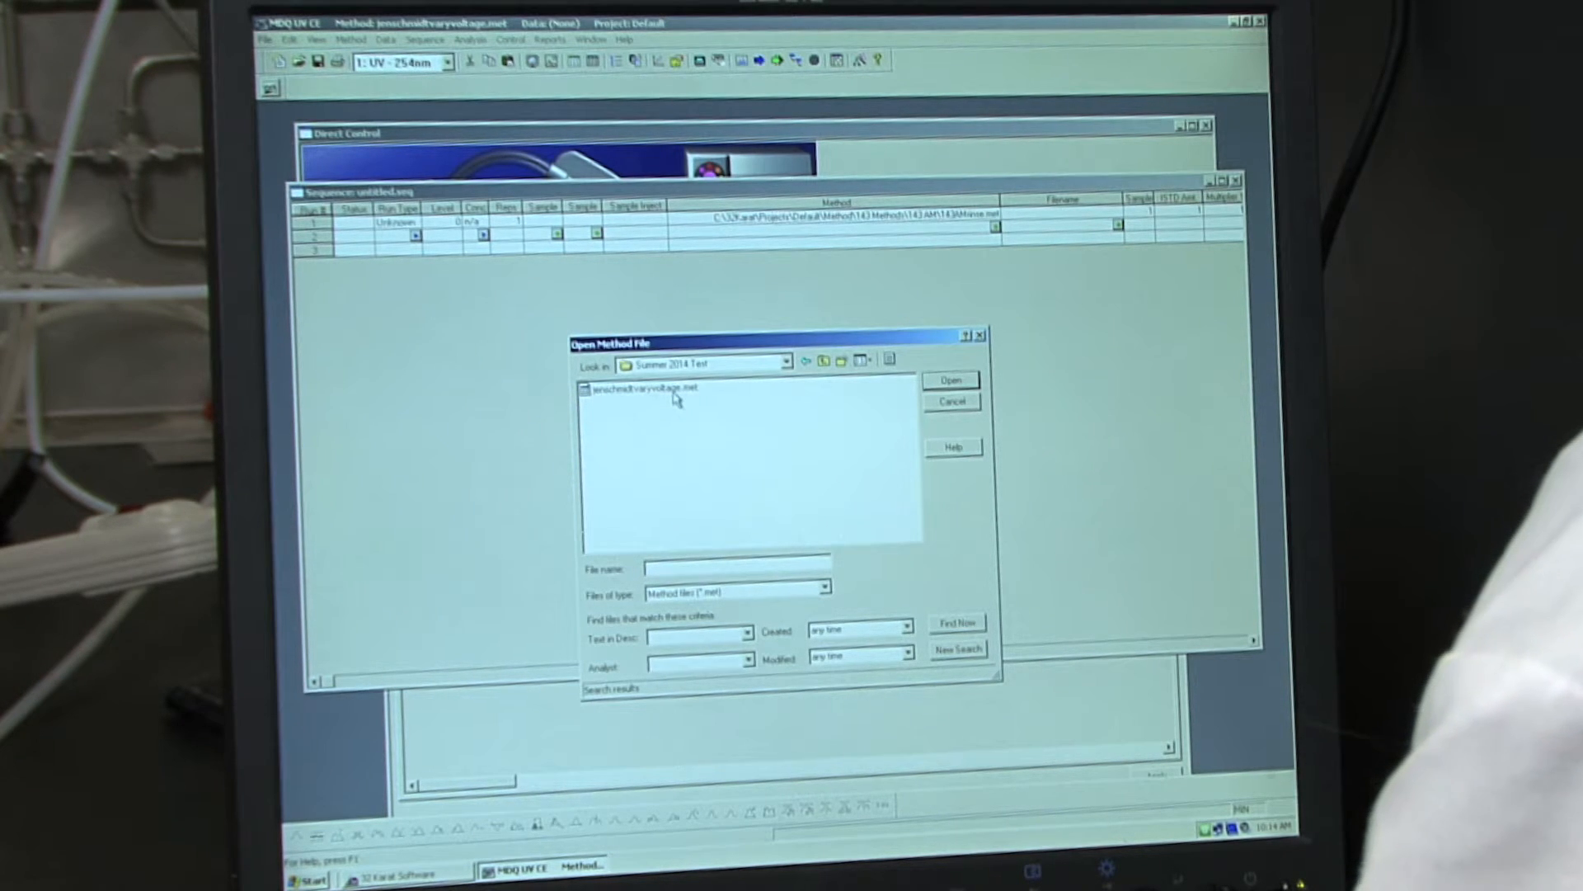
left_click(630, 387)
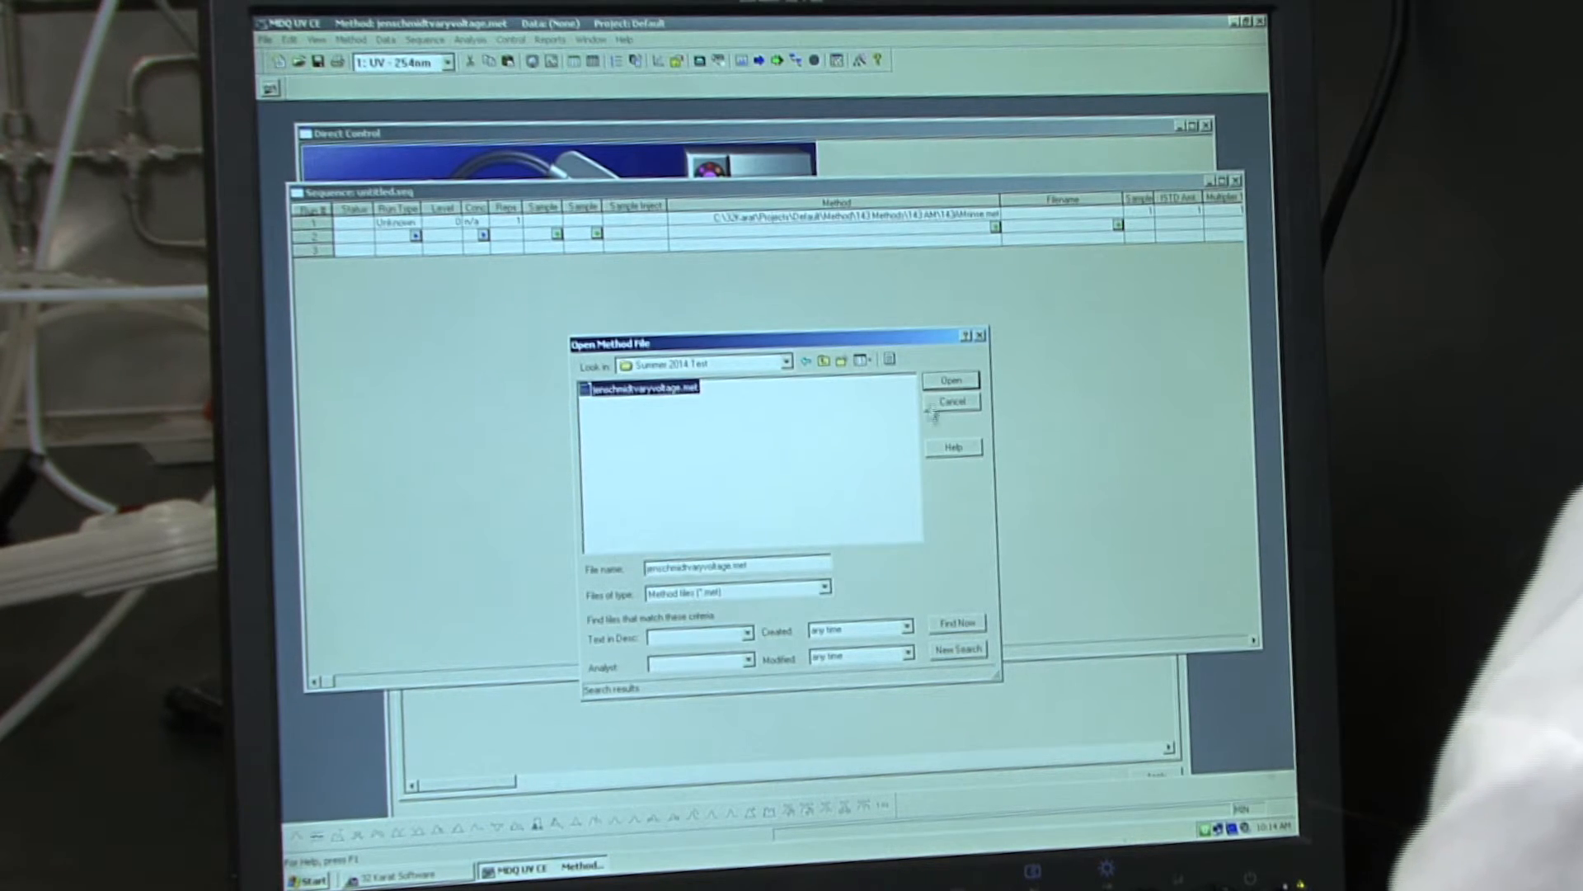
left_click(950, 379)
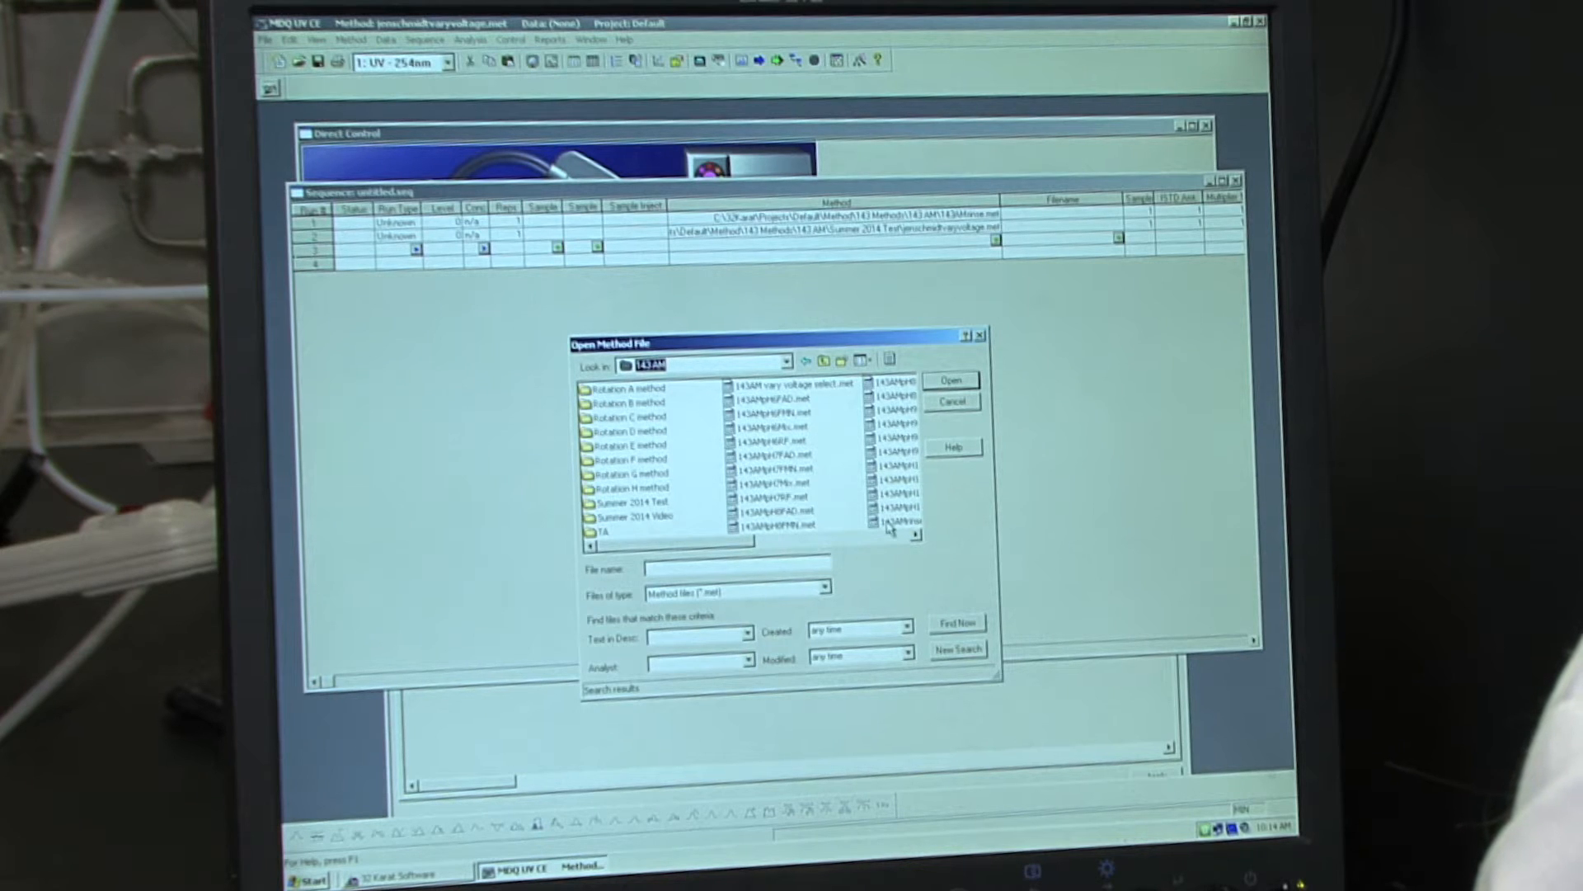
left_click(950, 379)
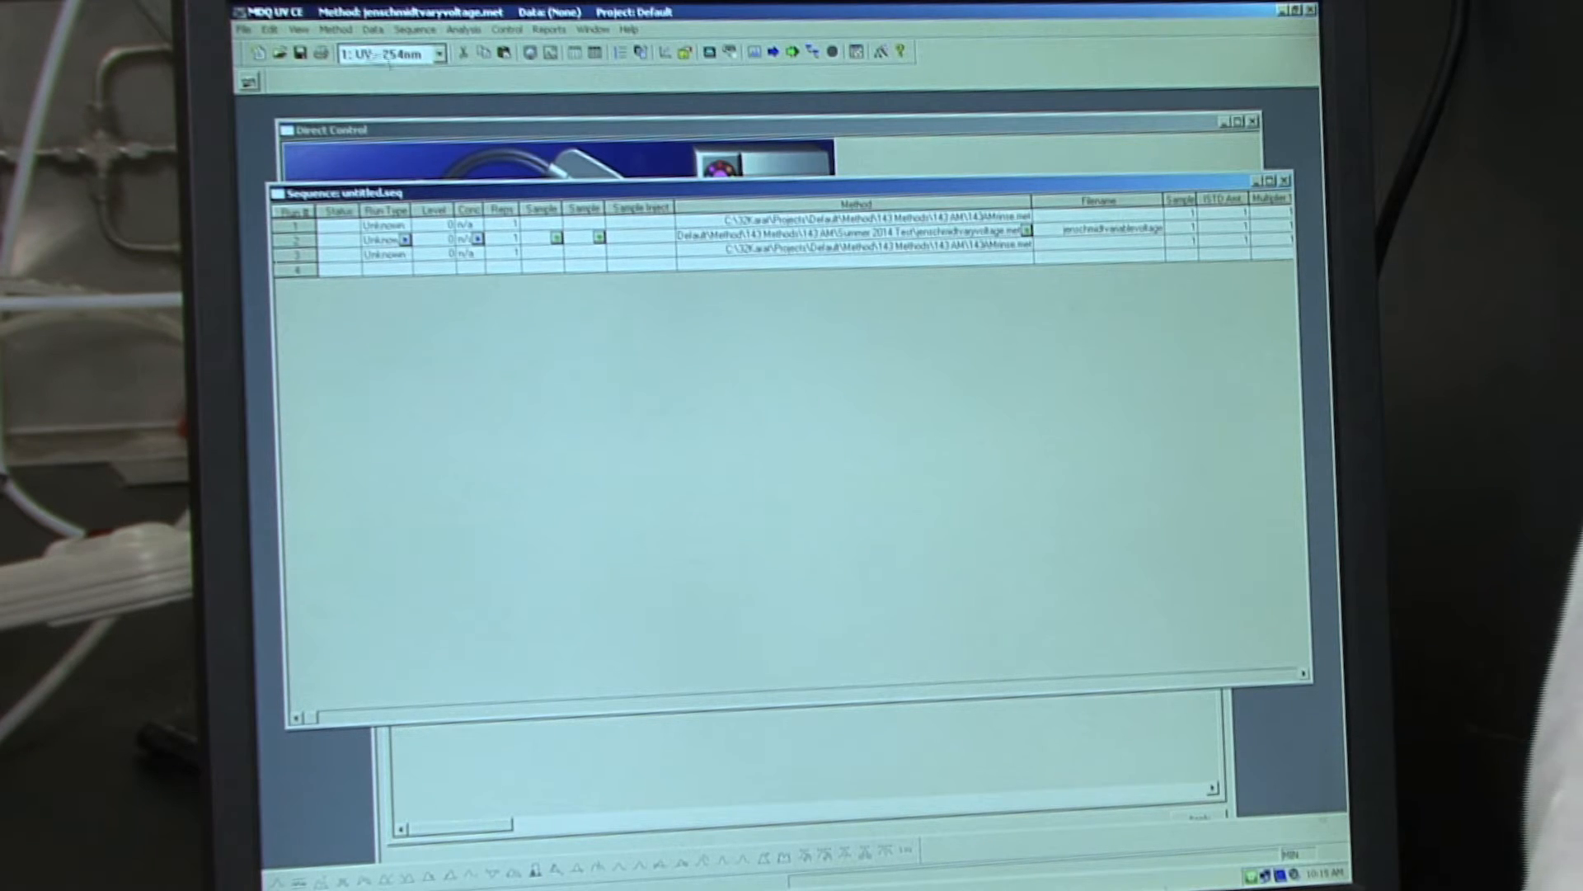
Begin saving the three-run sequence via Save Sequence As.
left_click(243, 29)
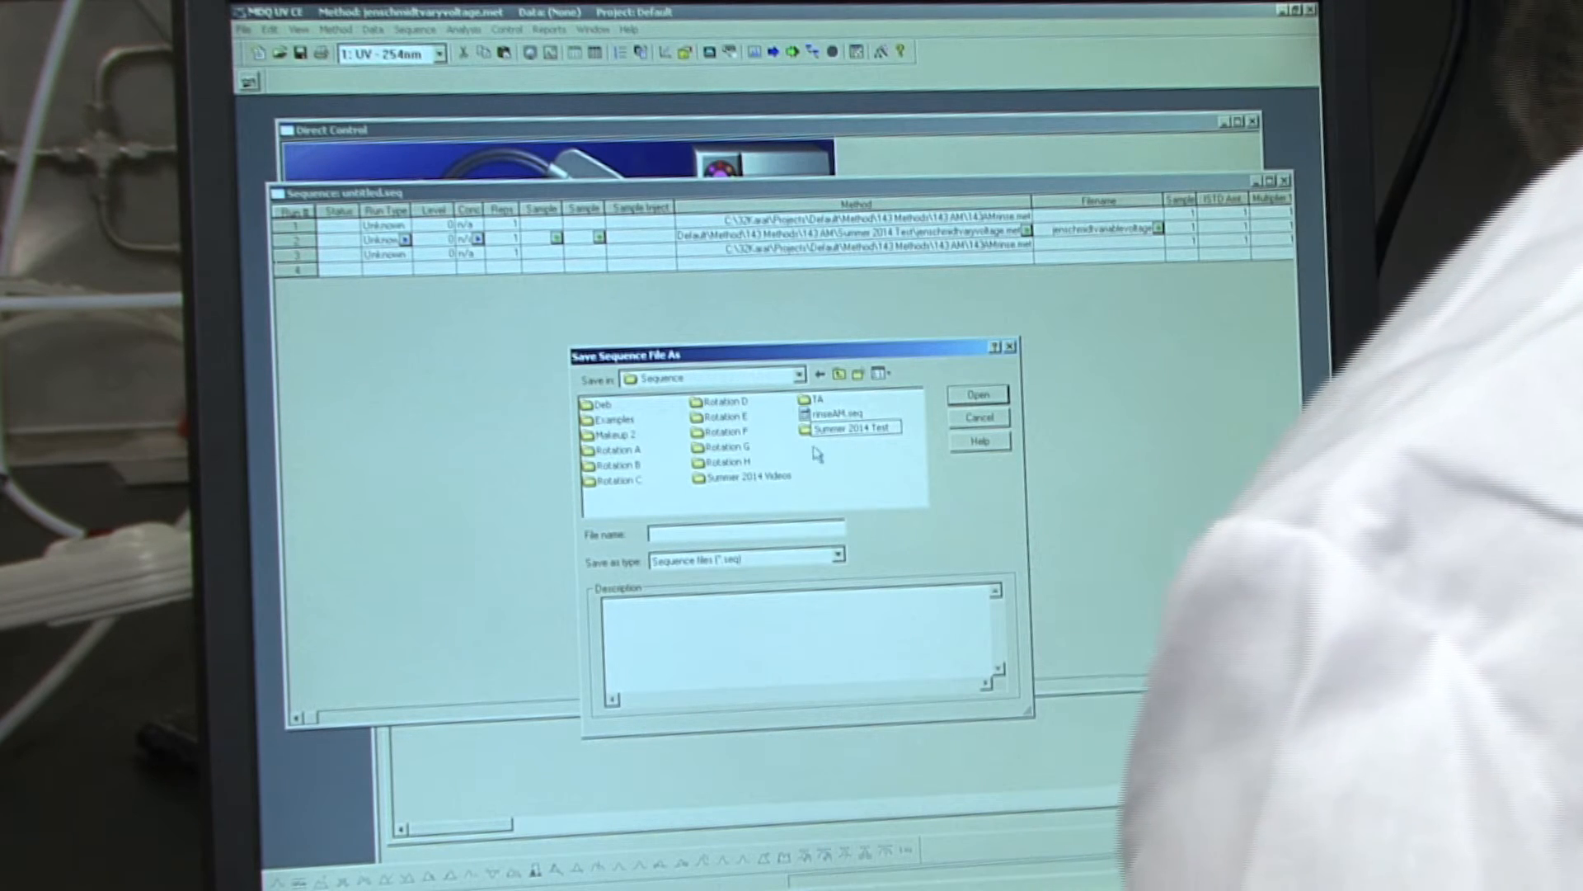
Save the sequence as a 'voltage' sequence file in the Summer 2014 Test folder.
double_click(854, 426)
type("jenschmidt-variabl")
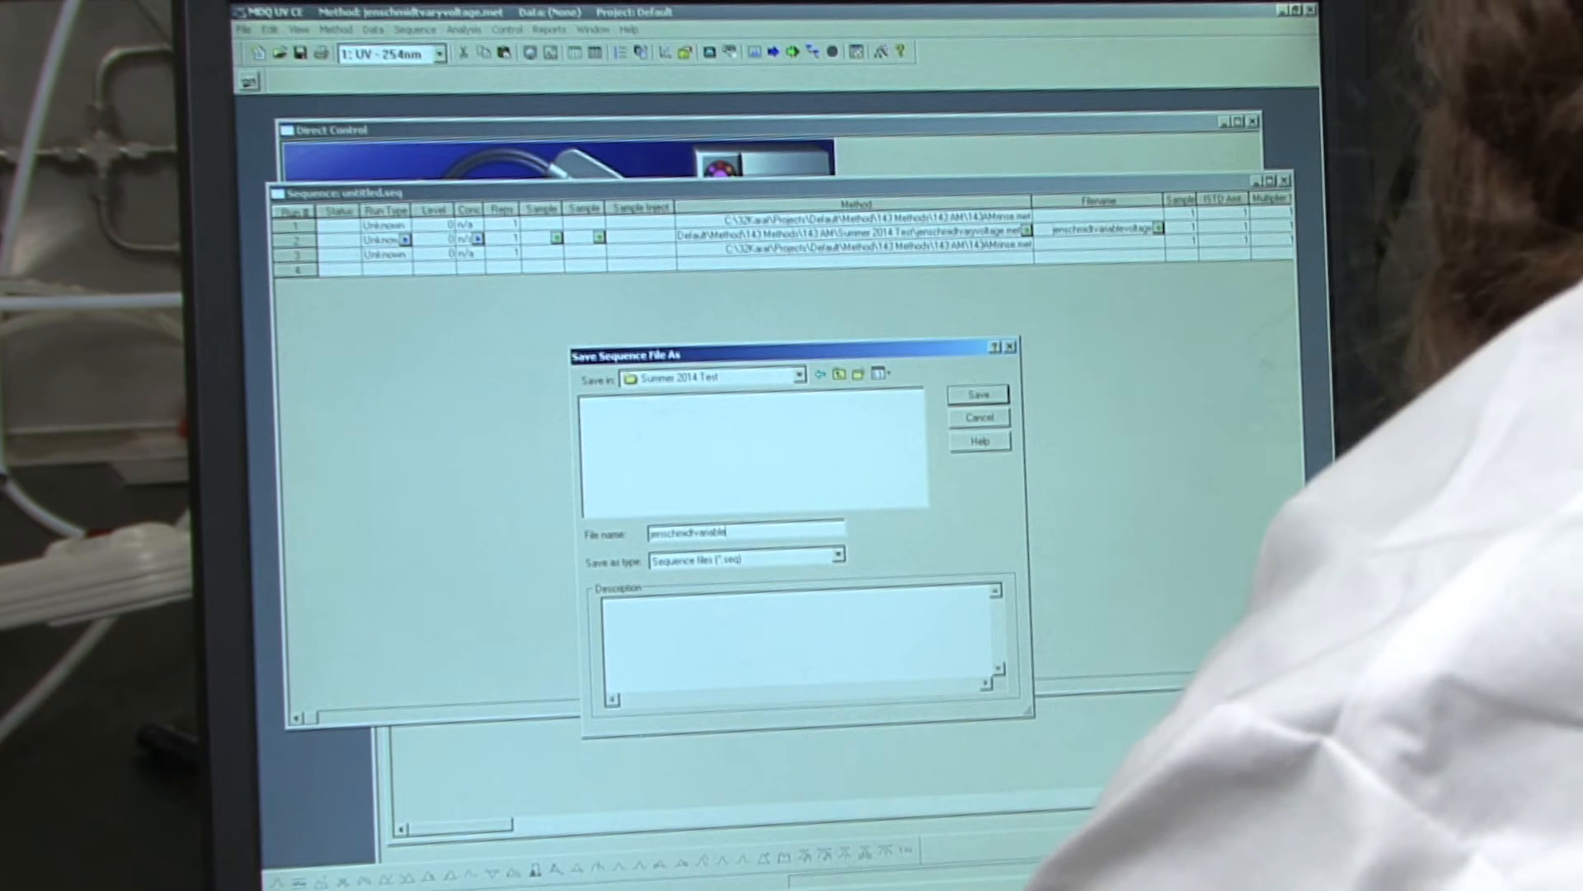
type("voltage.seq")
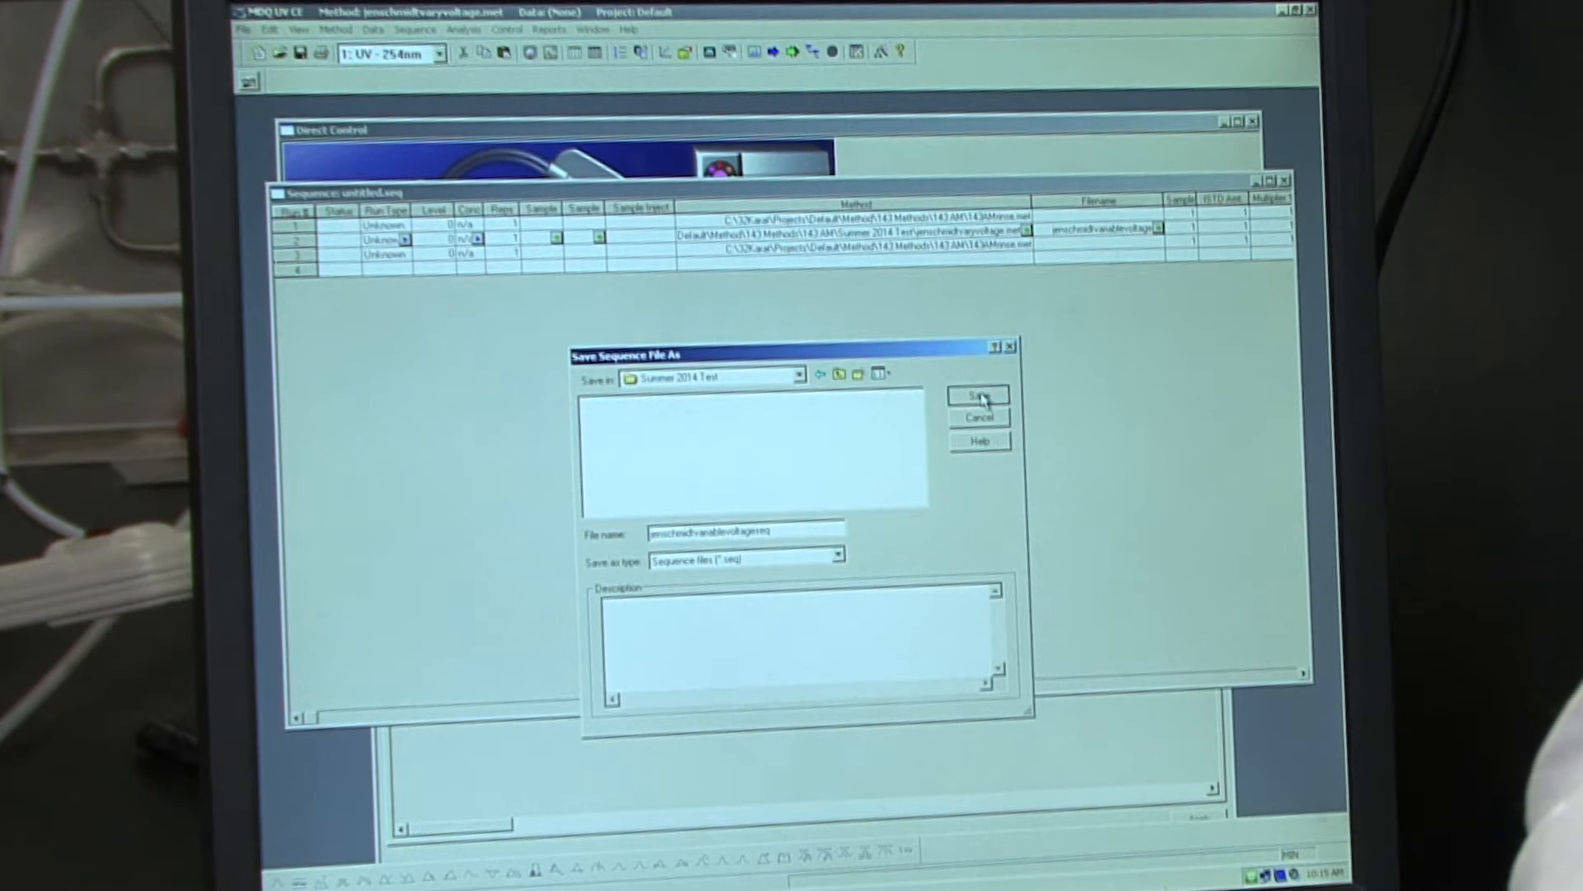
left_click(980, 396)
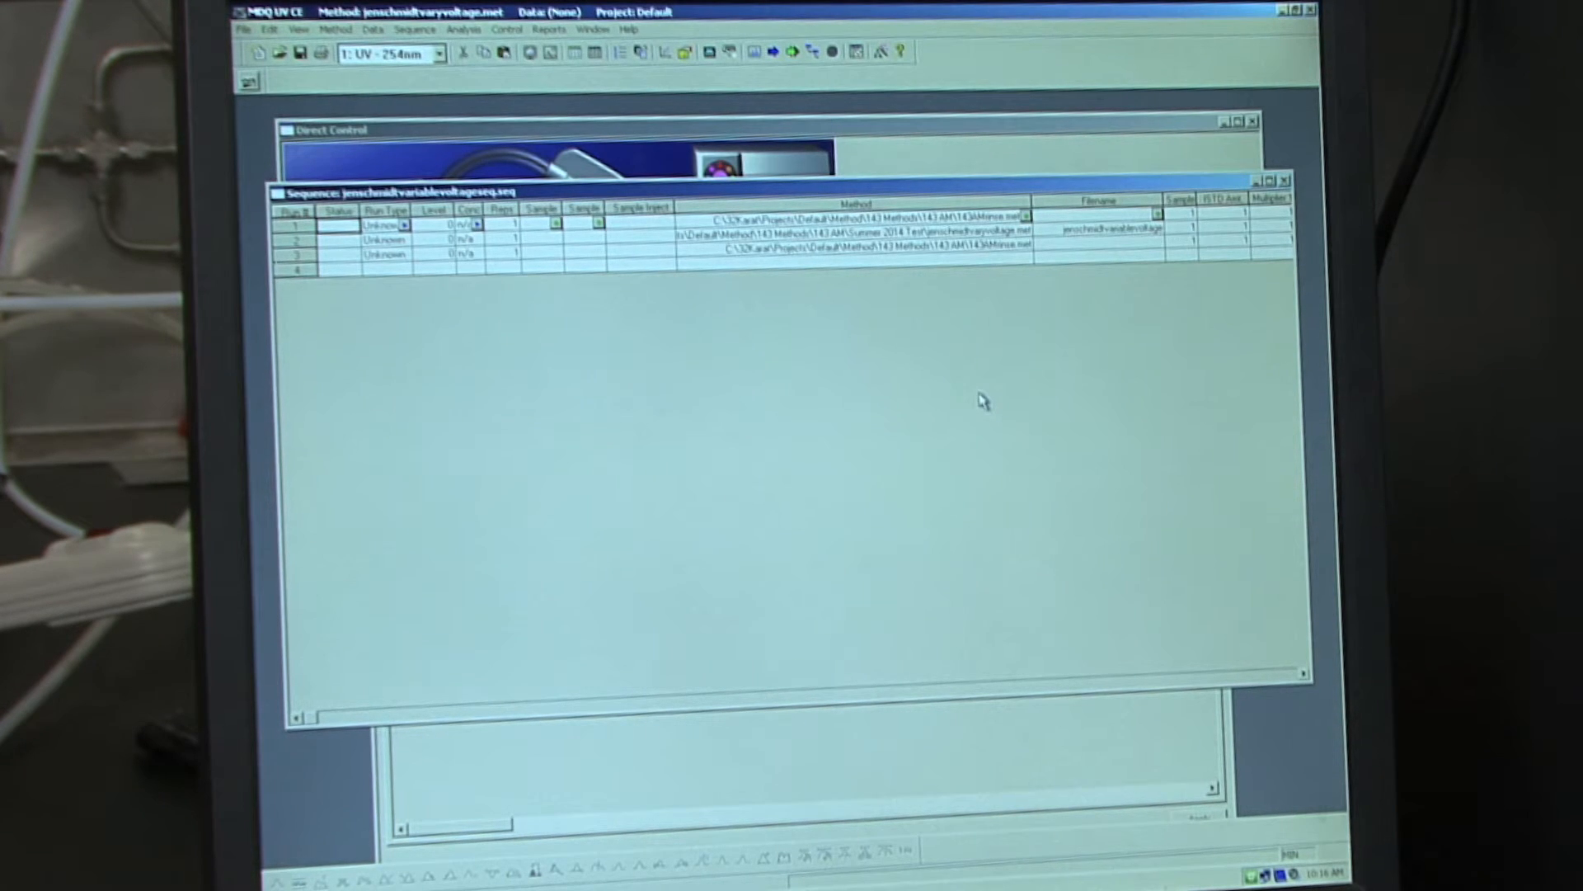
mouse_move(899, 409)
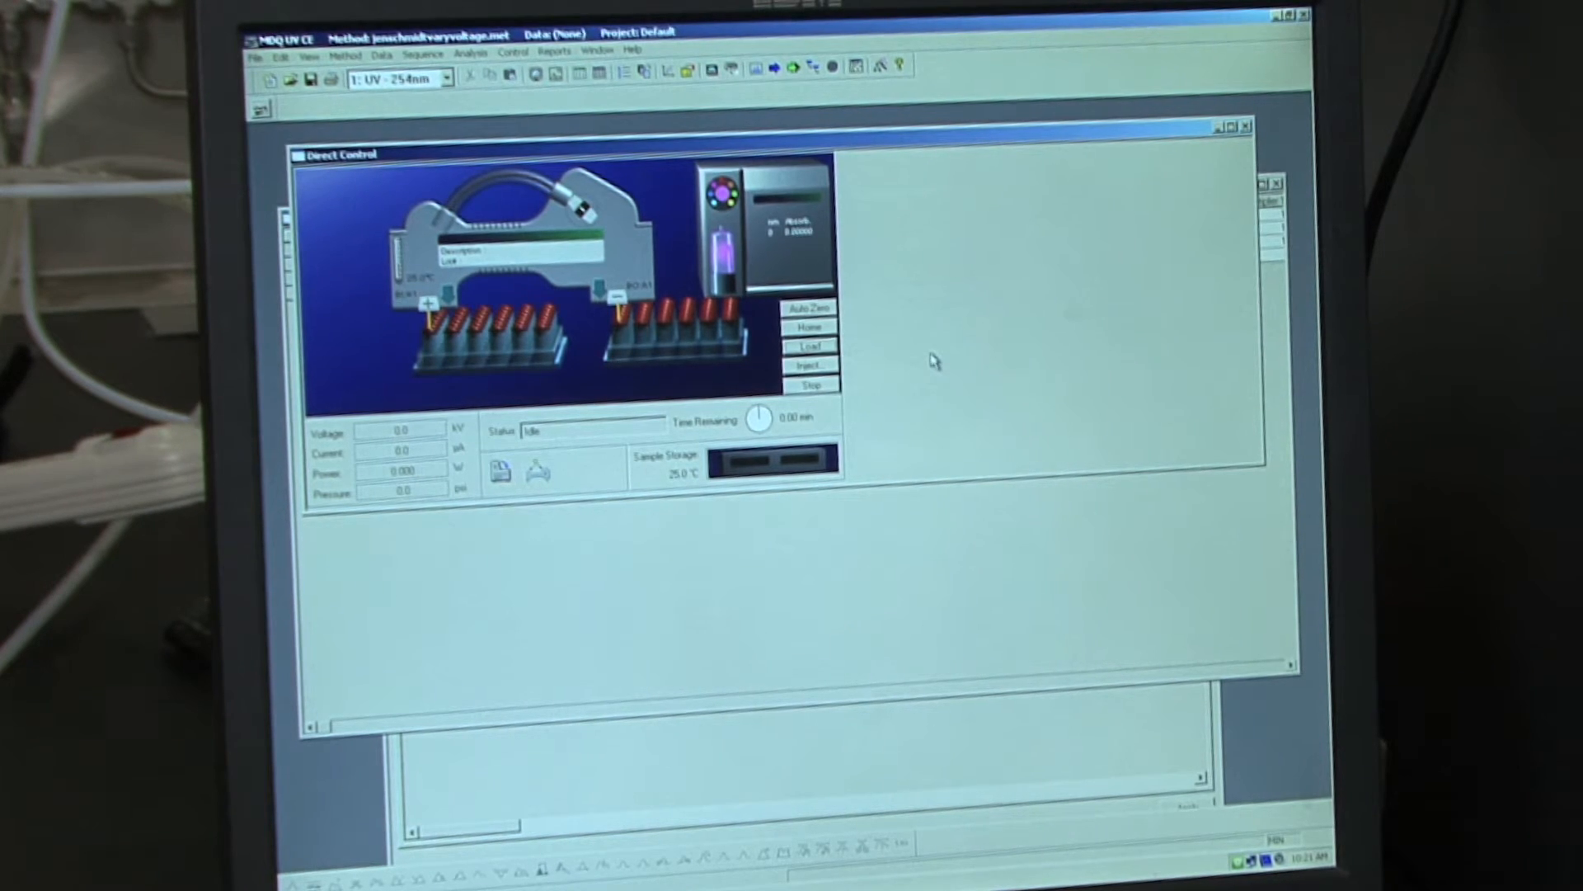
mouse_move(840, 262)
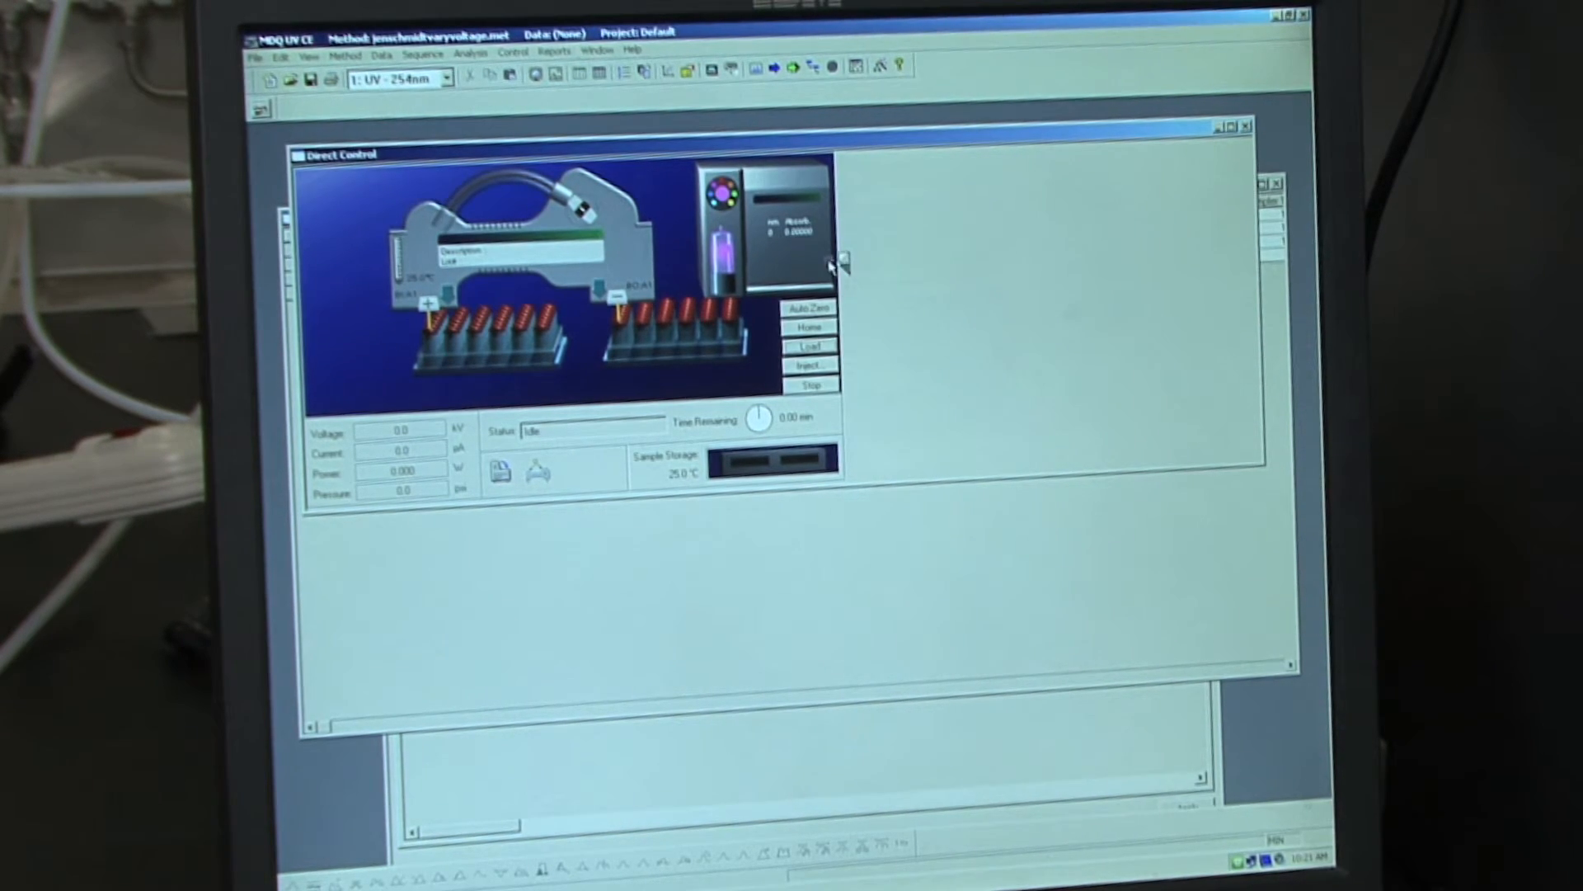
Start running the saved variable-voltage sequence via Control > Sequence Run.
left_click(516, 52)
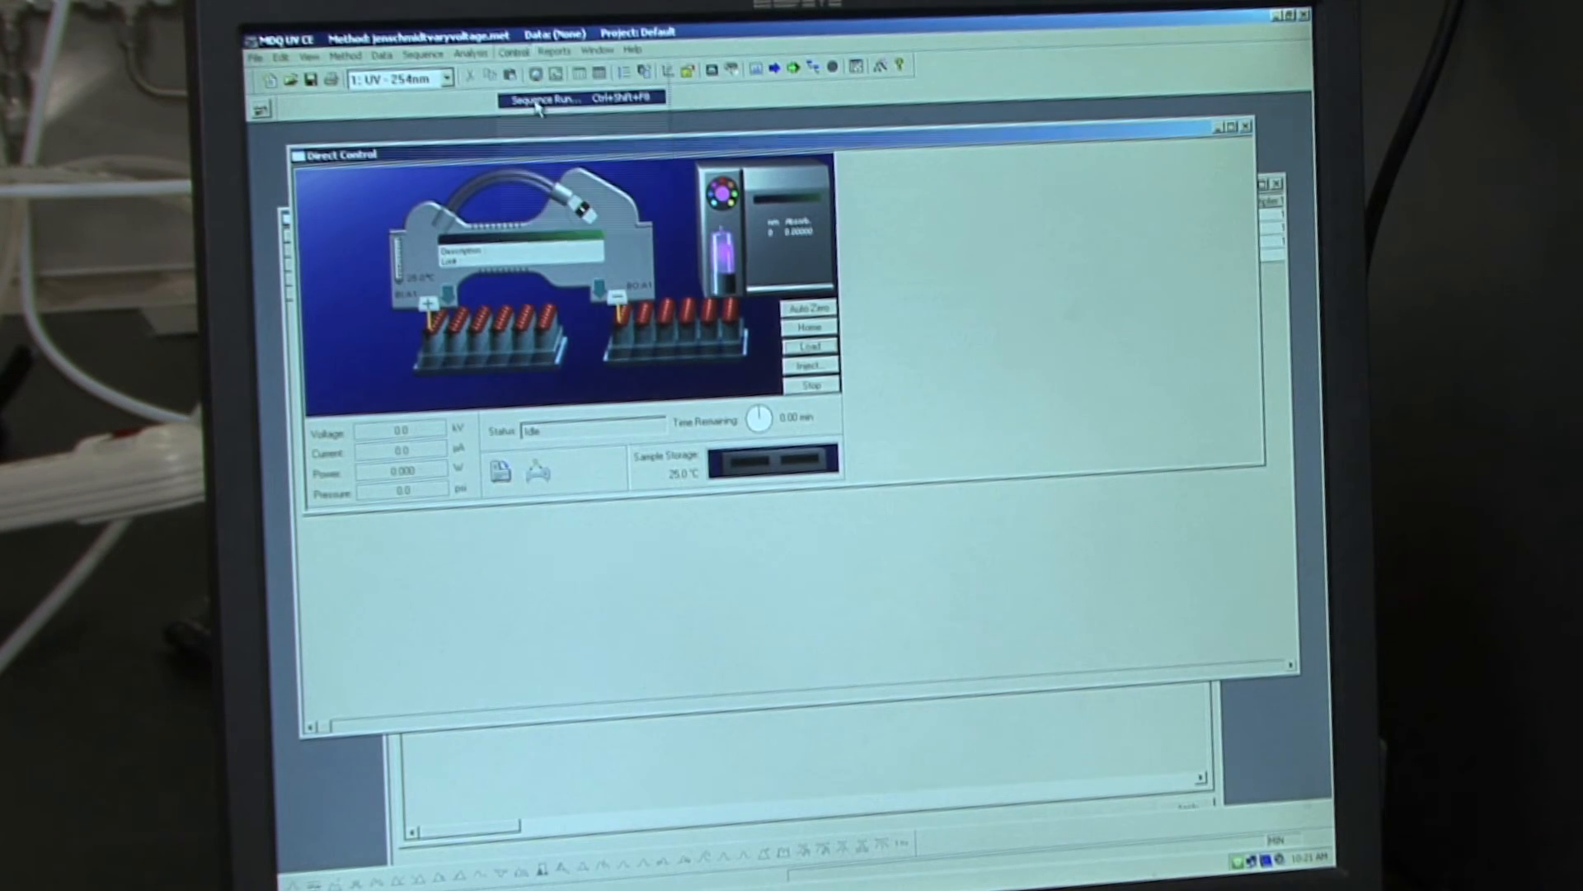
left_click(544, 99)
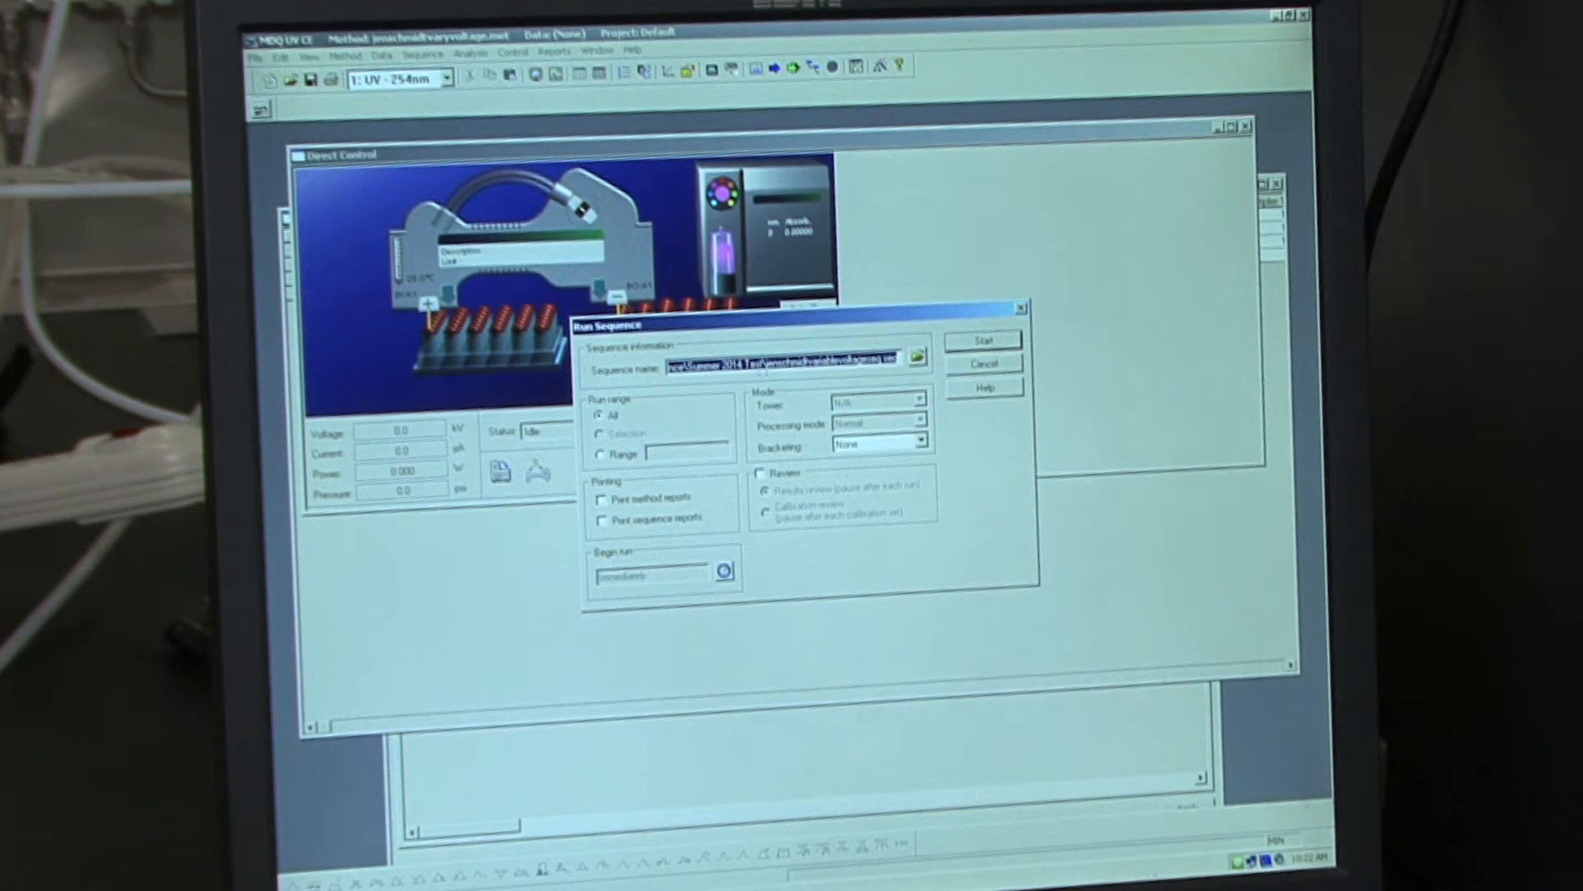
mouse_move(884, 383)
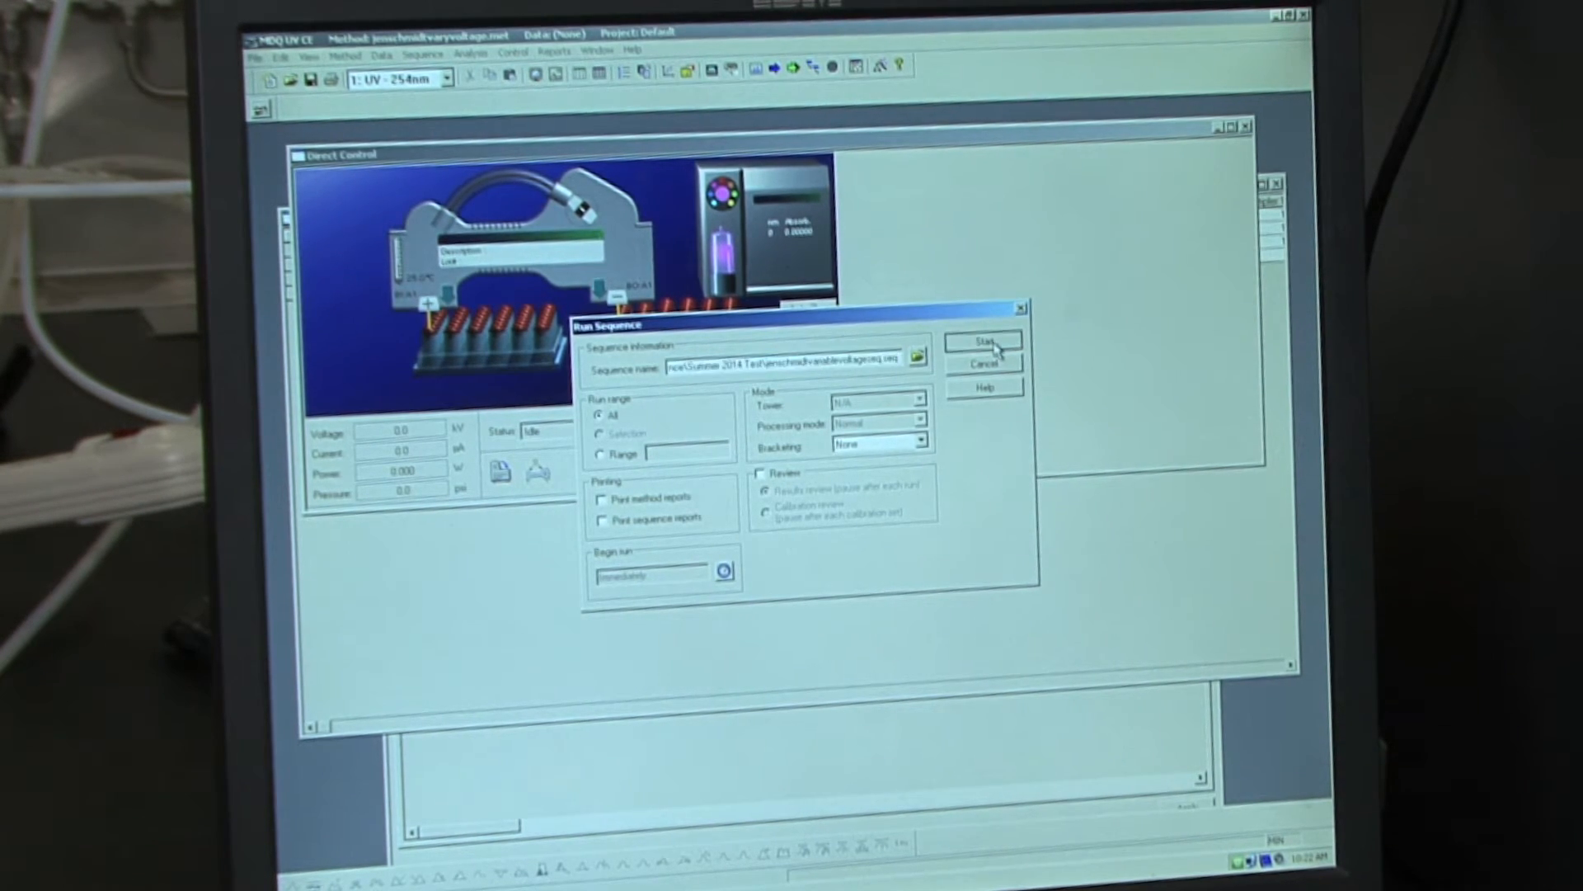
left_click(984, 343)
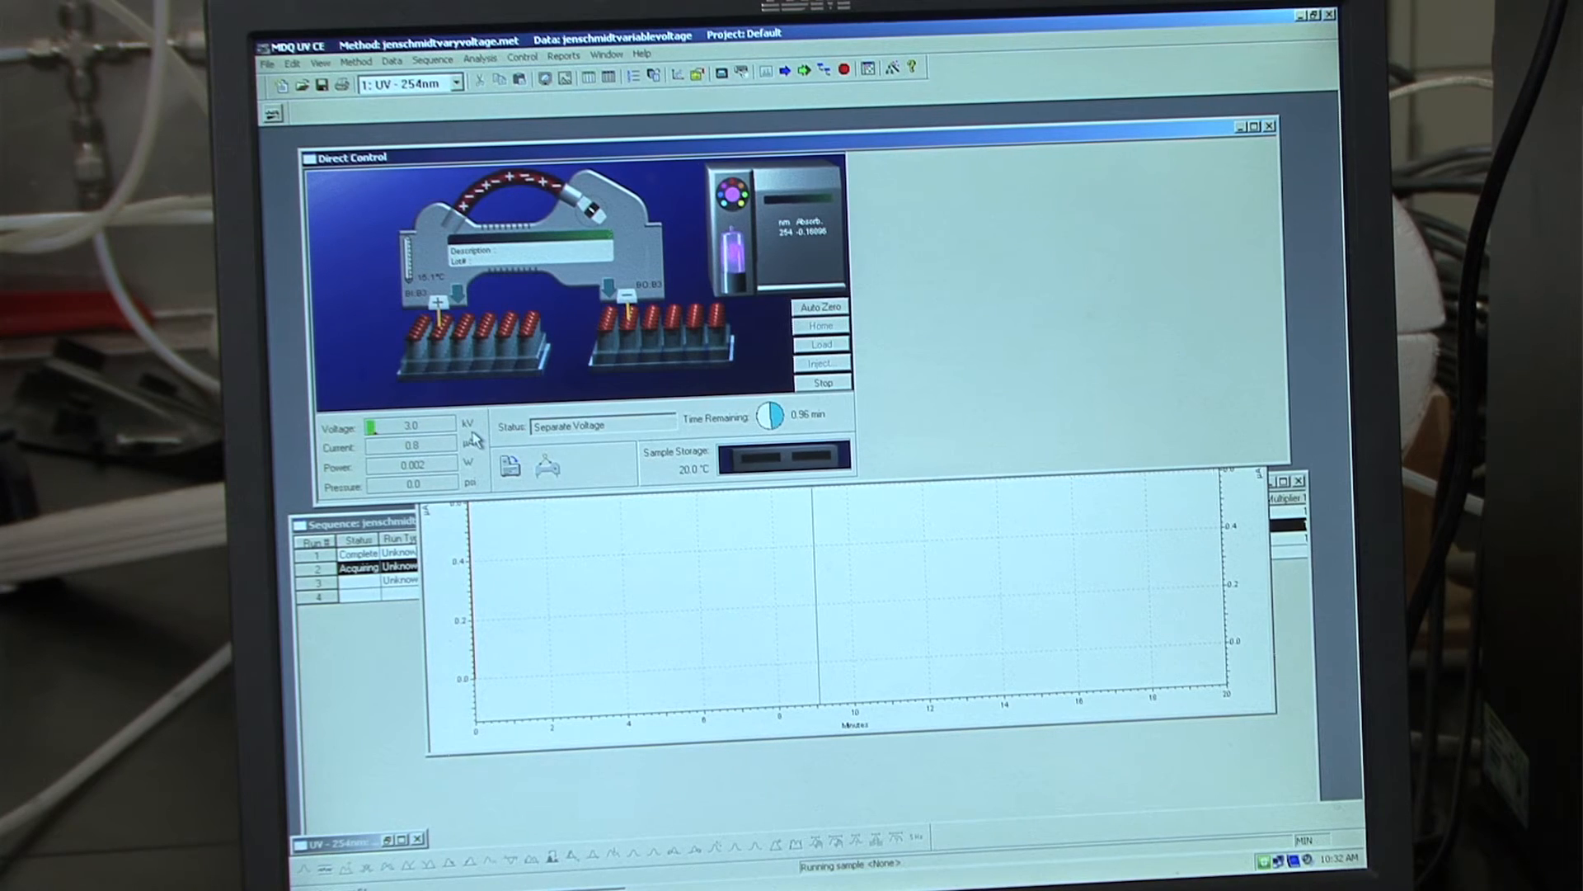
mouse_move(1012, 795)
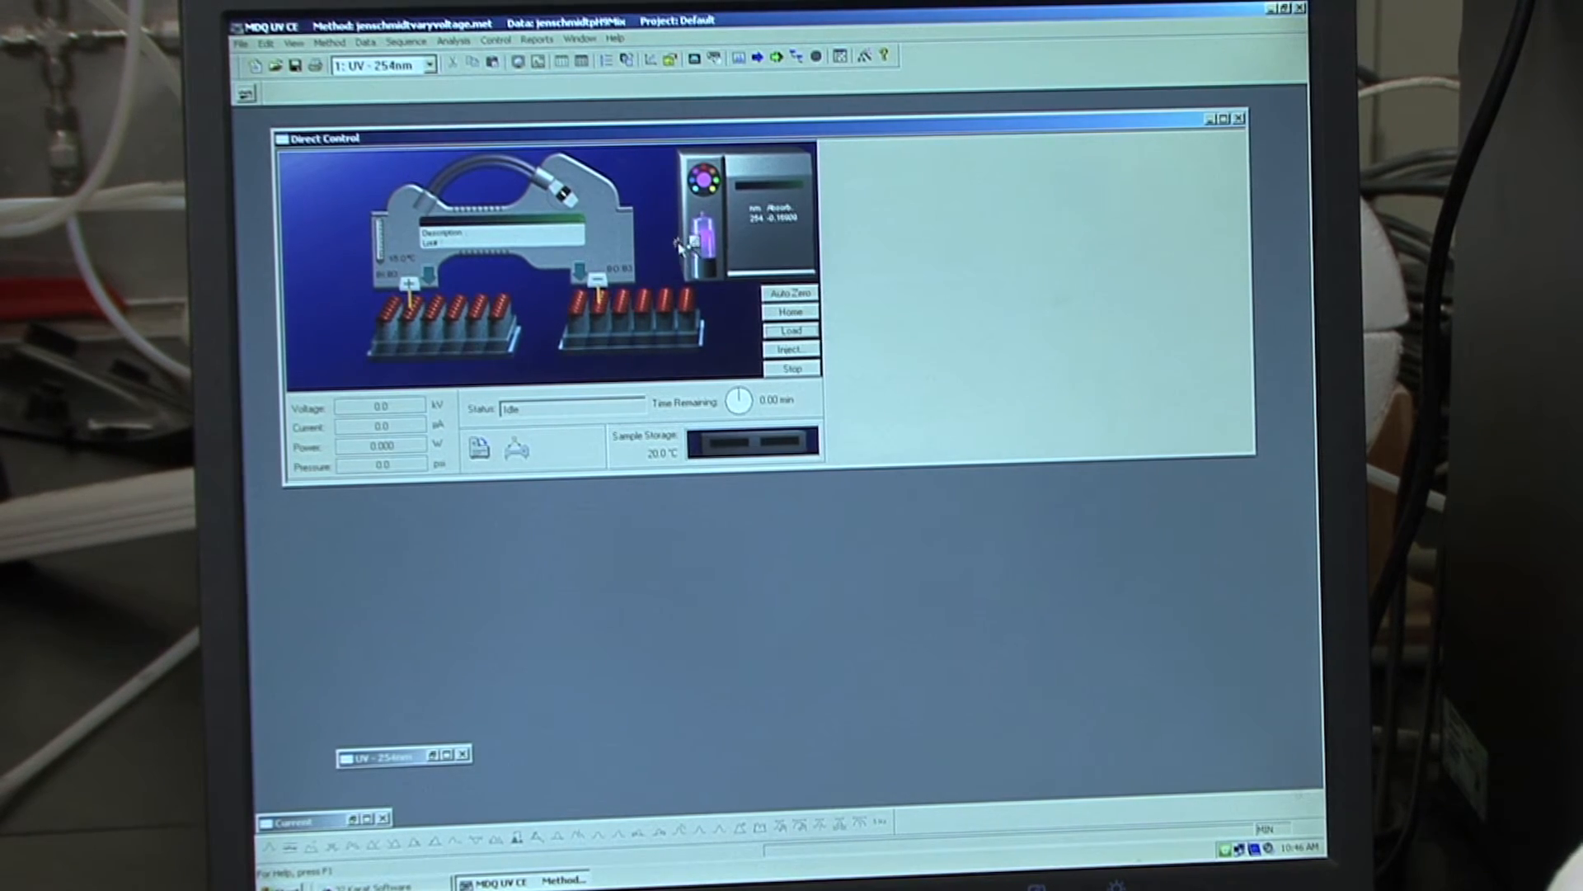
Create a new blank sequence, discarding changes to the previous one.
left_click(245, 43)
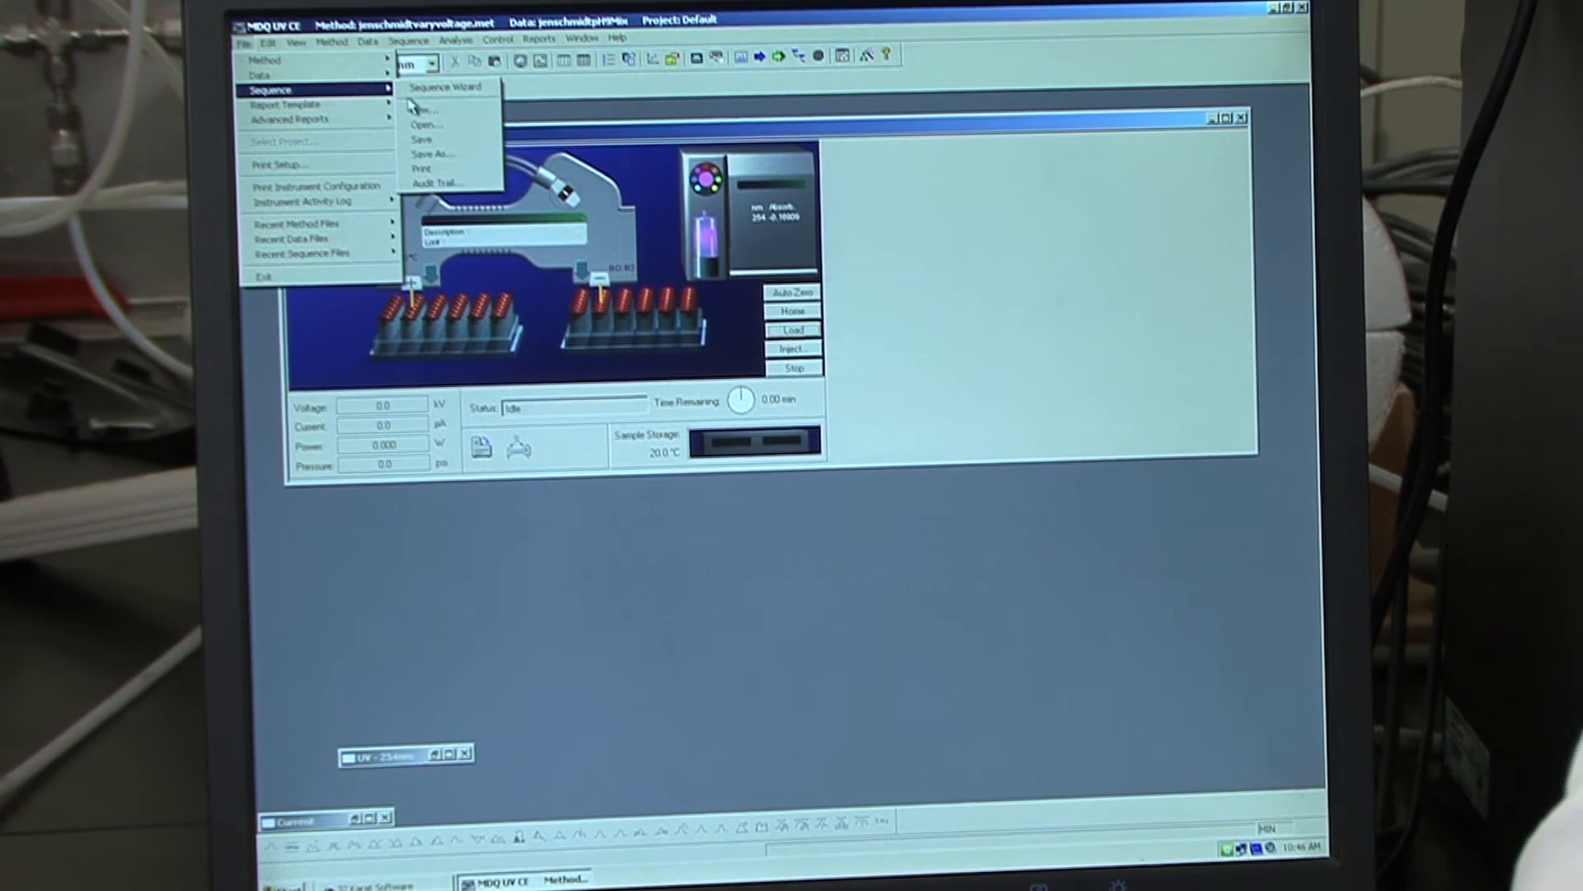
left_click(417, 105)
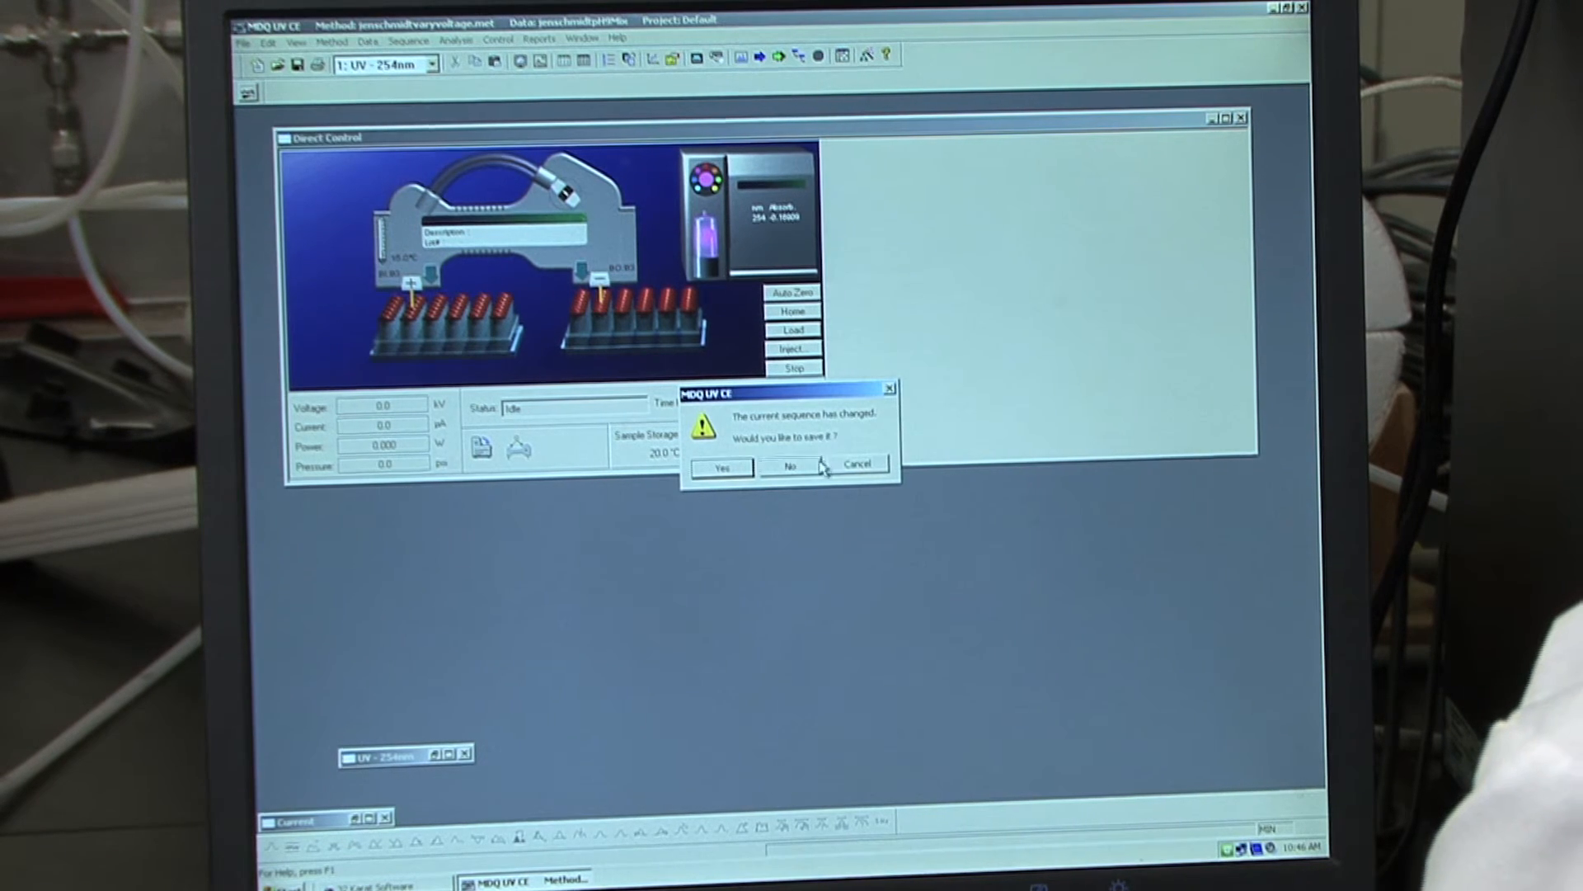
left_click(790, 466)
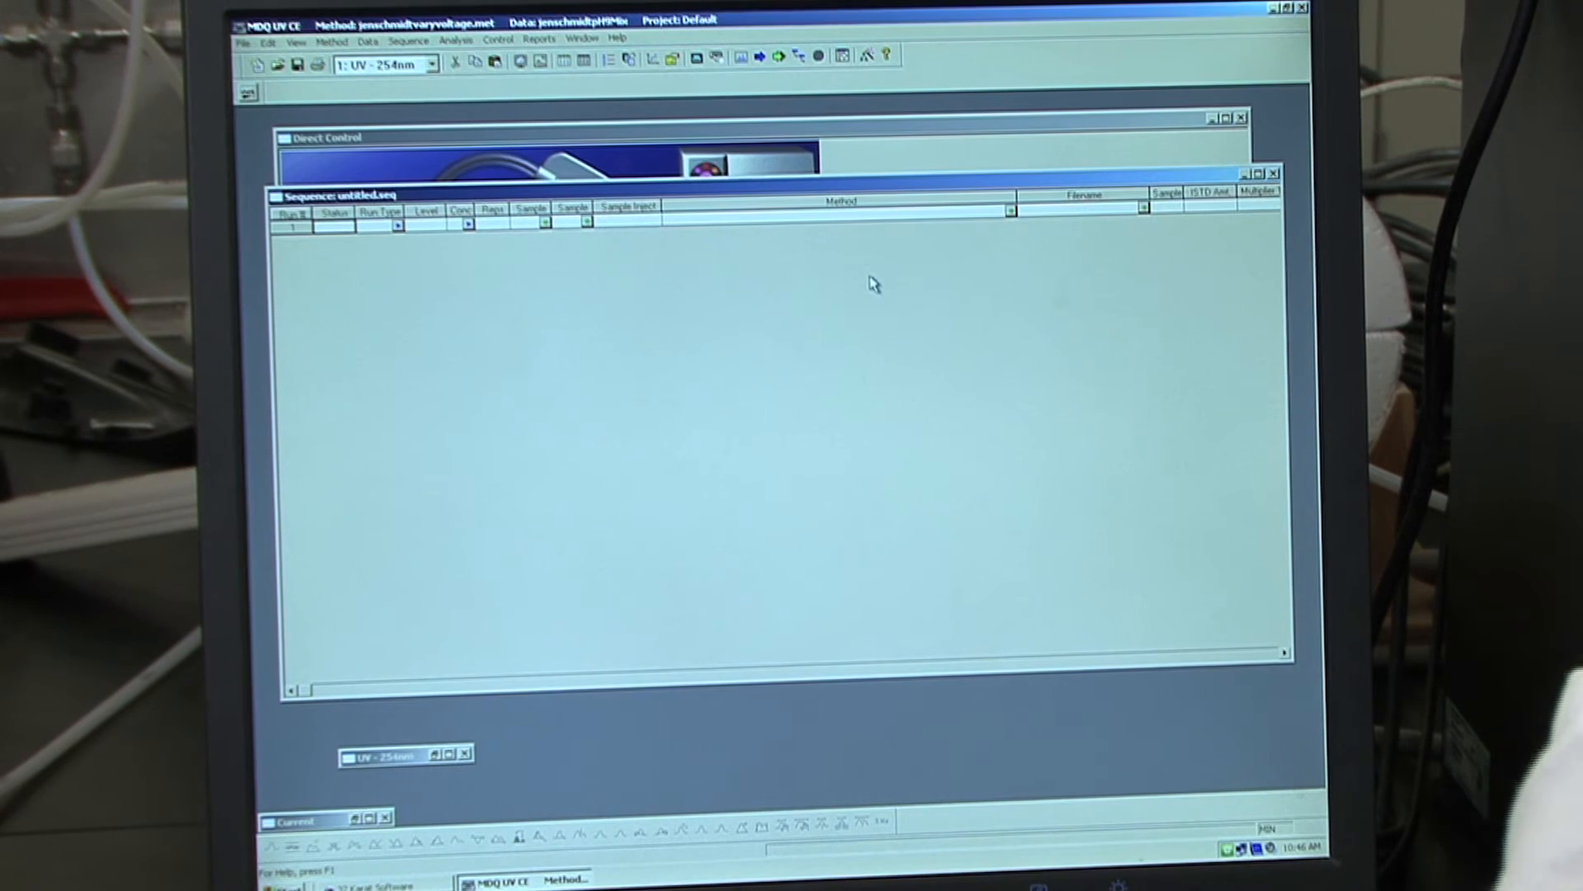
mouse_move(917, 233)
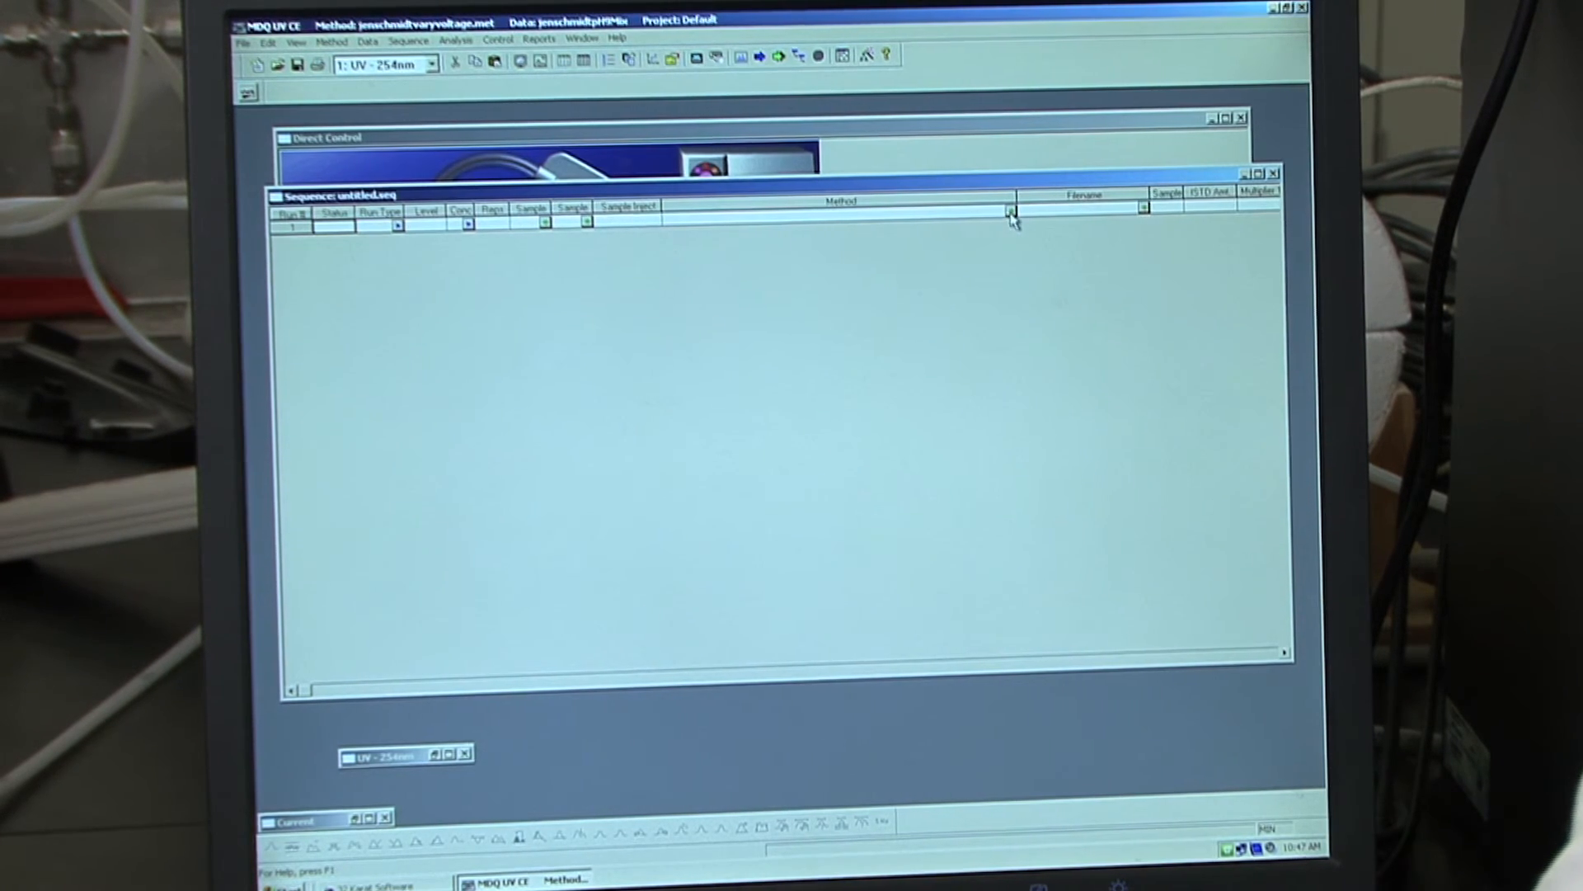
Assign the 143AMMinus rinse method to row 1 and the pH 6 RF method to row 2.
left_click(1007, 212)
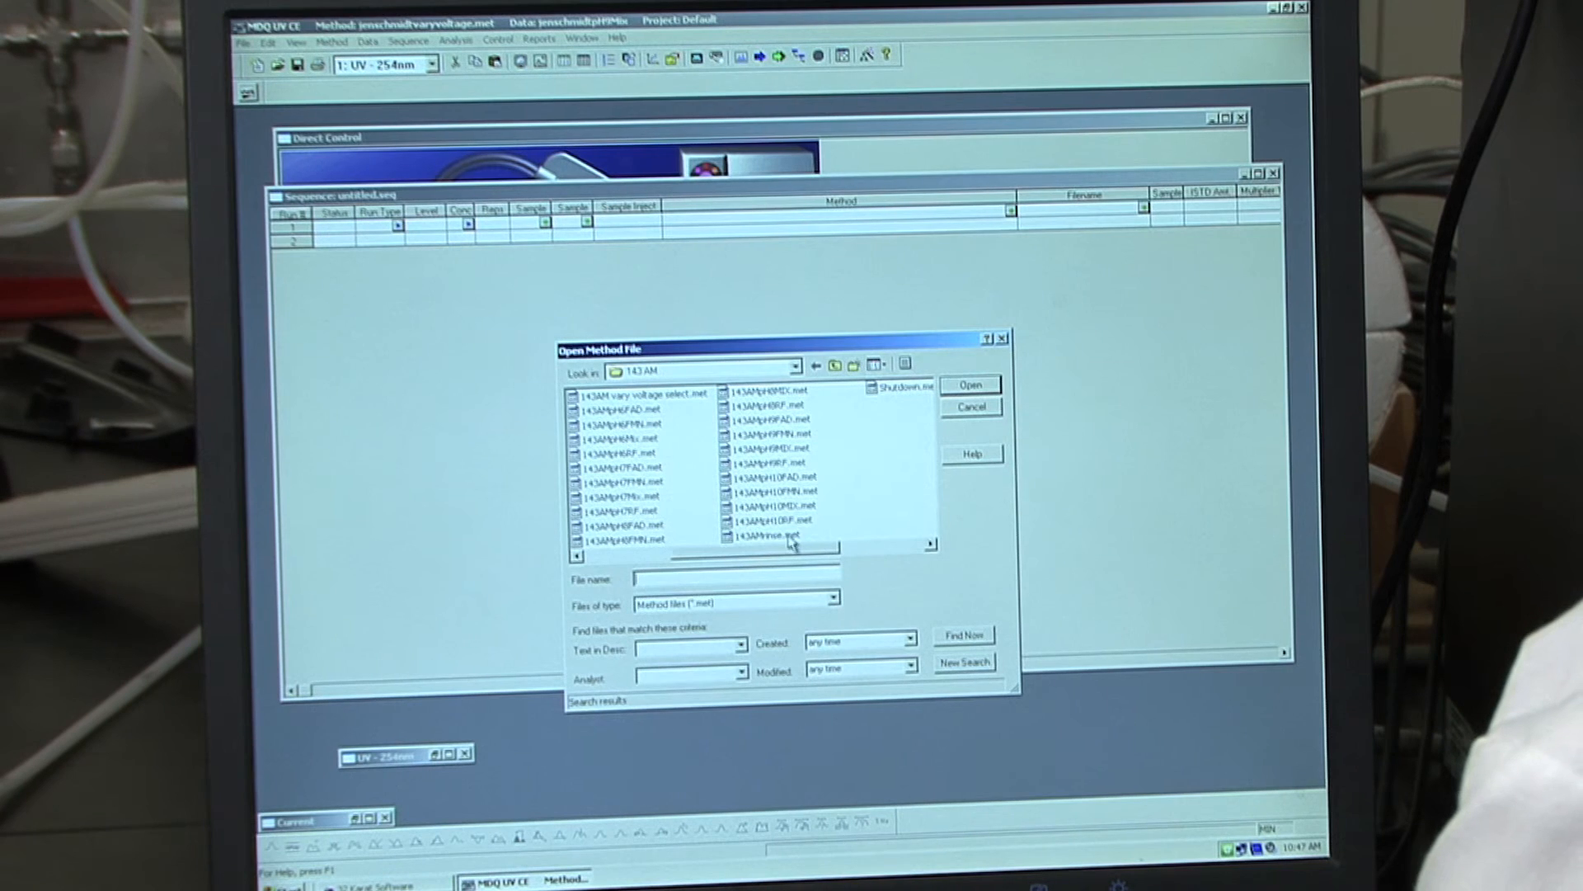
left_click(968, 384)
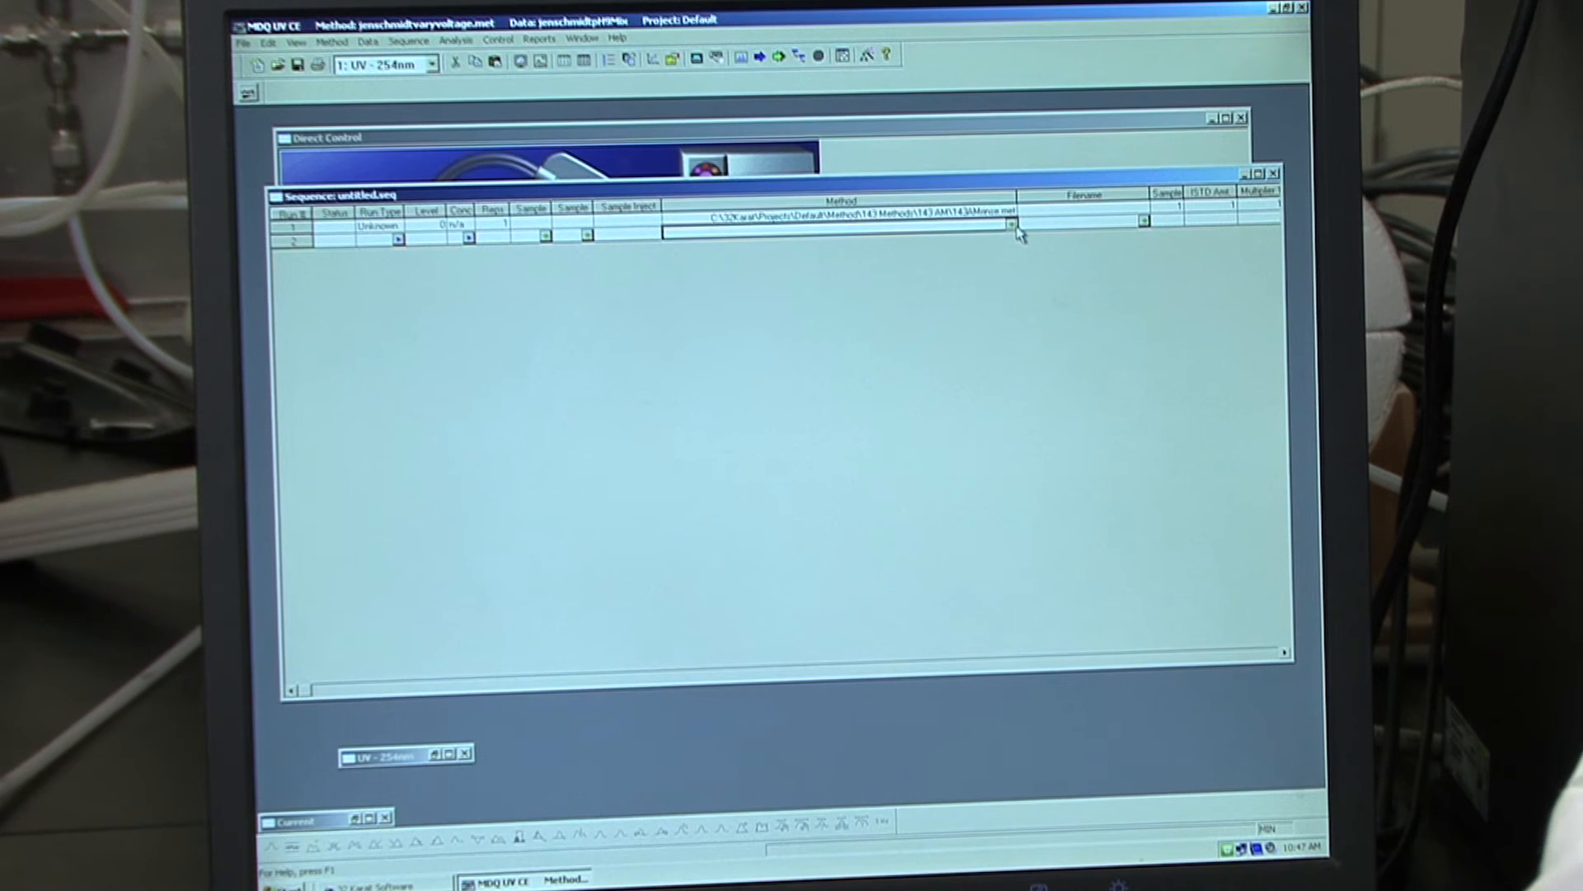
left_click(1007, 224)
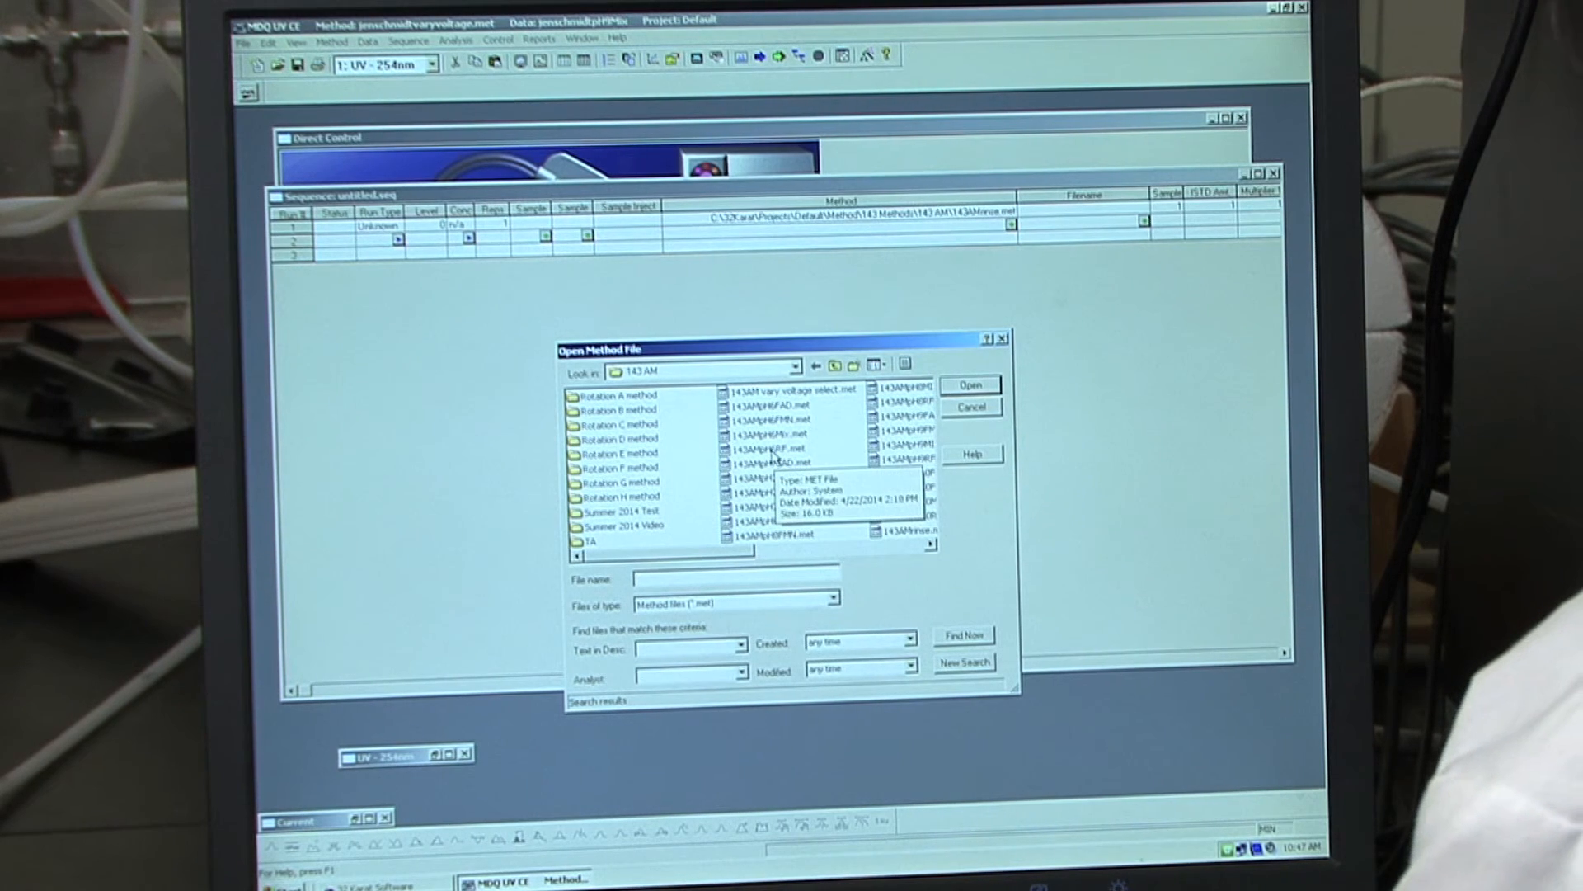
left_click(768, 447)
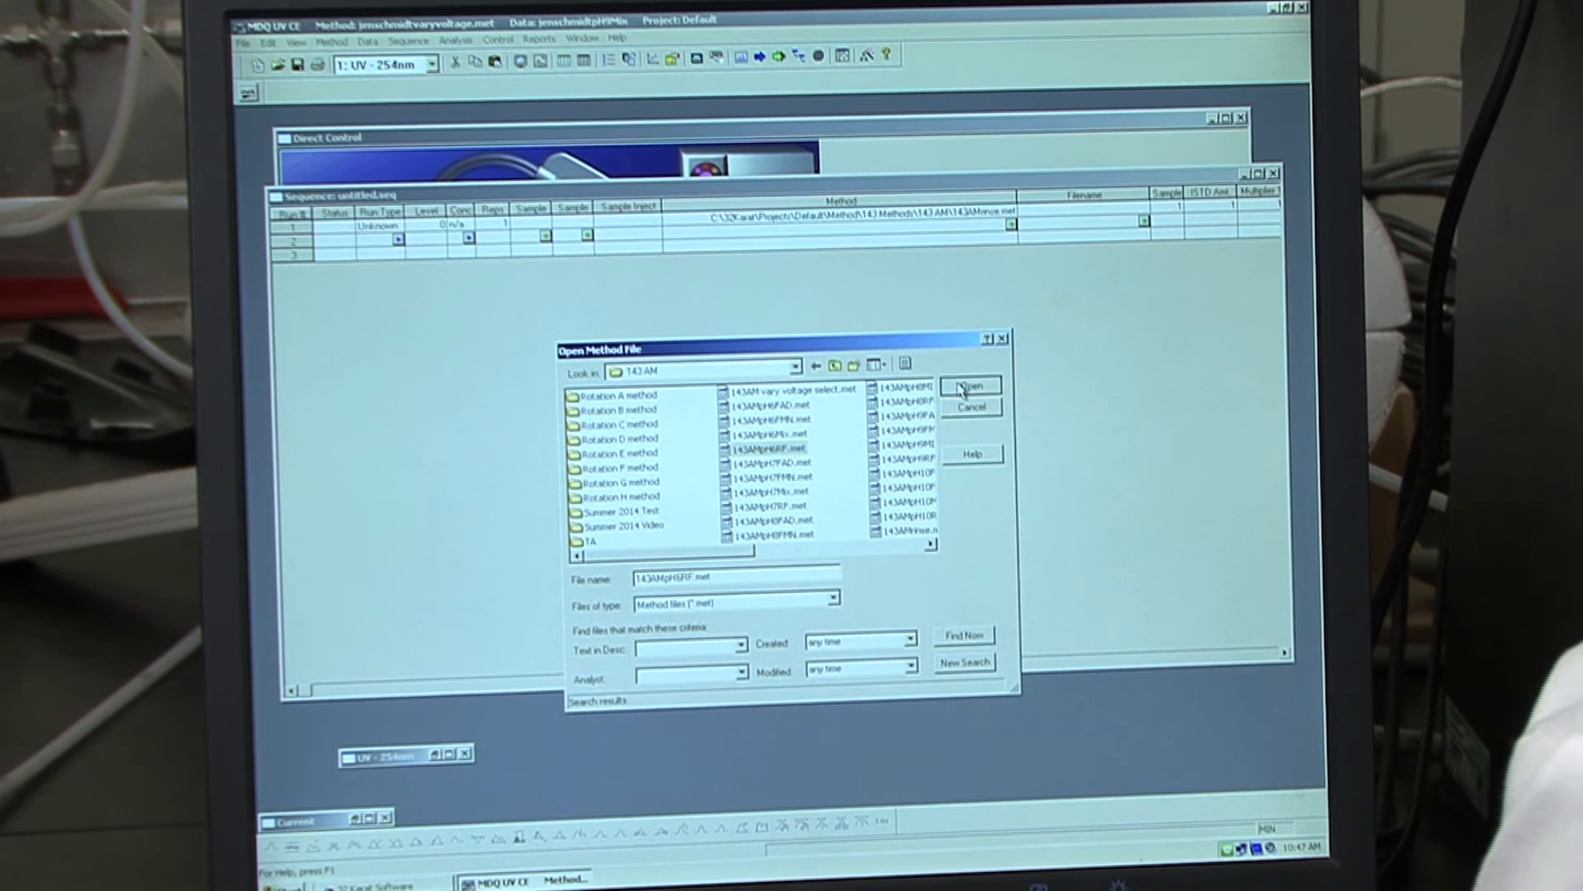
left_click(970, 386)
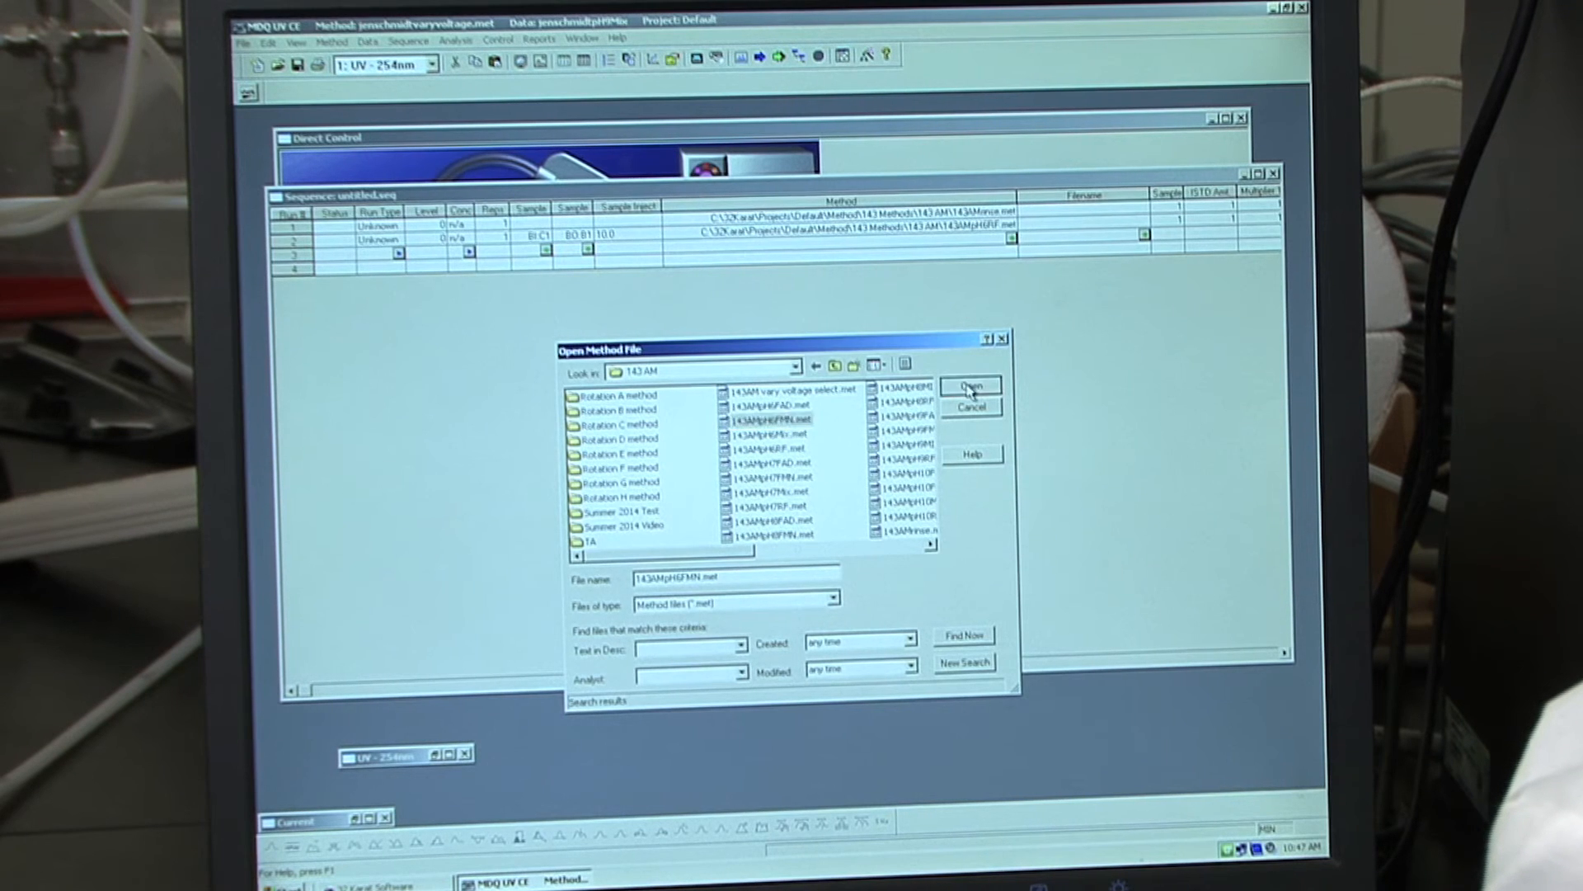
Load the pH 6 FMN, FAD and Mix methods into rows 3, 4 and 5.
left_click(973, 385)
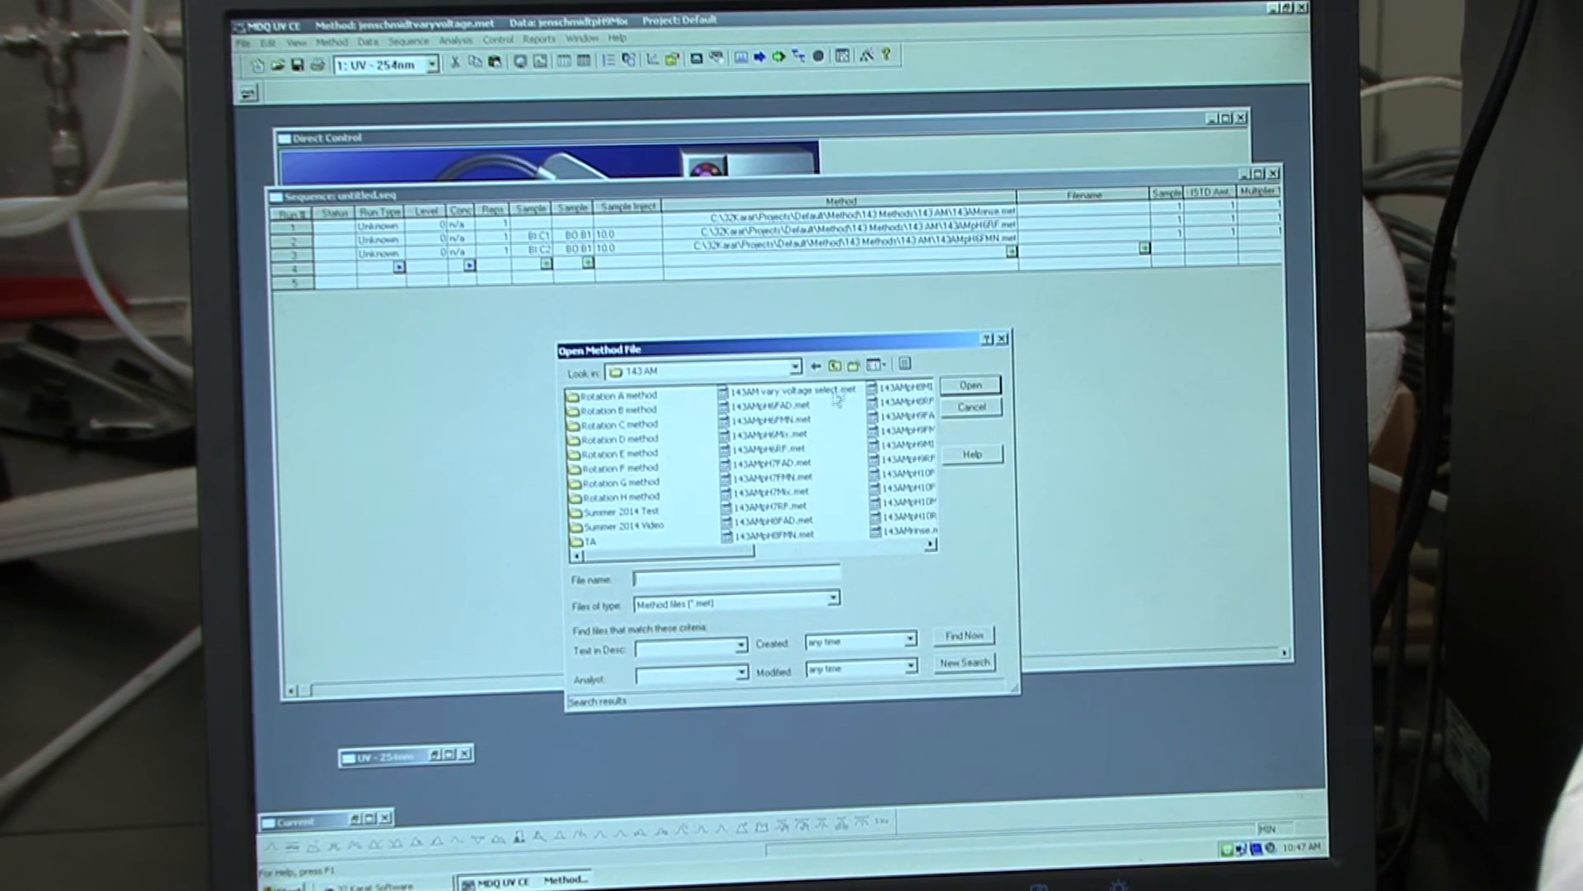
left_click(969, 384)
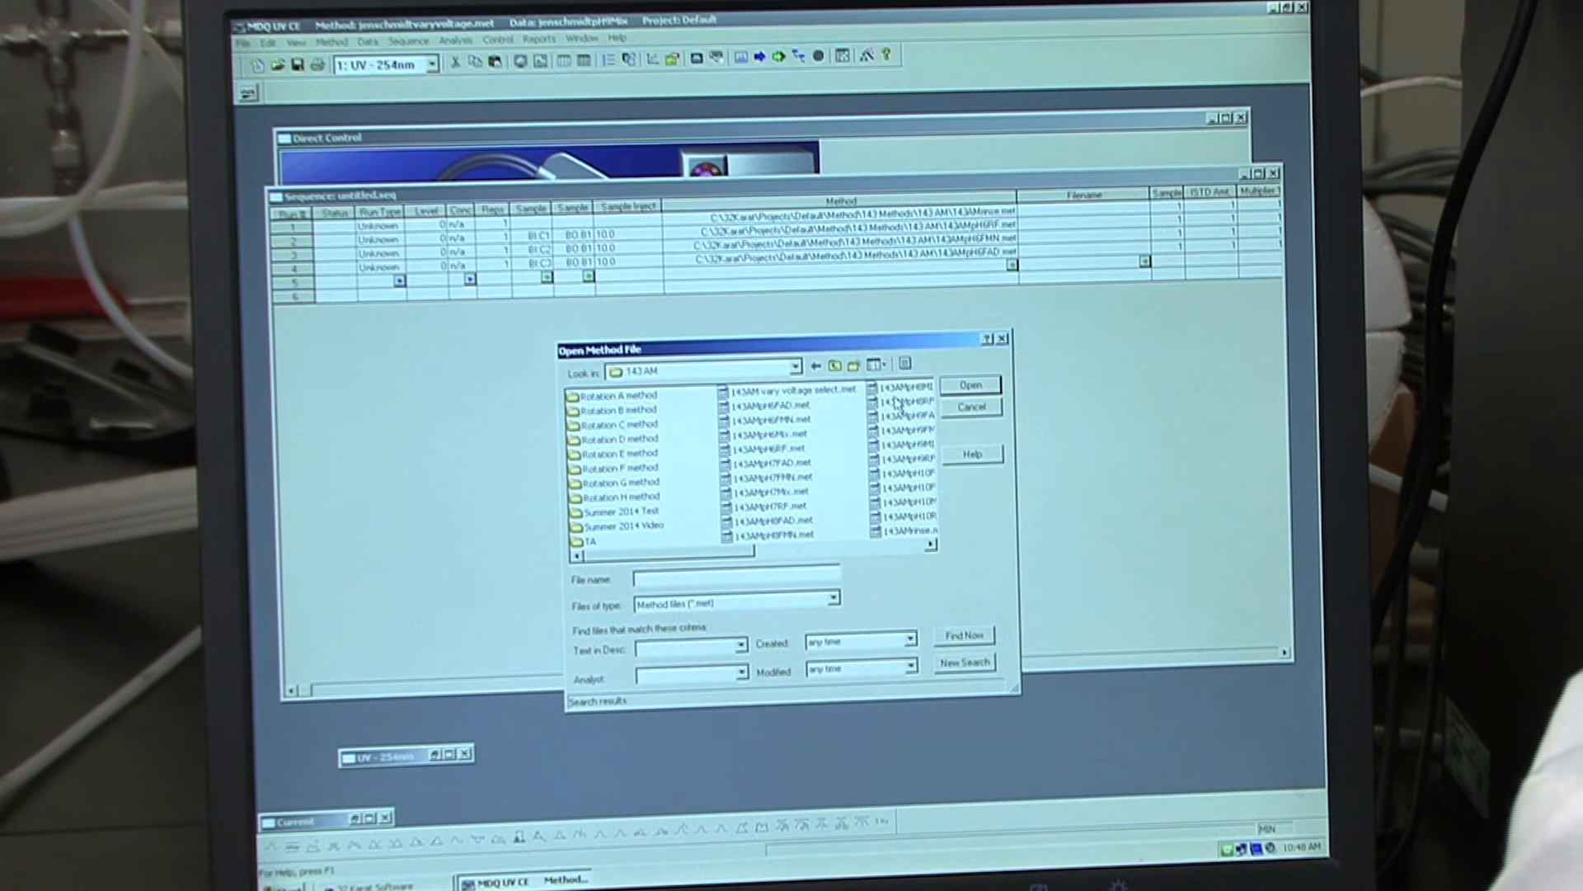
left_click(765, 434)
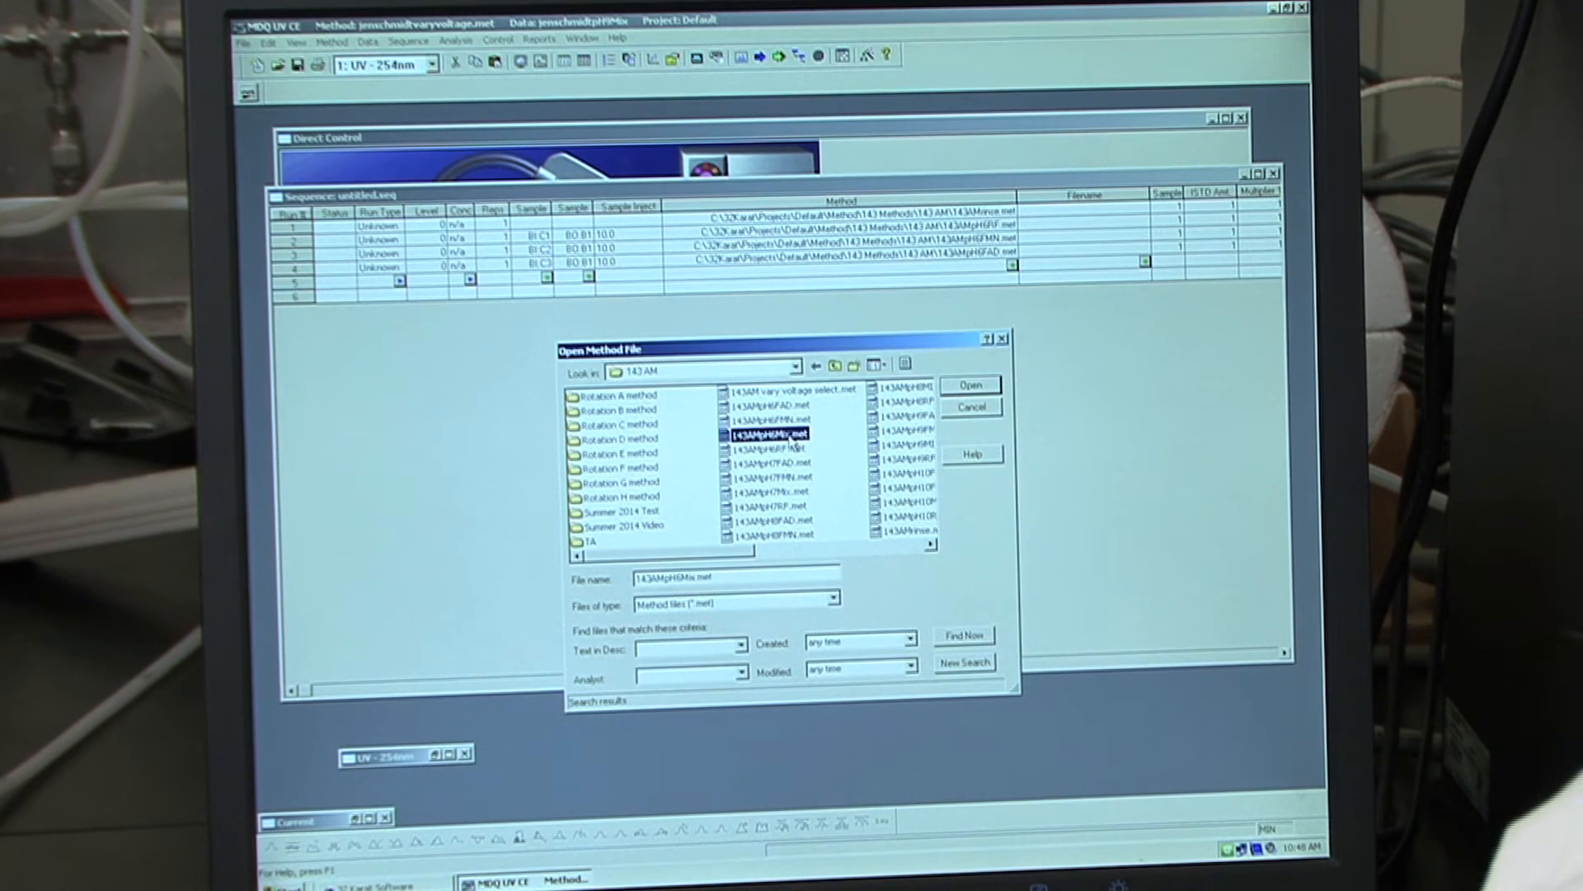
left_click(970, 384)
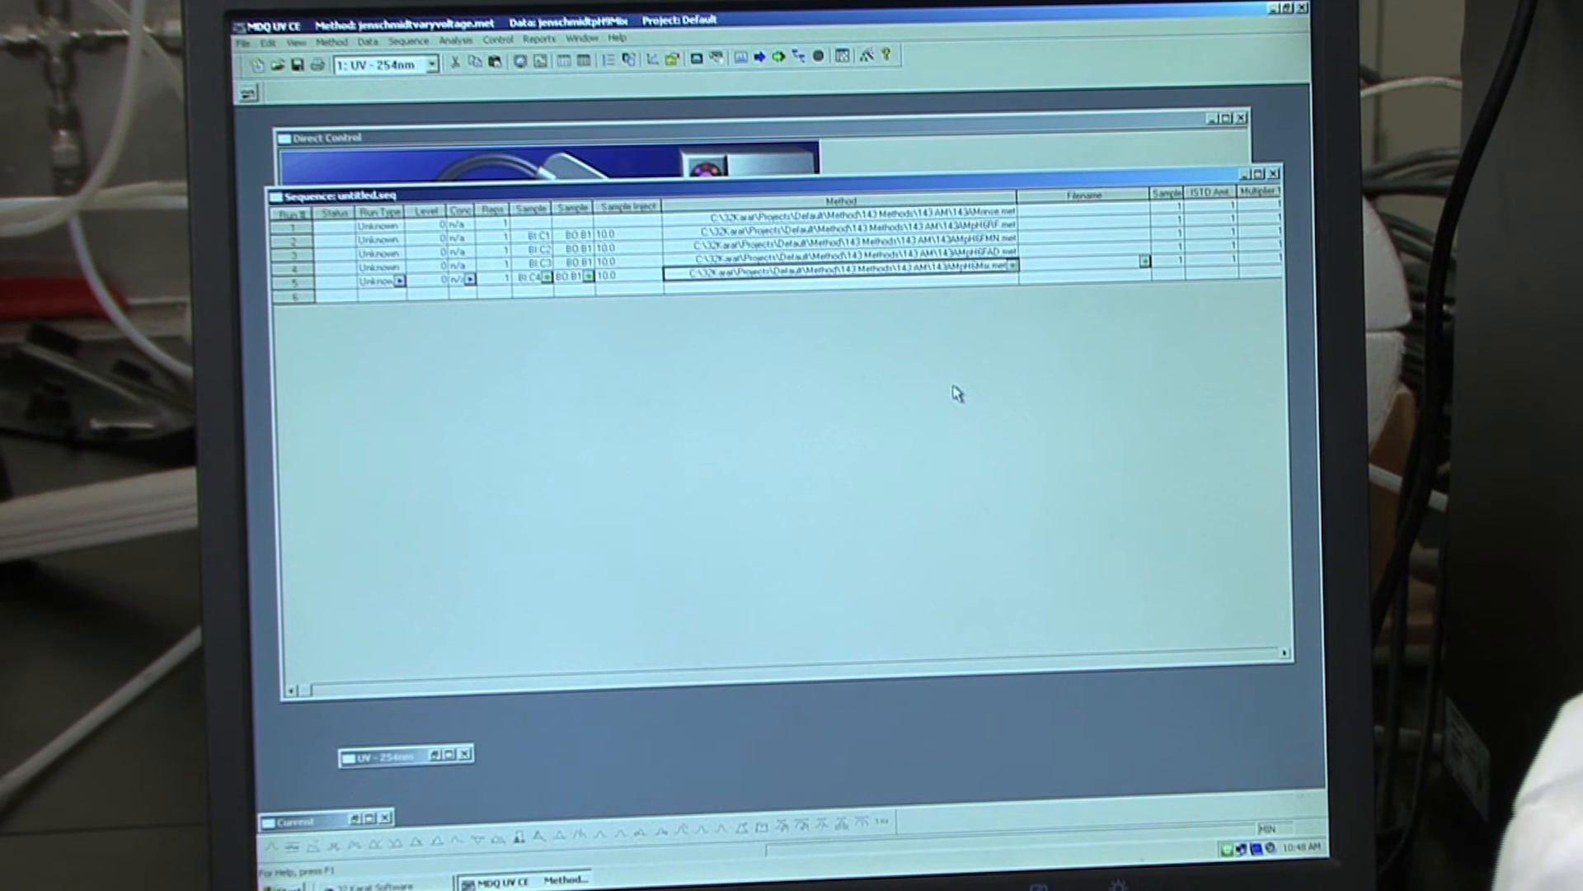
mouse_move(969, 332)
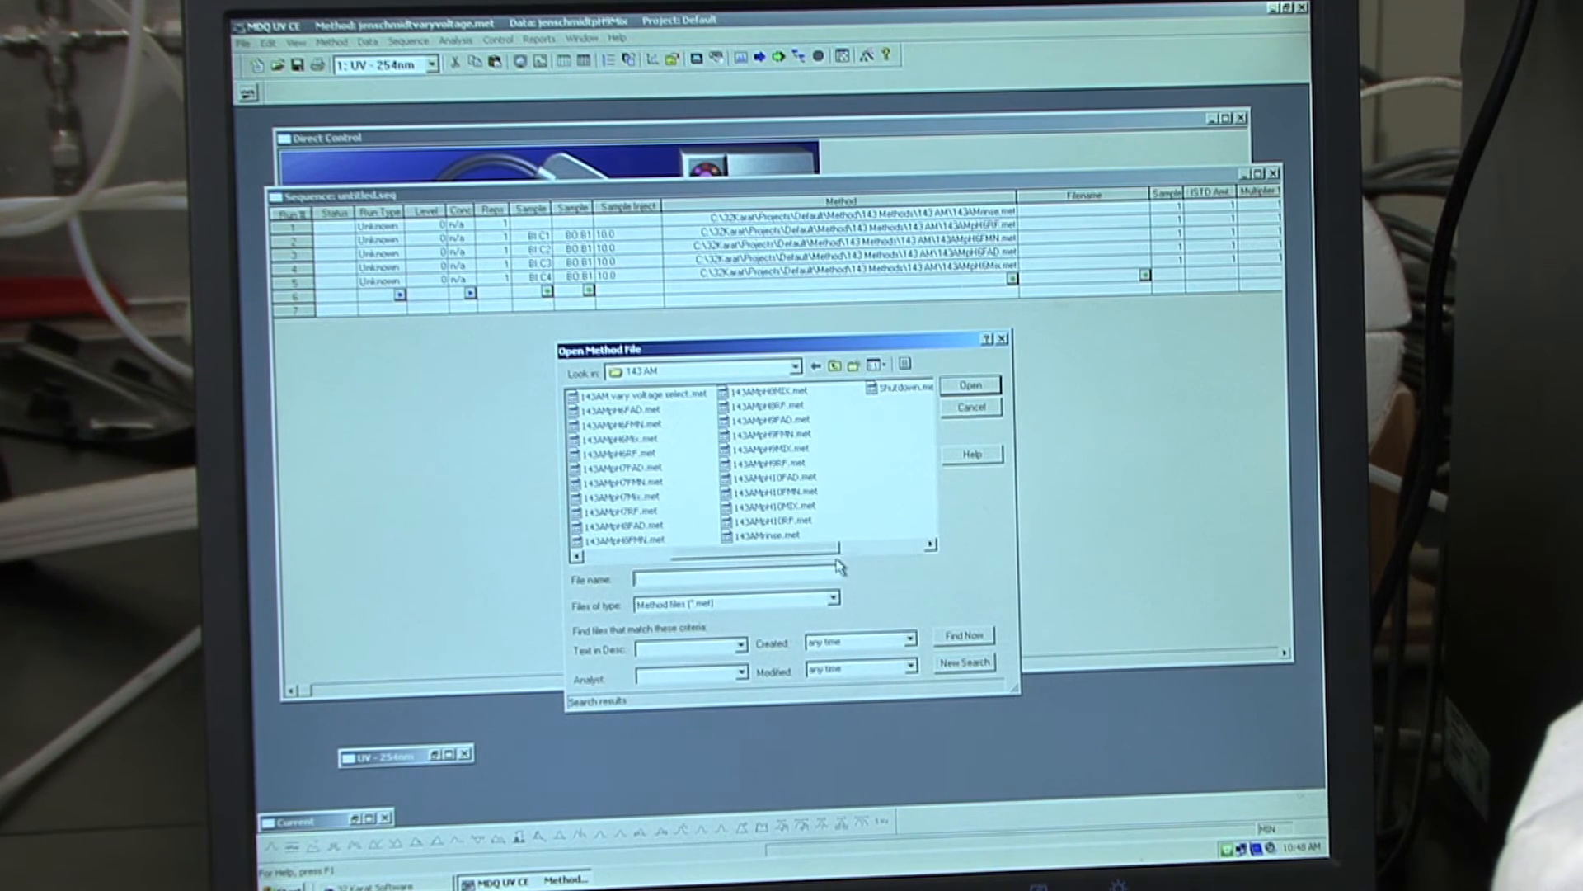
Add the 143AMrinse method as row 6 after the pH 6 runs.
left_click(970, 384)
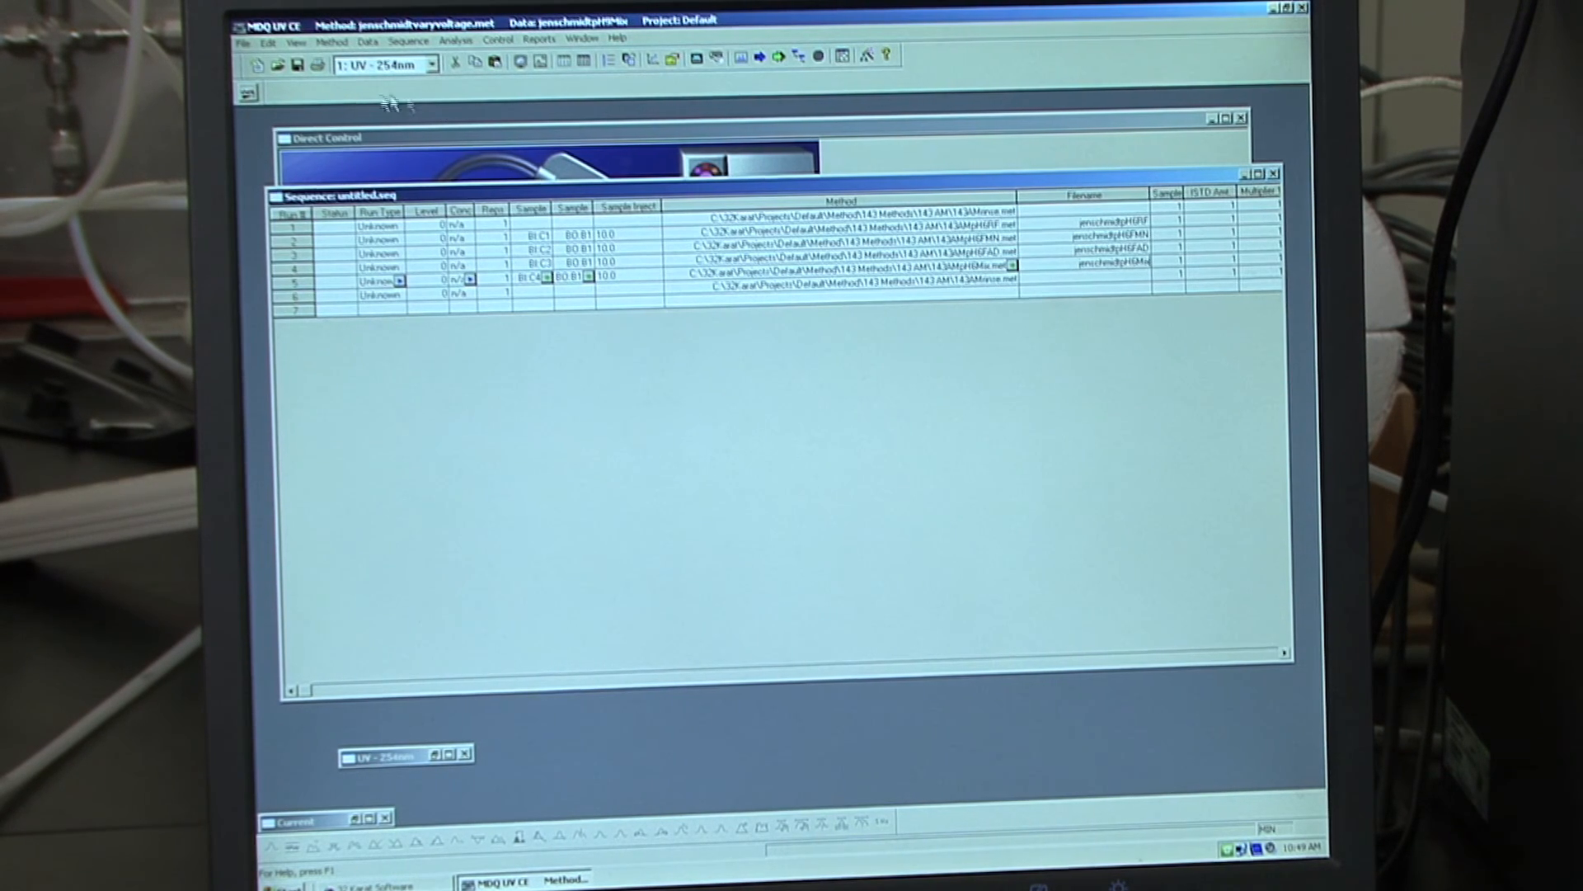
Save the six-run sequence as jenschmidtpHoptSeq in the Summer 2014 Test folder.
left_click(244, 41)
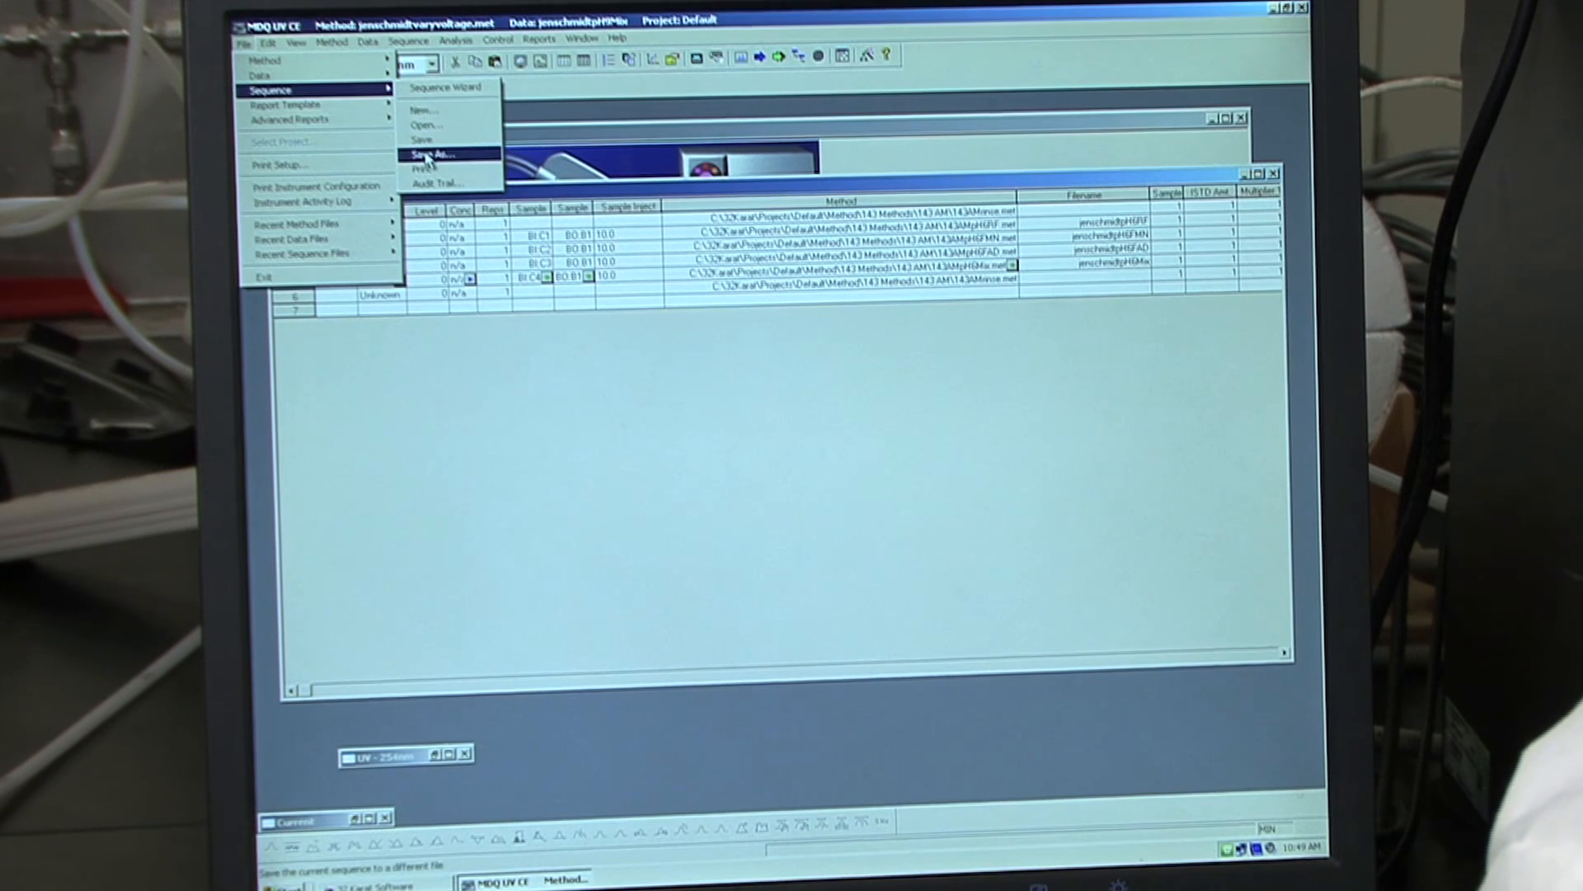
left_click(439, 155)
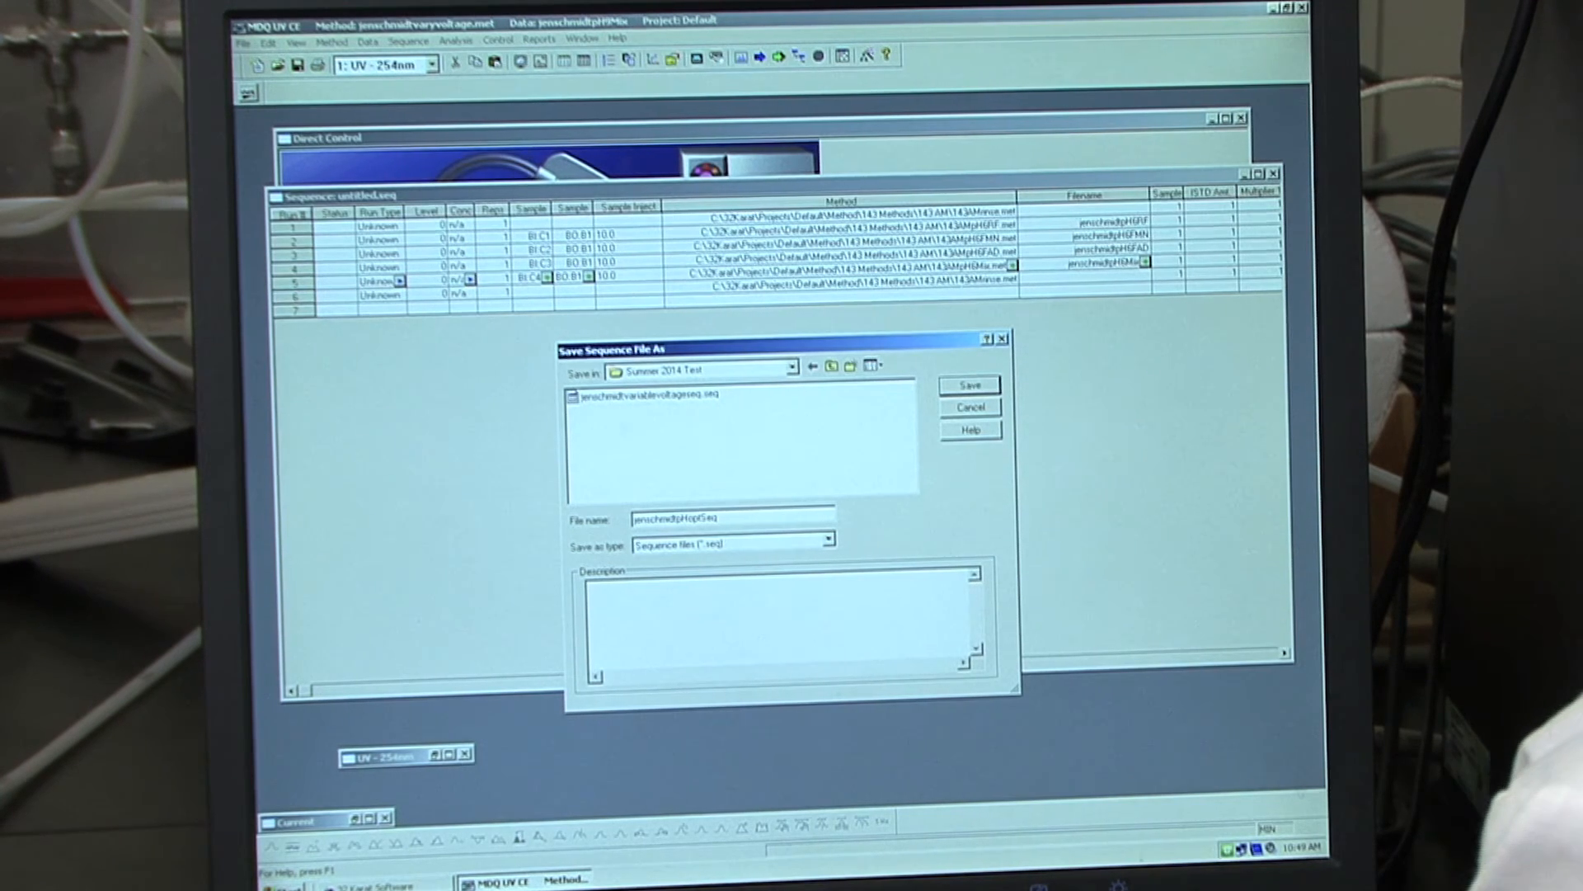
left_click(969, 383)
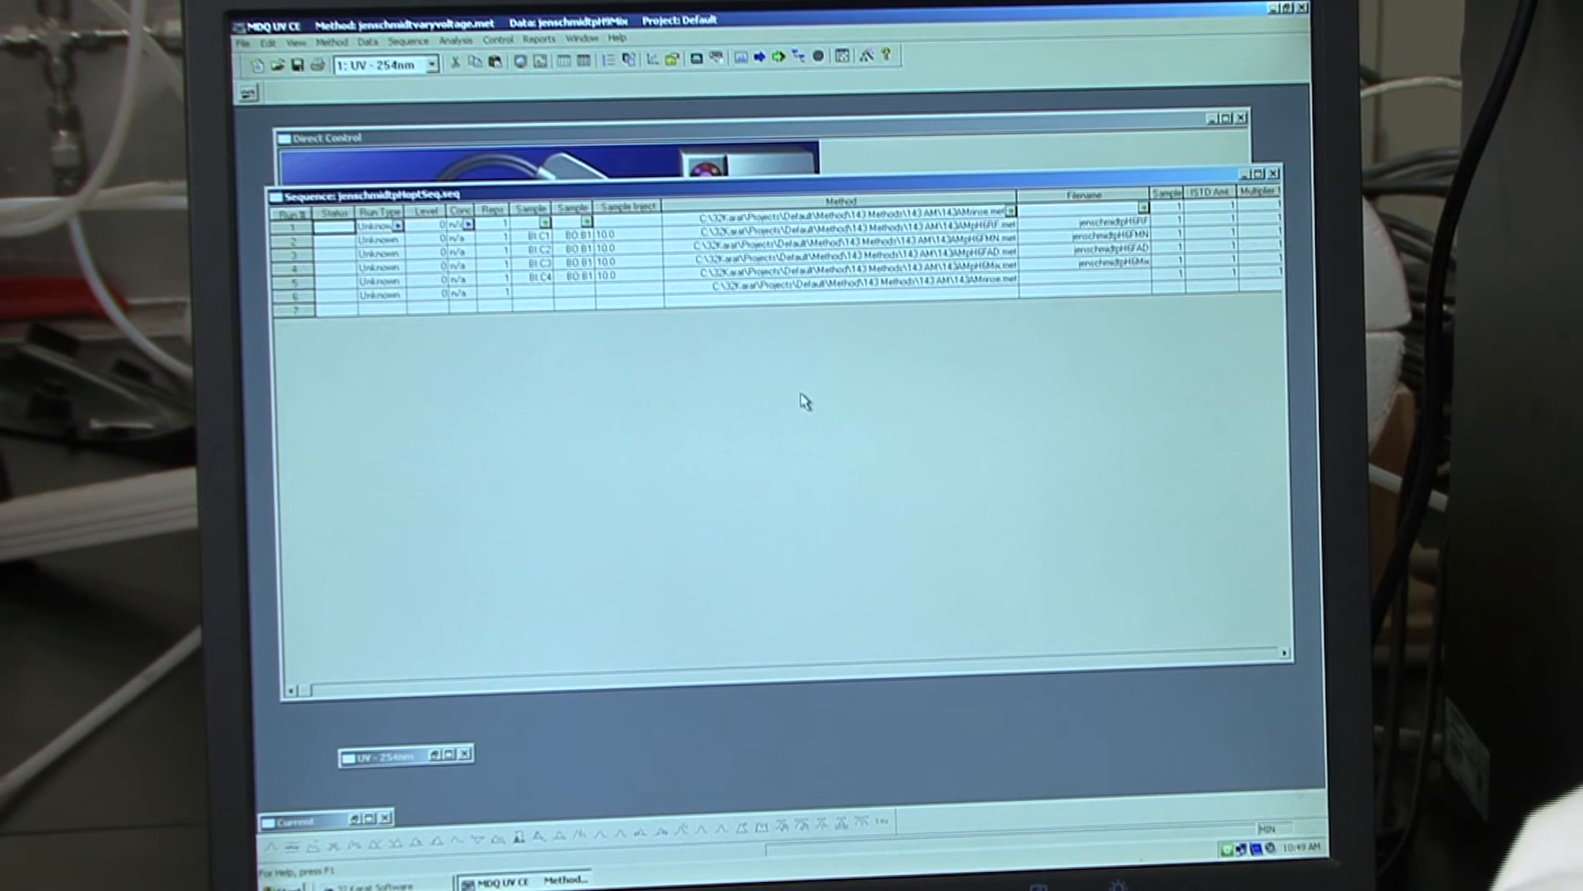
left_click(247, 40)
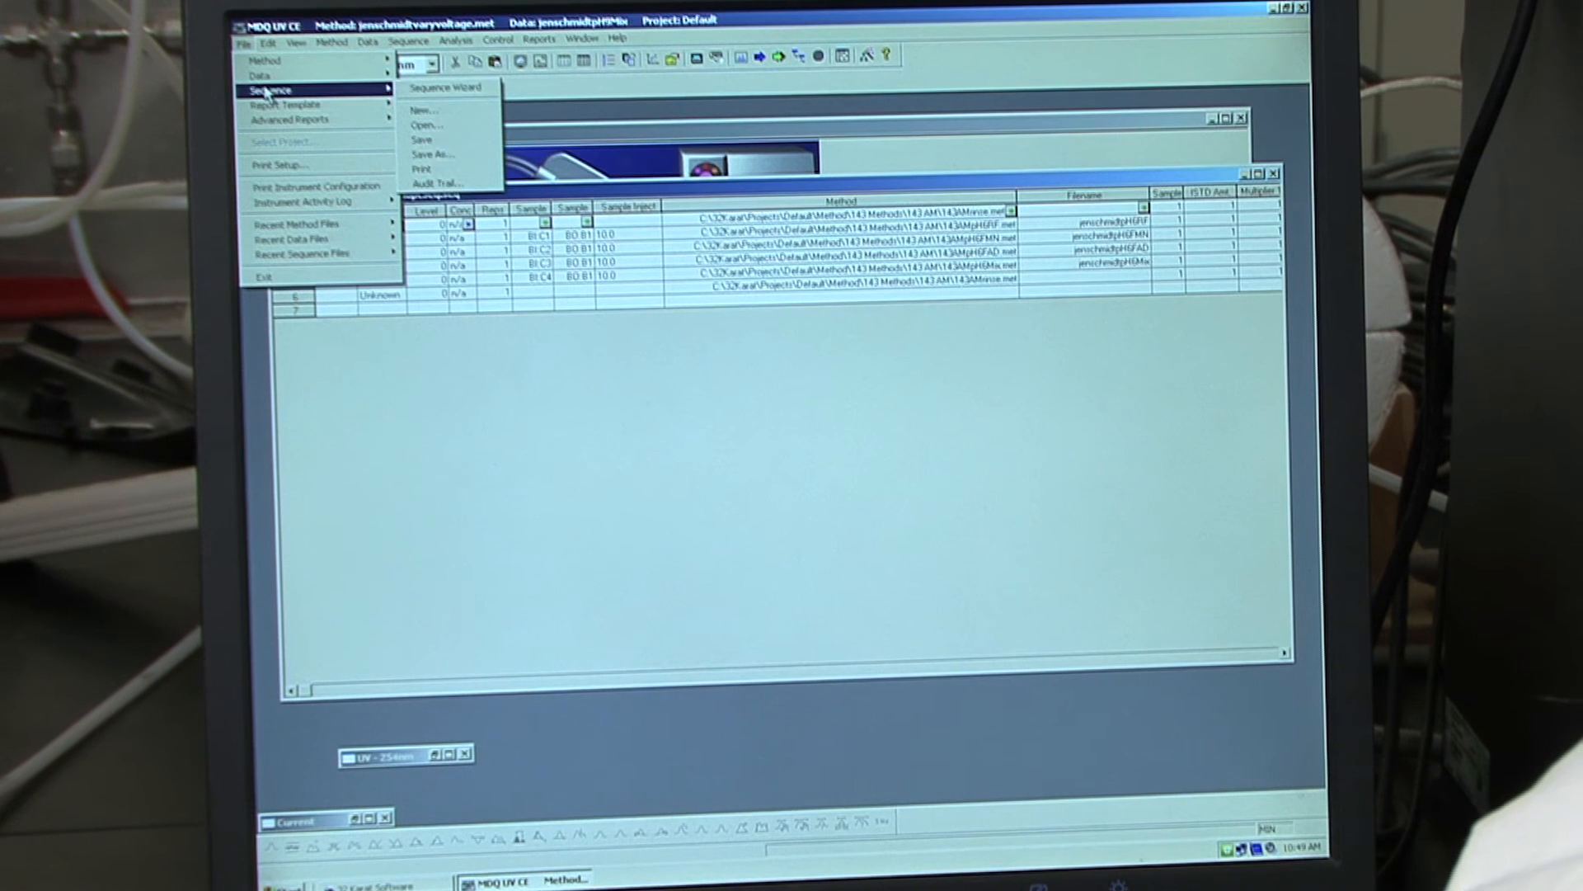
left_click(432, 103)
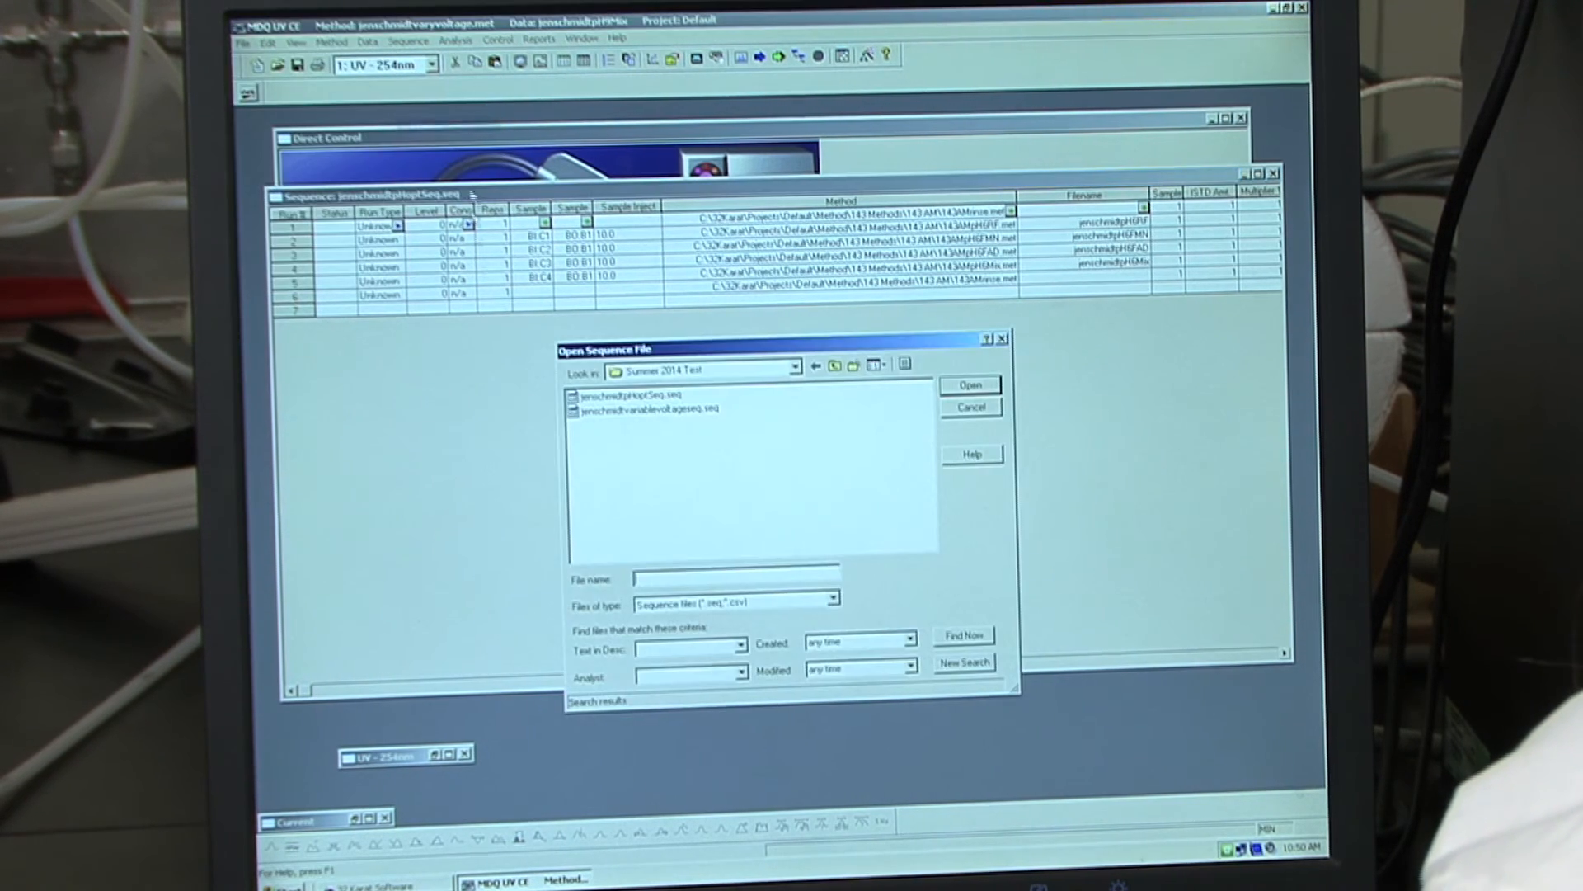
left_click(783, 366)
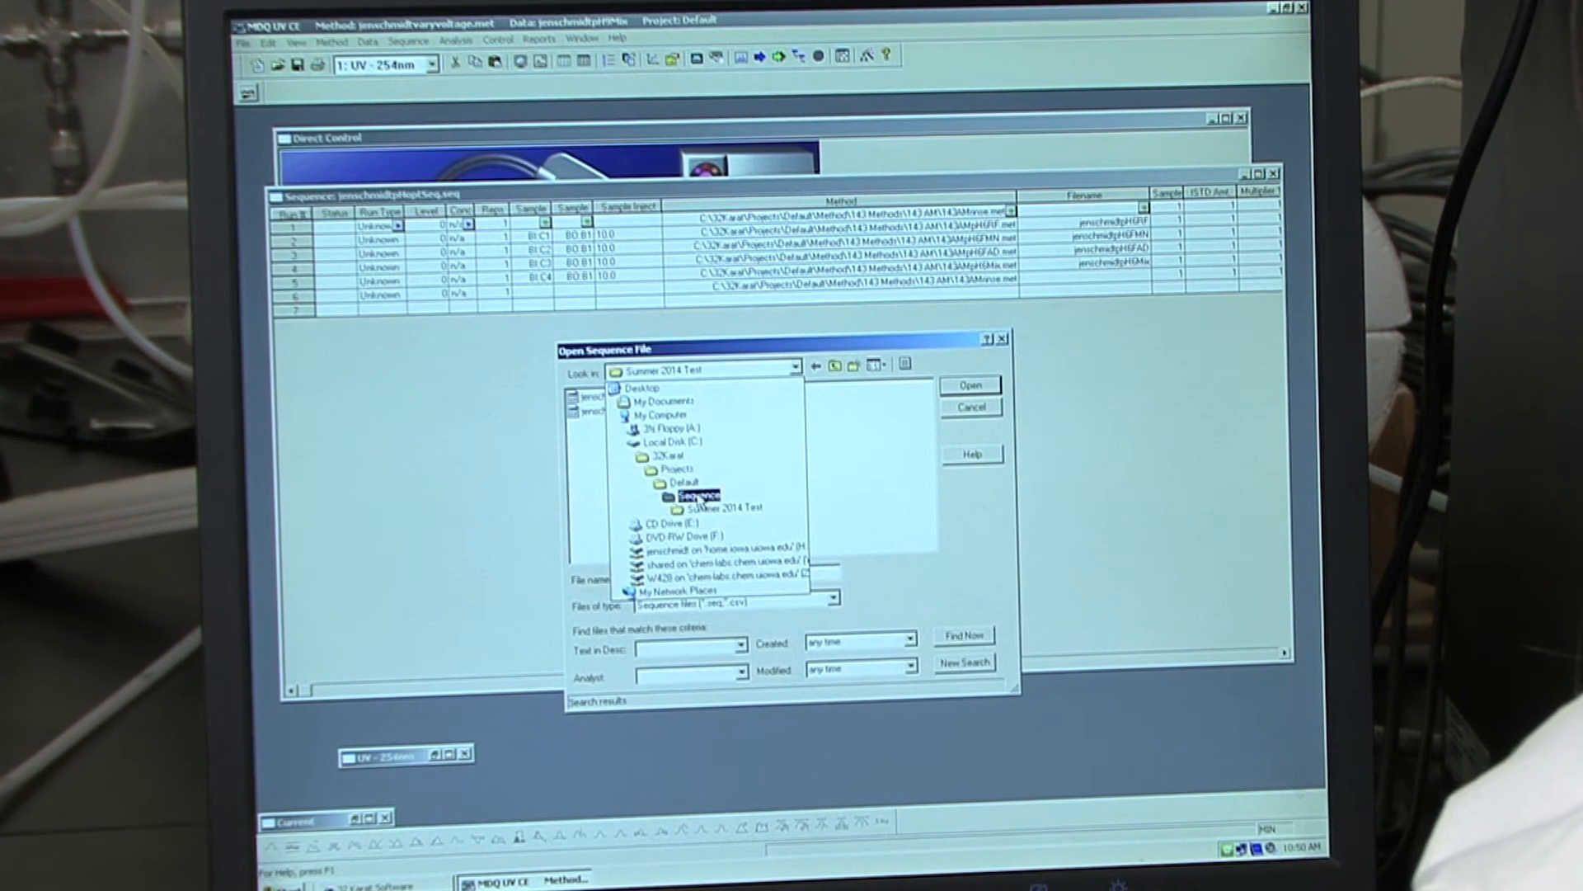
double_click(690, 495)
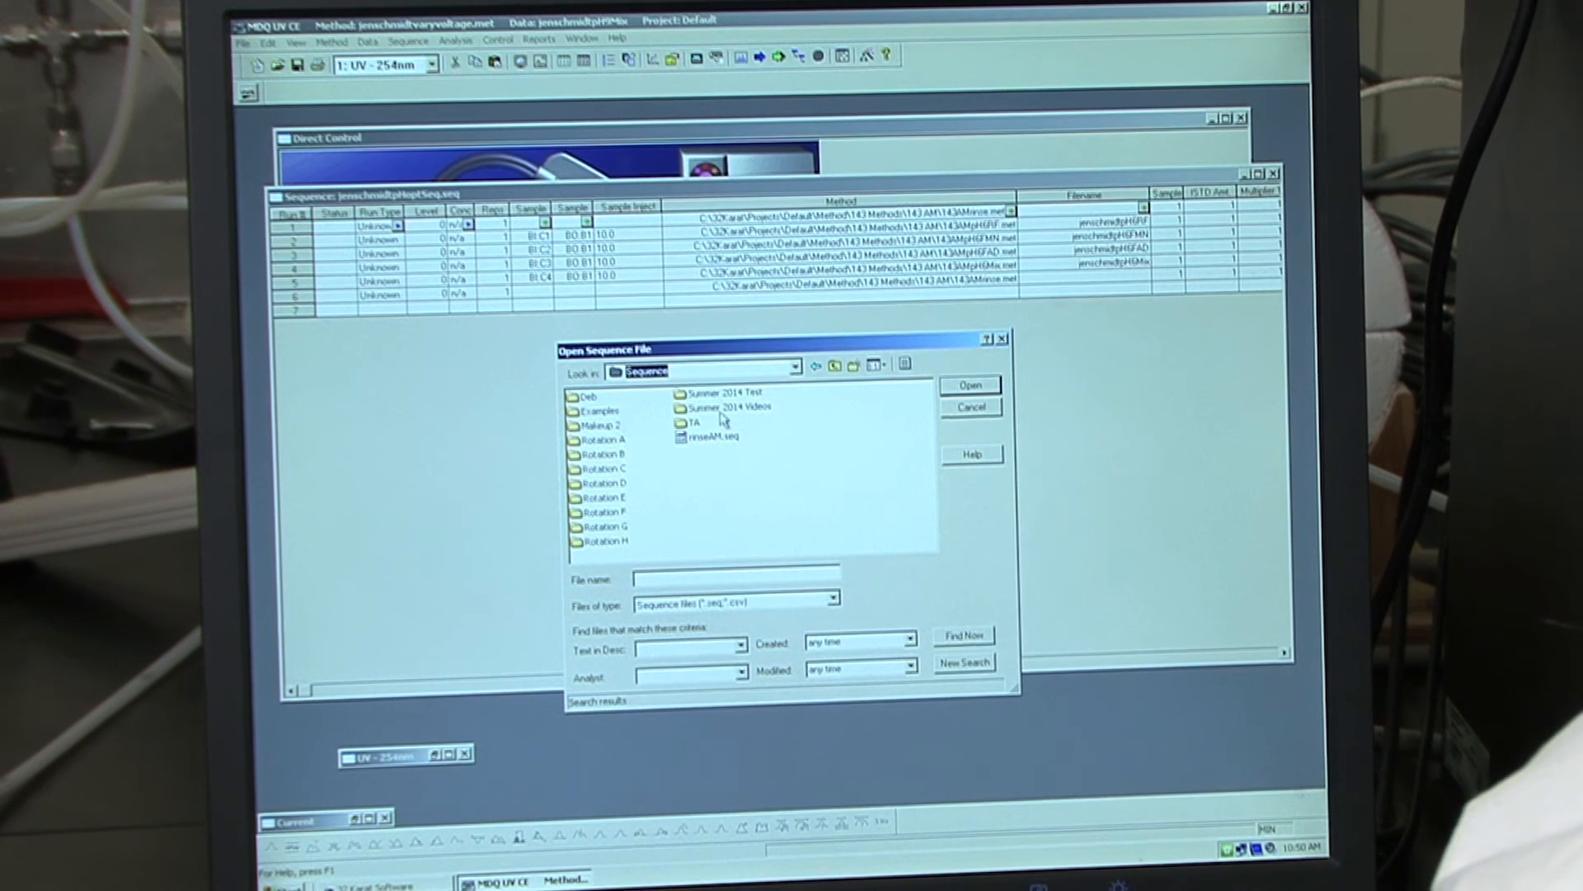
double_click(719, 406)
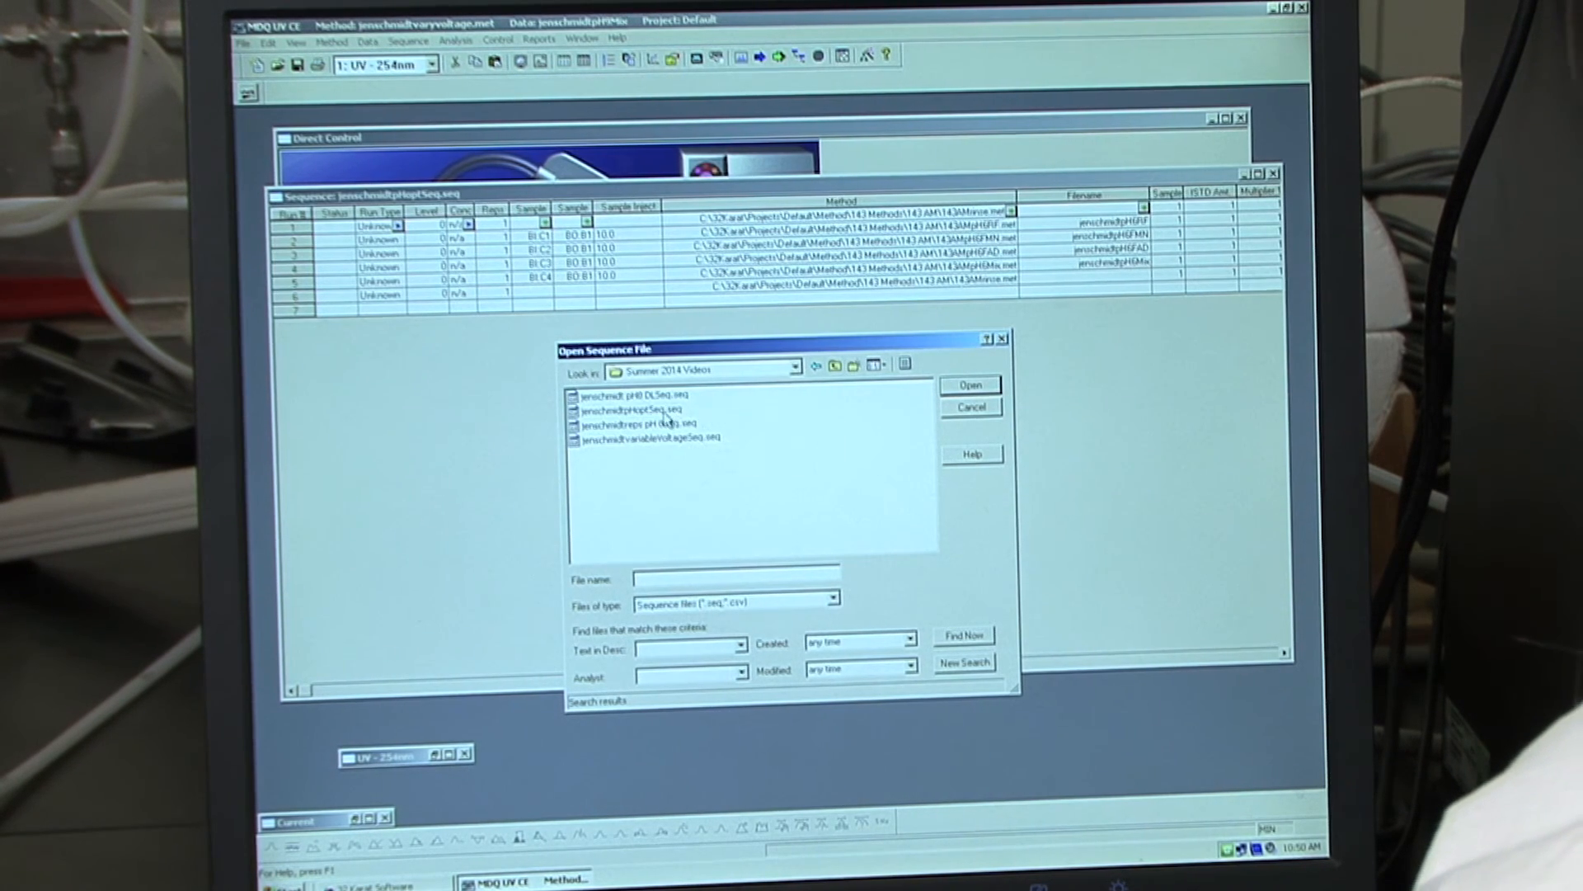
left_click(970, 385)
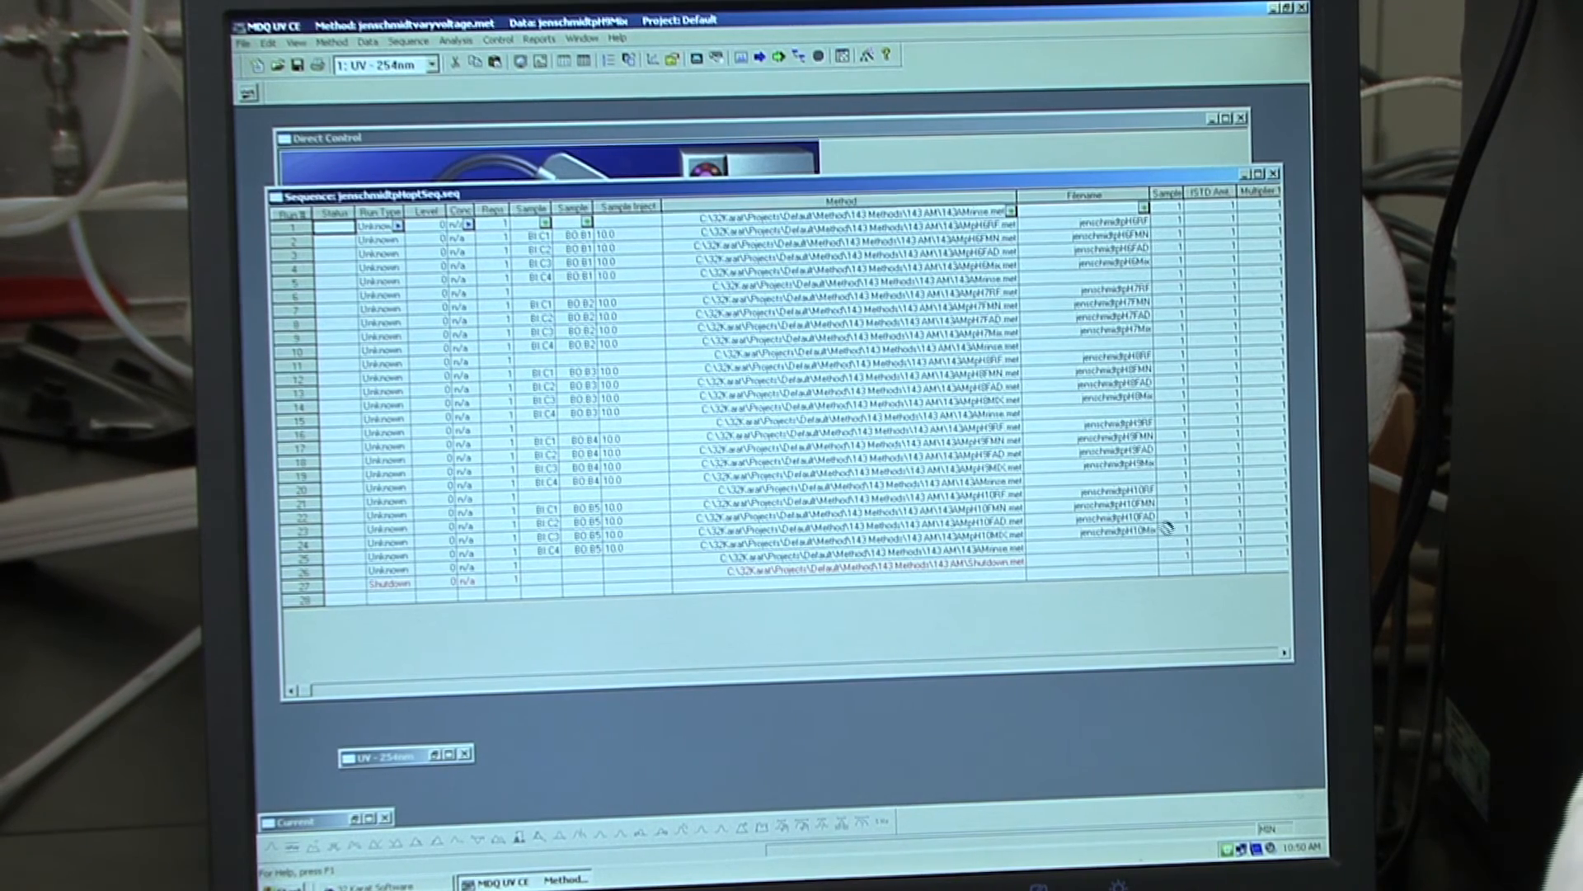
mouse_move(1194, 588)
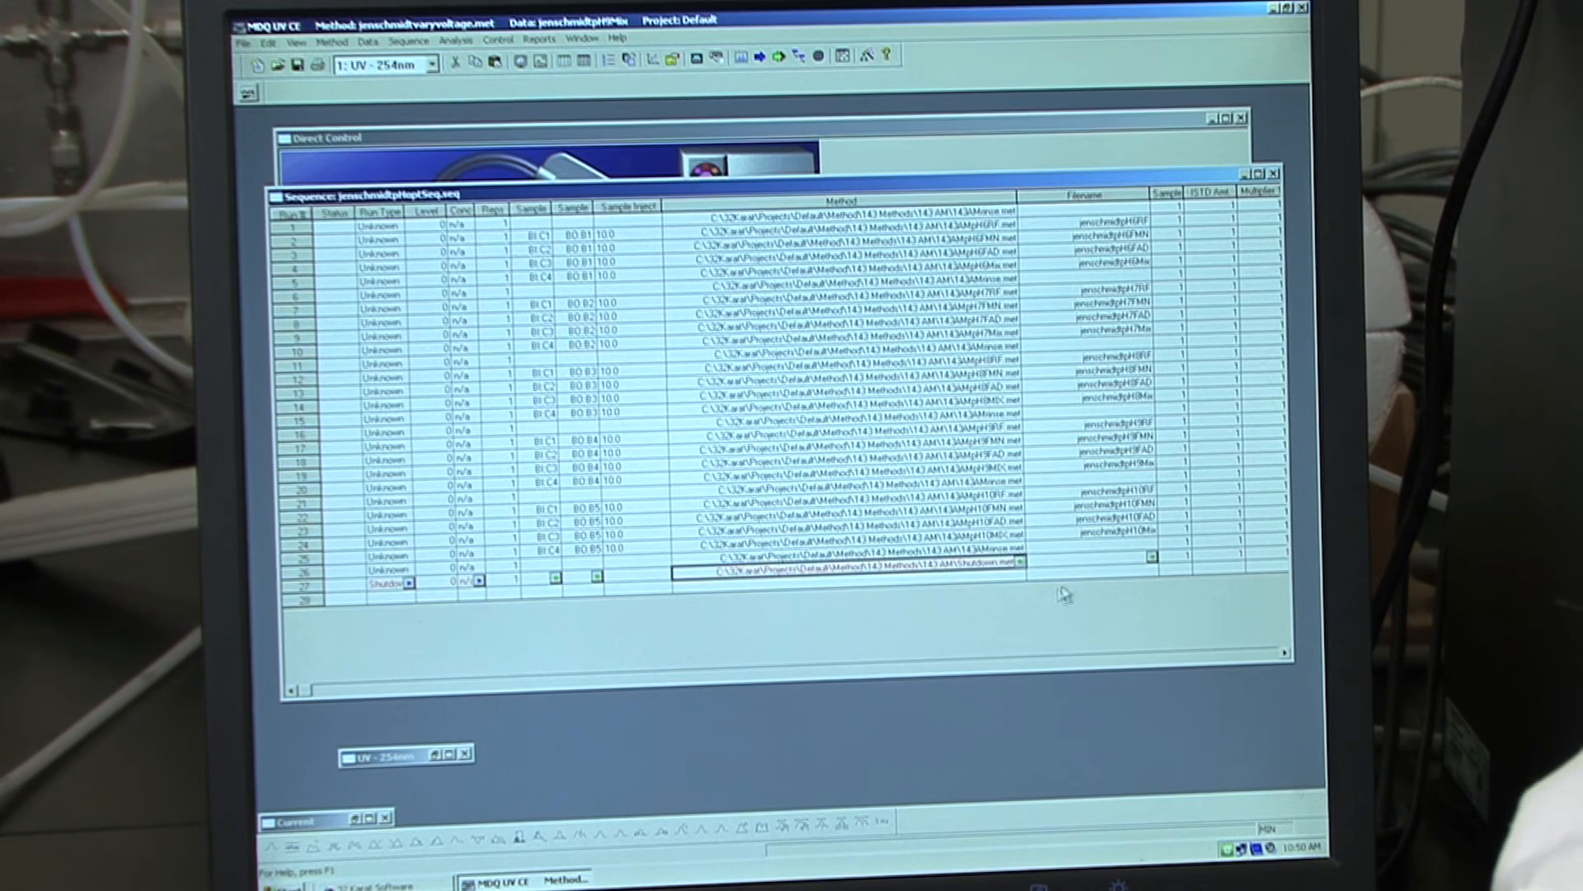
mouse_move(1022, 571)
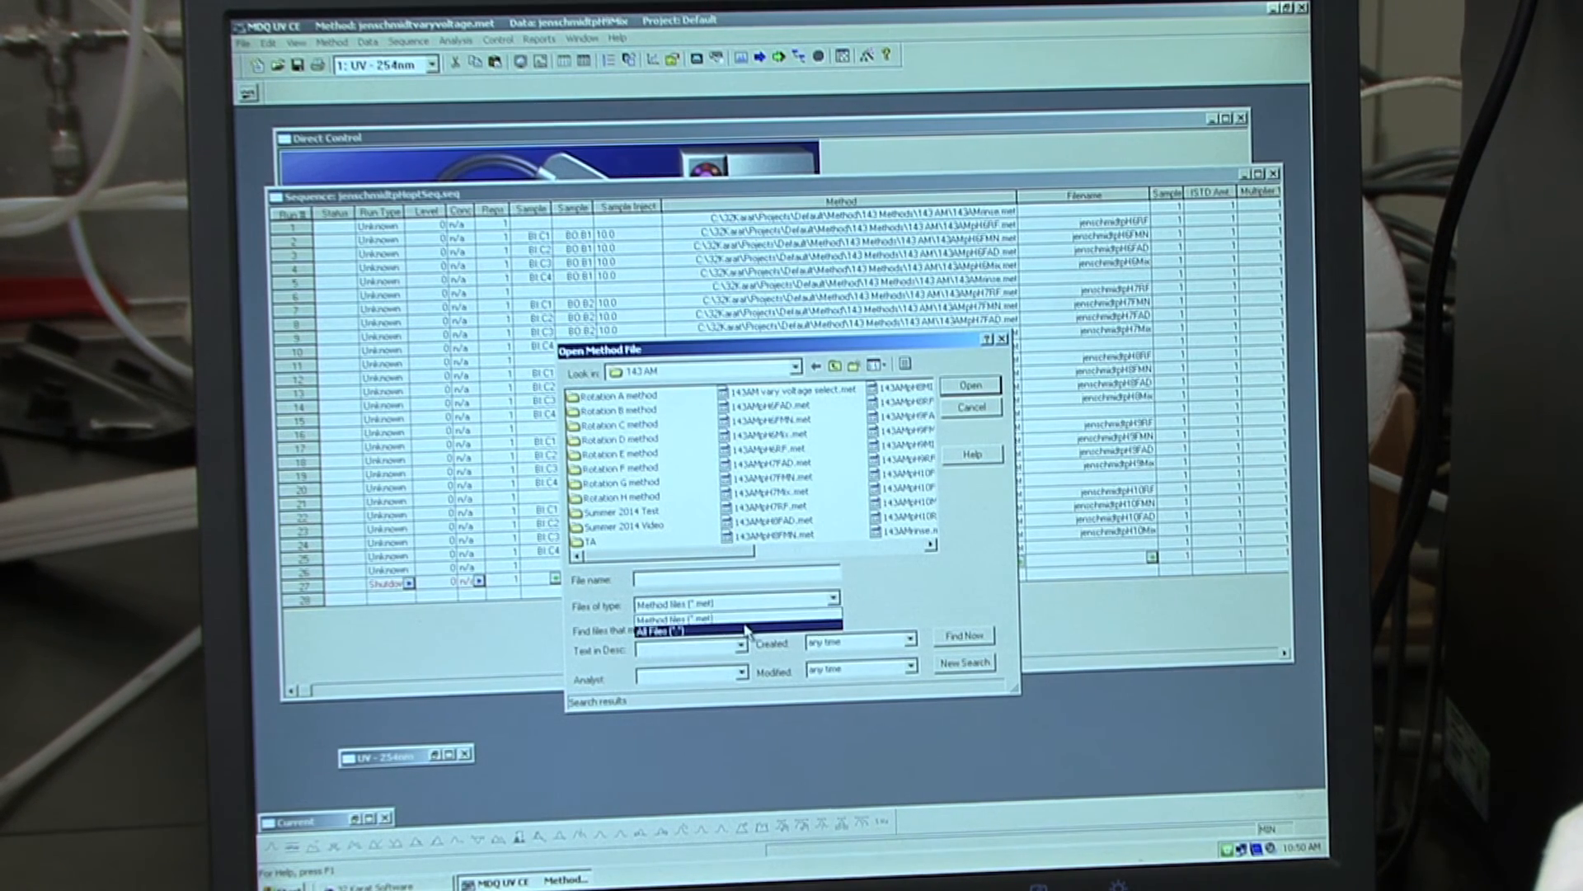
left_click(729, 632)
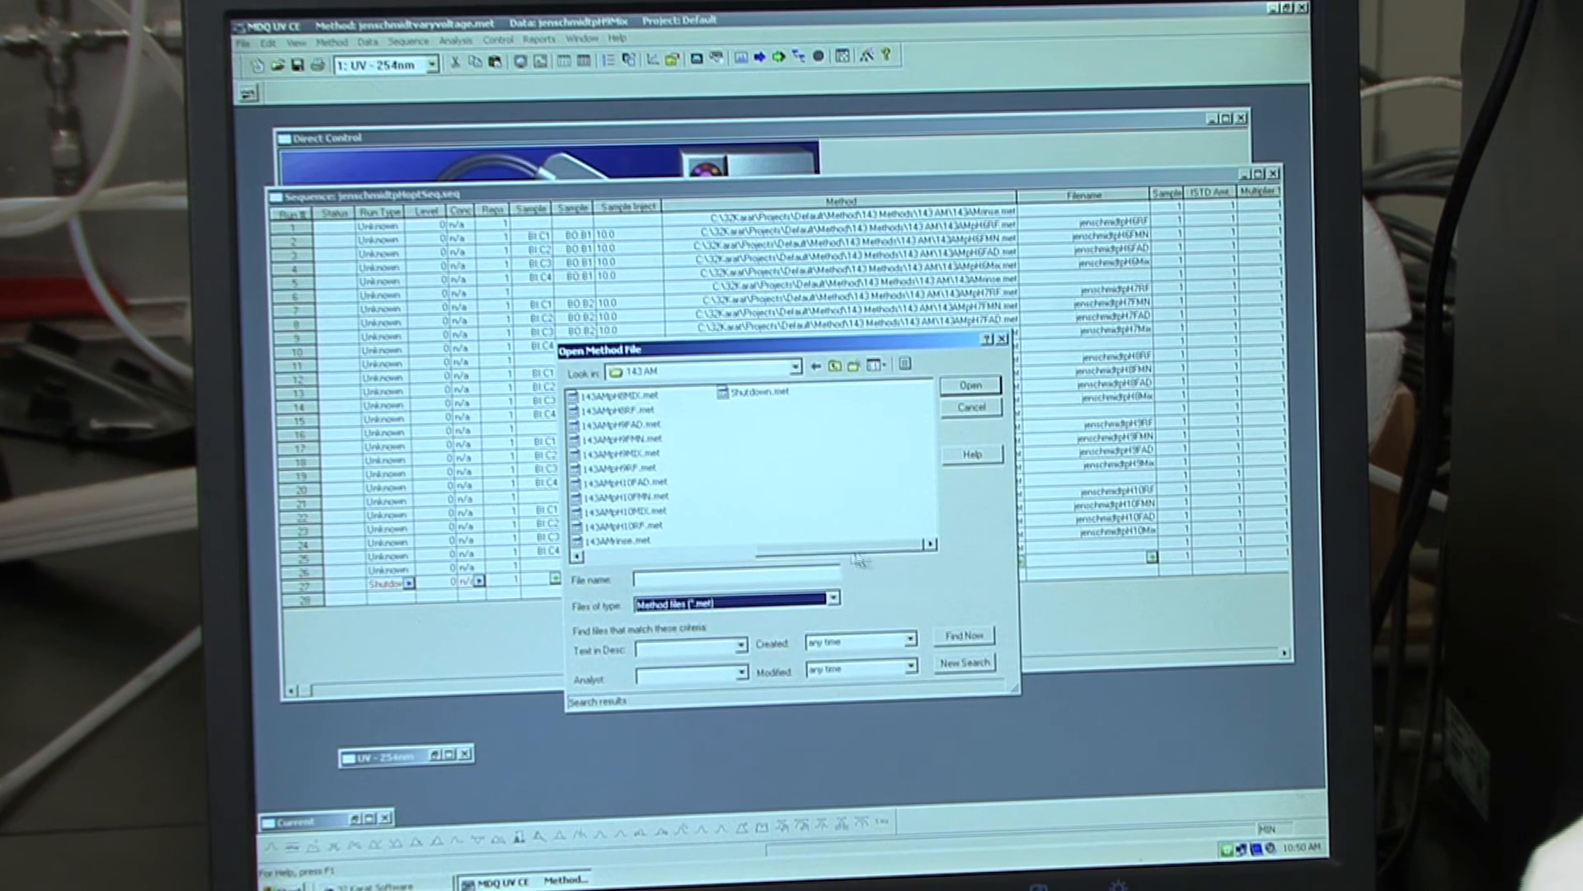
mouse_move(752, 396)
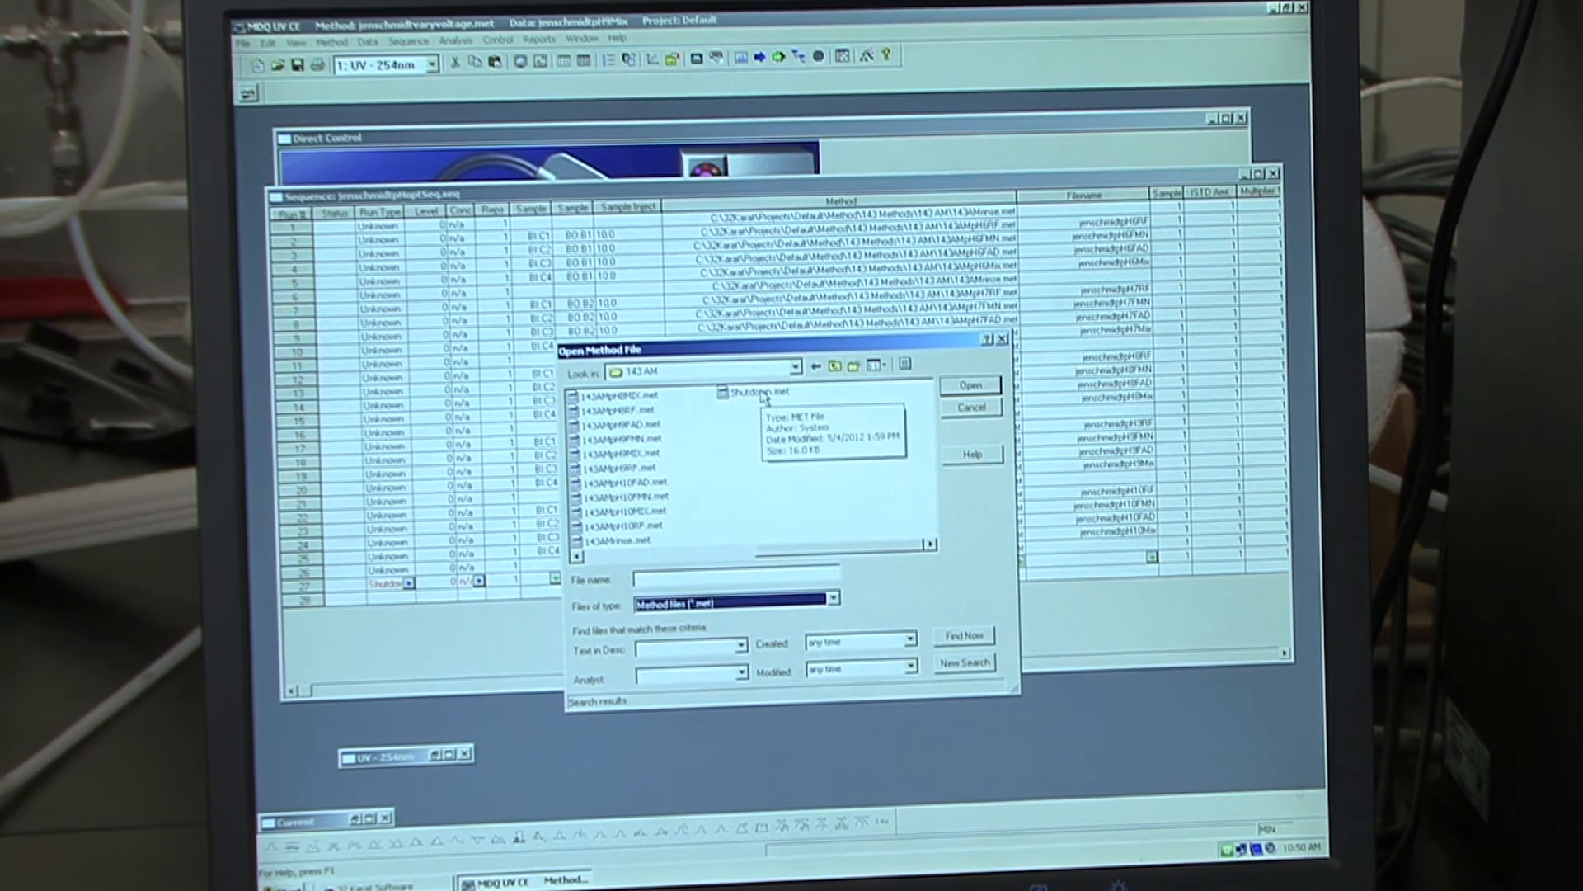
mouse_move(678, 376)
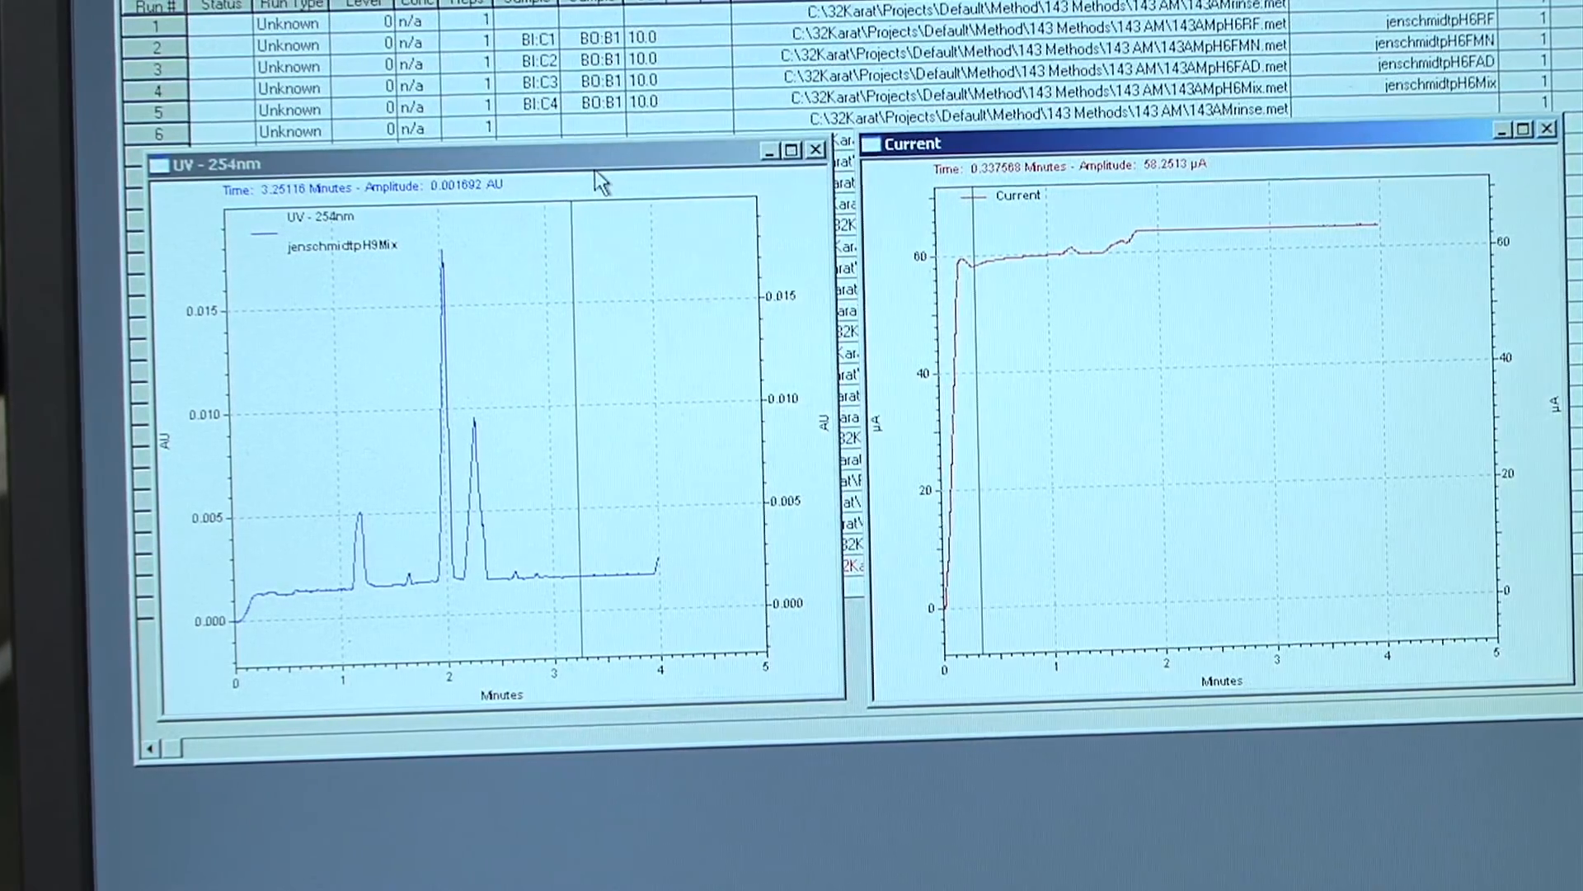
left_click(528, 358)
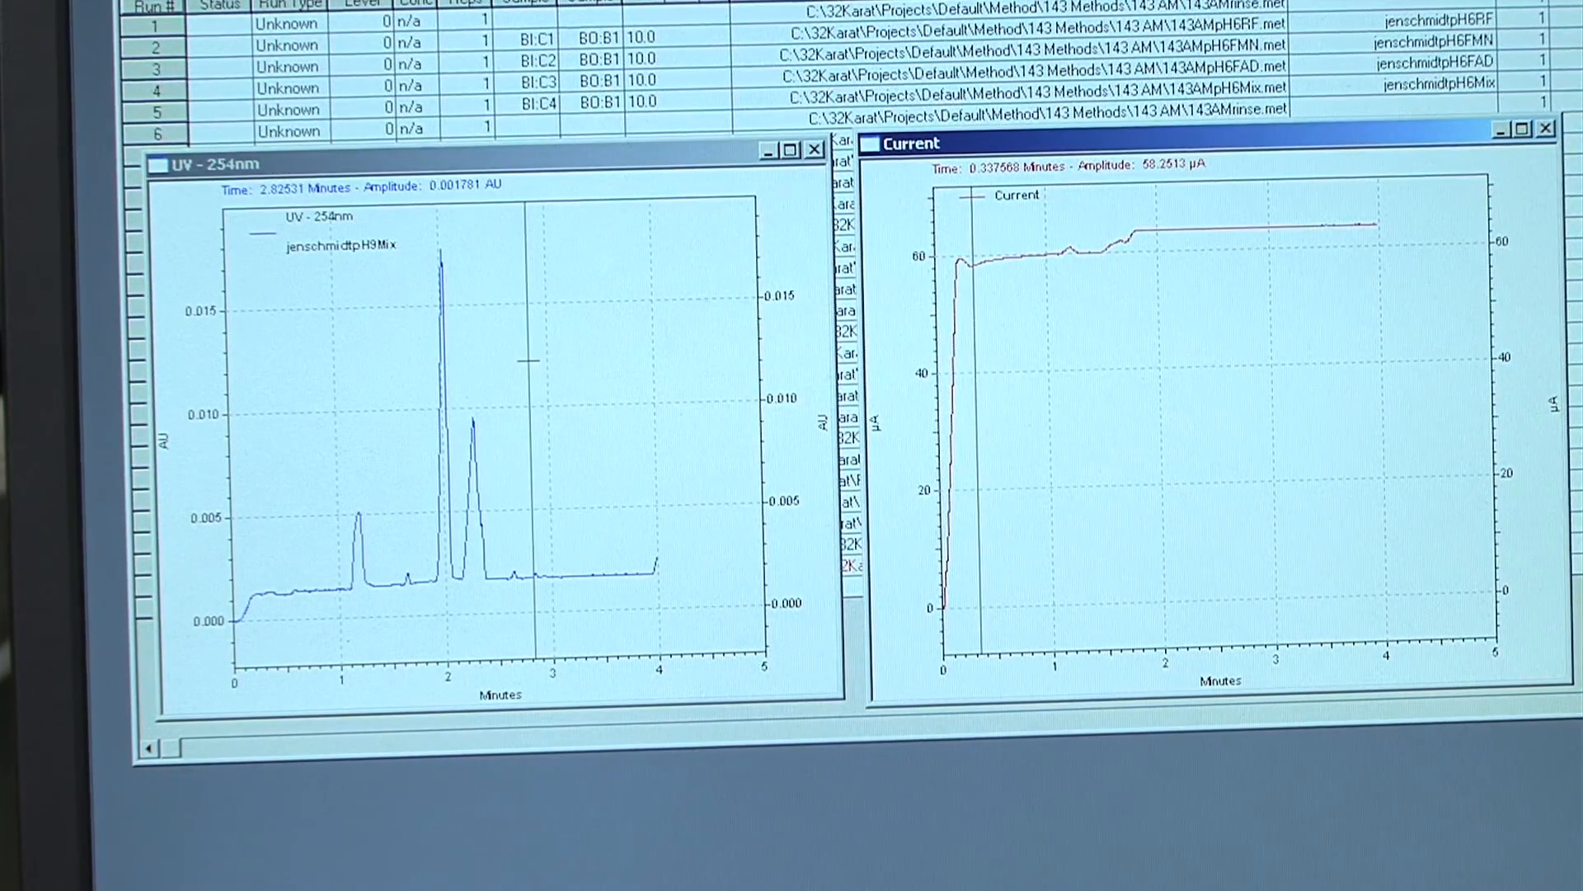